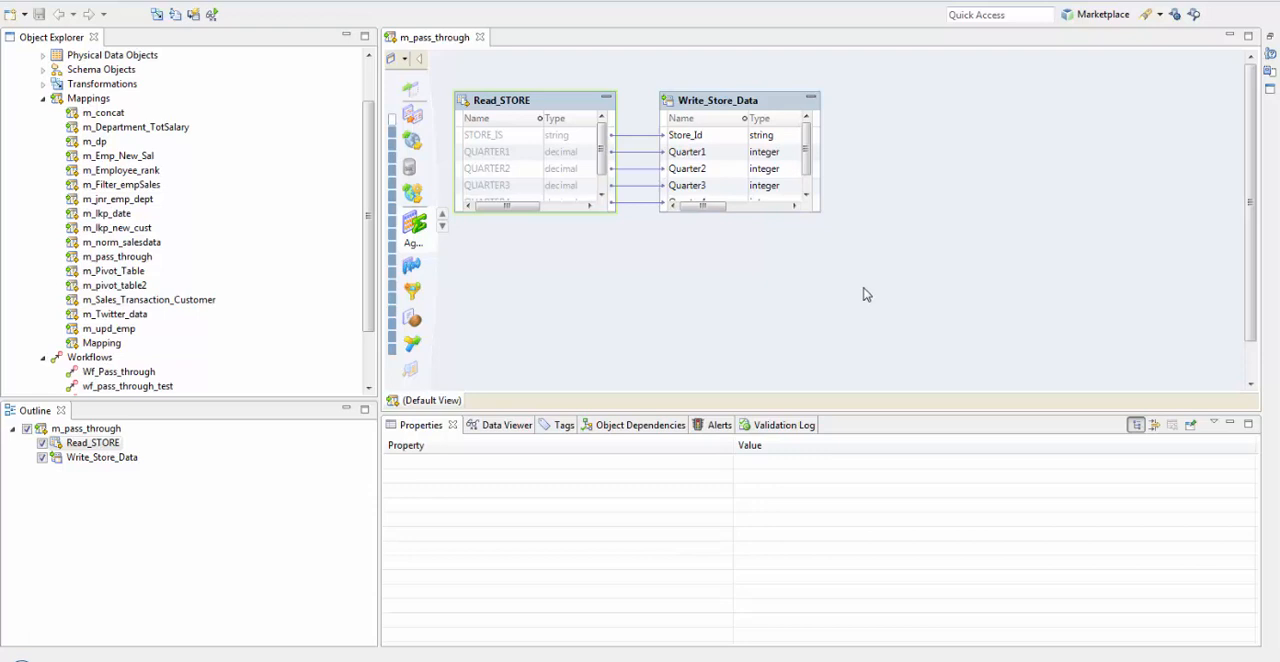
pyautogui.moveTo(489, 112)
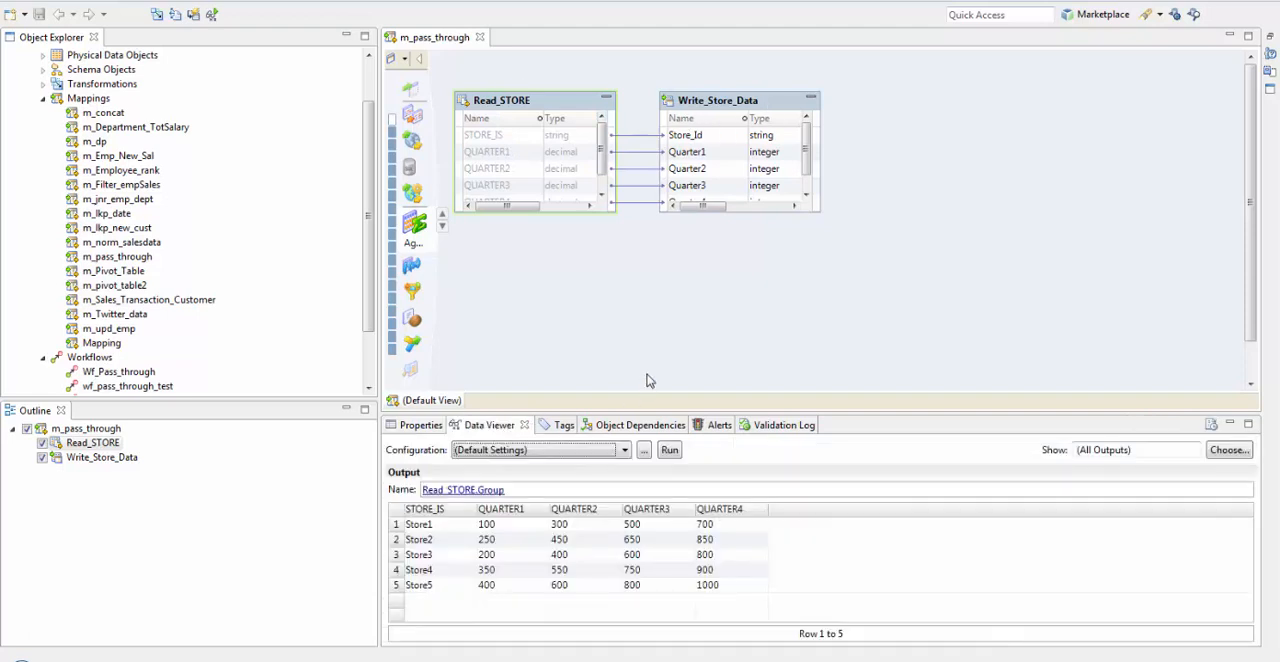
# - Bring up the File menu's commands for creating new objects
pyautogui.click(12, 14)
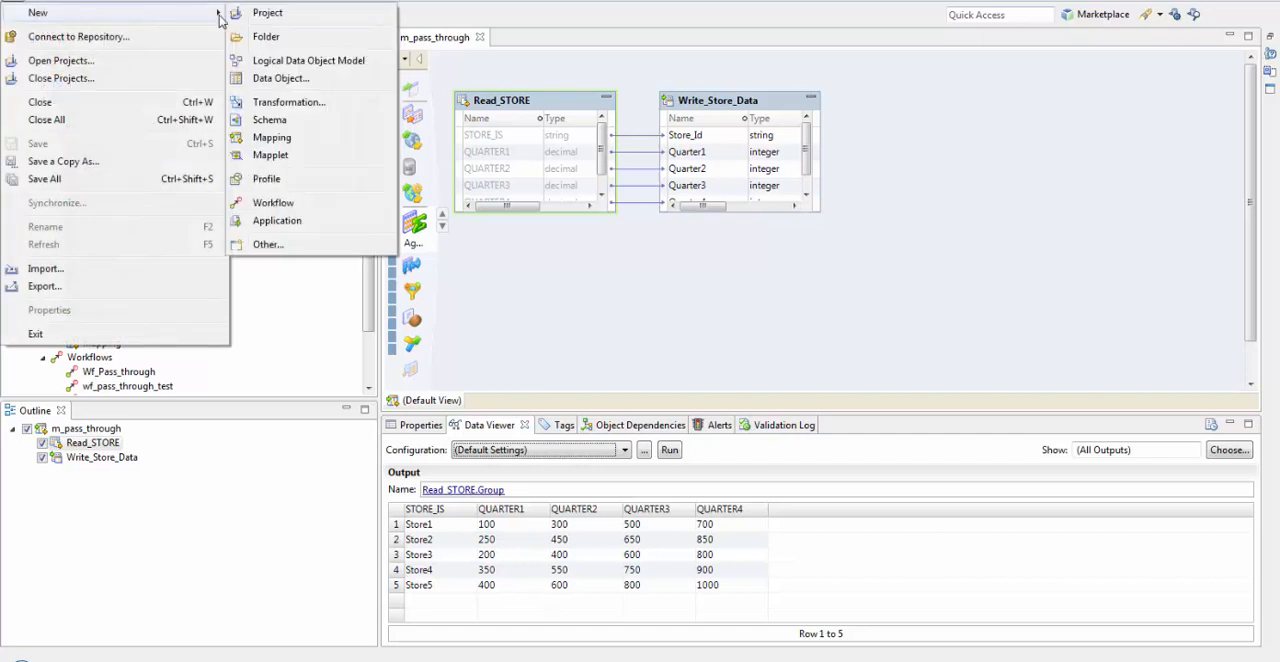
pyautogui.moveTo(287, 50)
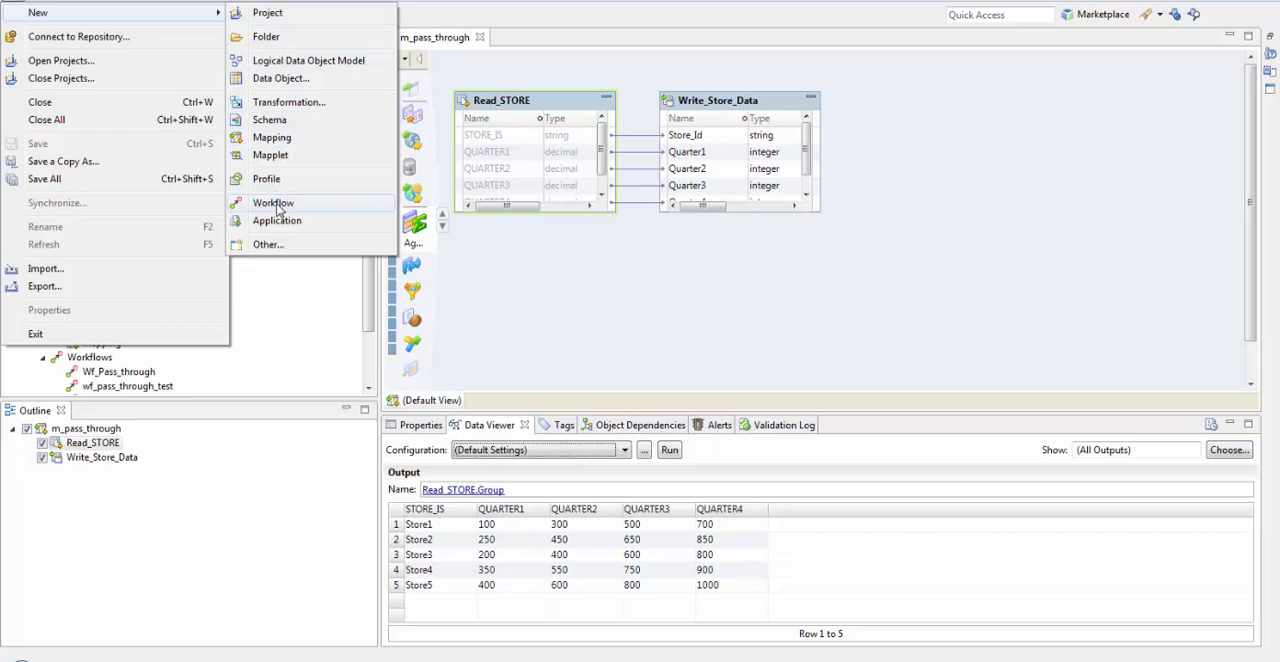
pyautogui.moveTo(281, 210)
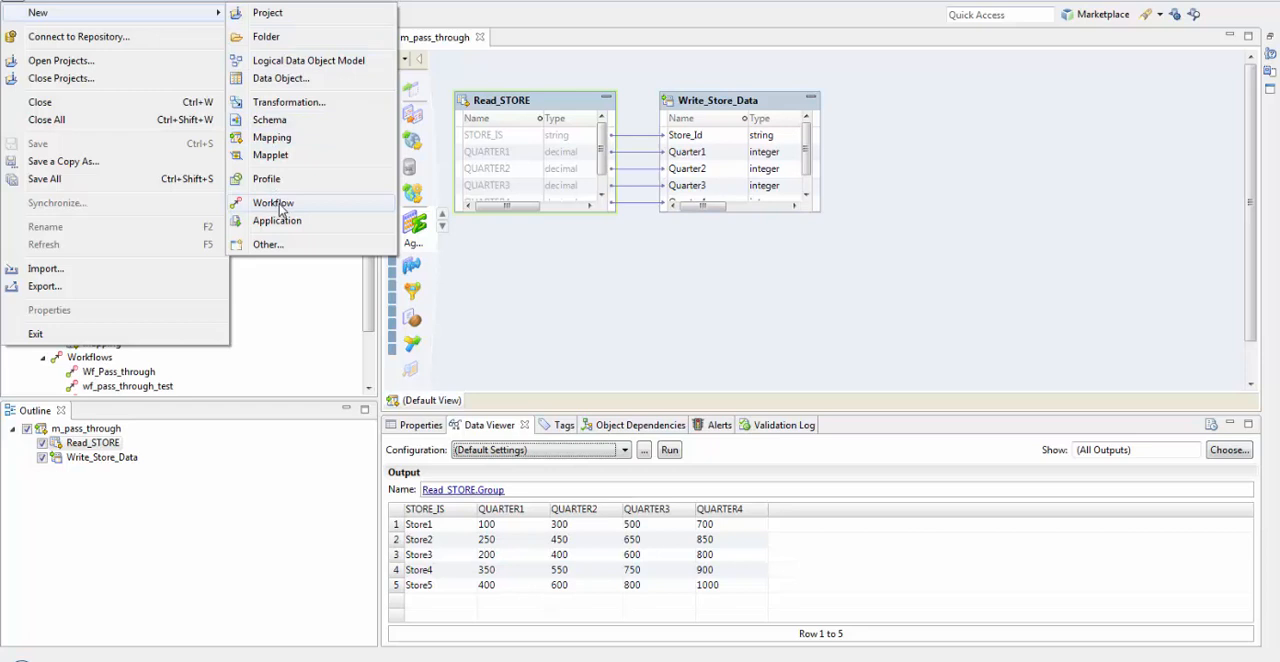
# - Create workflow wf_pass_through_mt, storing it in ModelRepository > Training
pyautogui.click(273, 203)
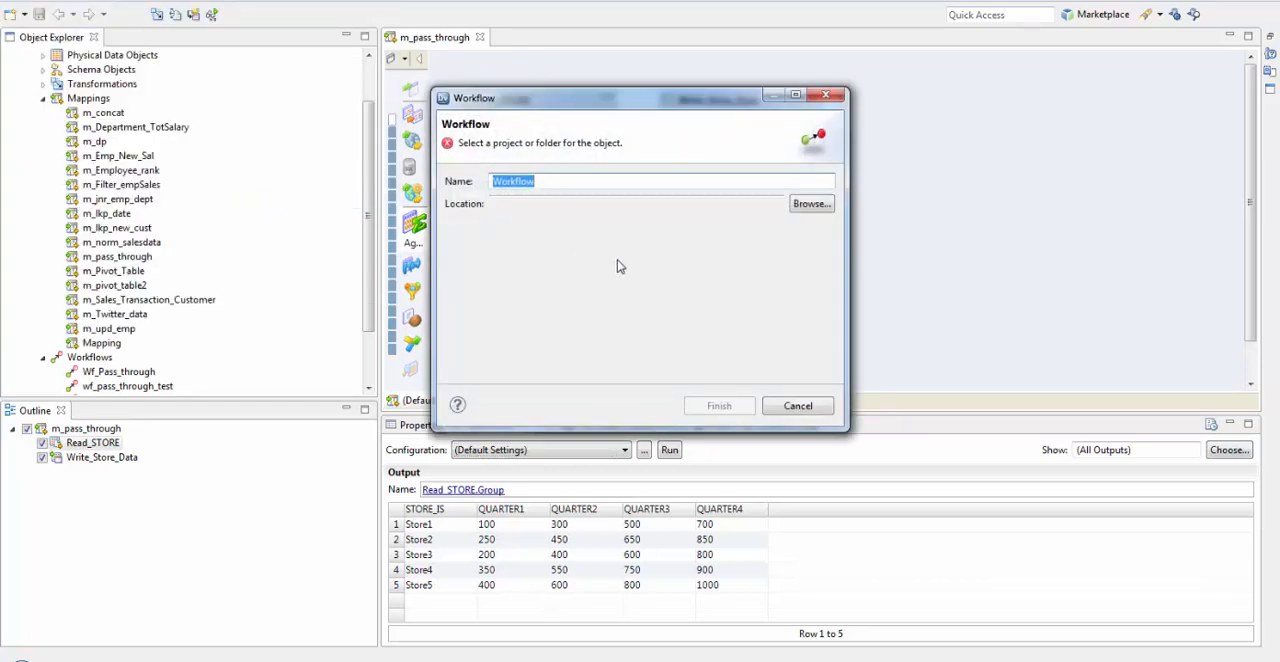
pyautogui.write('wf_pass_throu')
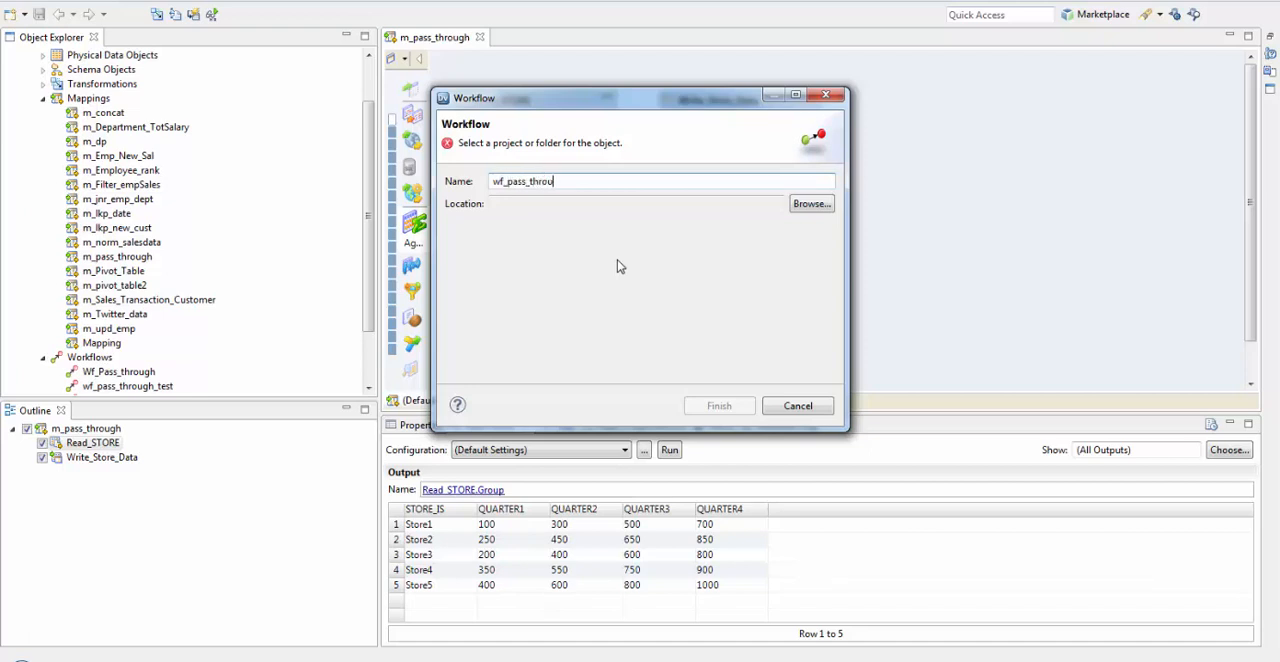
pyautogui.write('gh_')
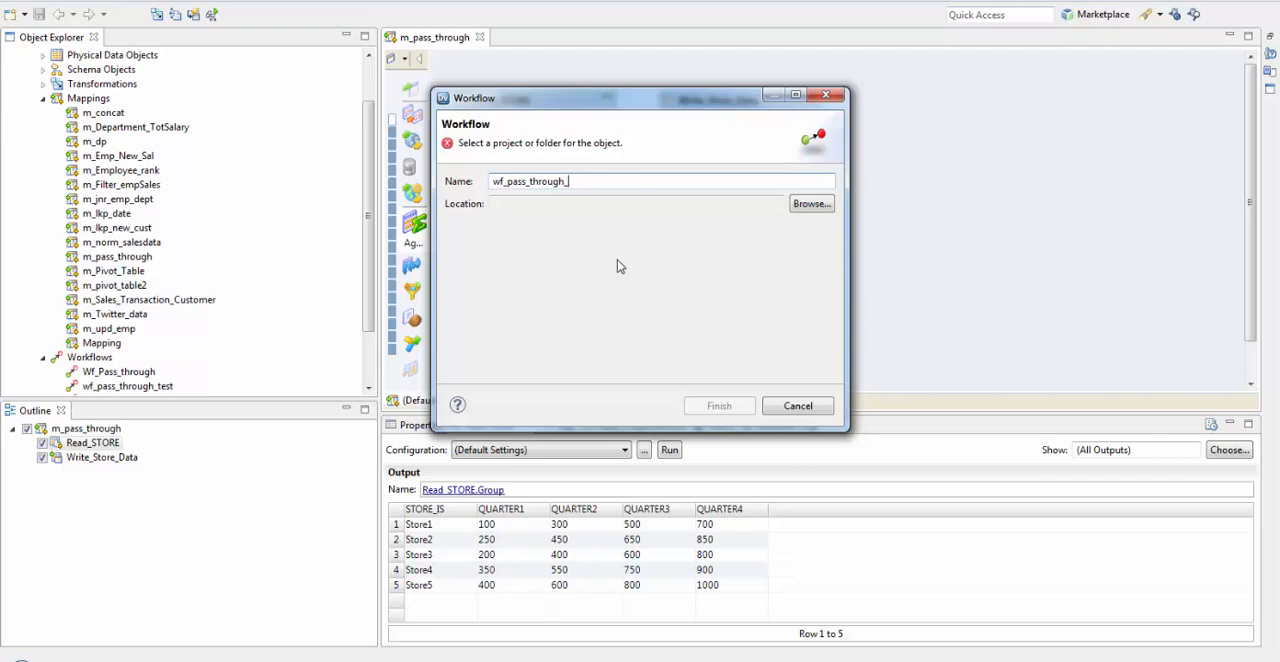
pyautogui.write('mt')
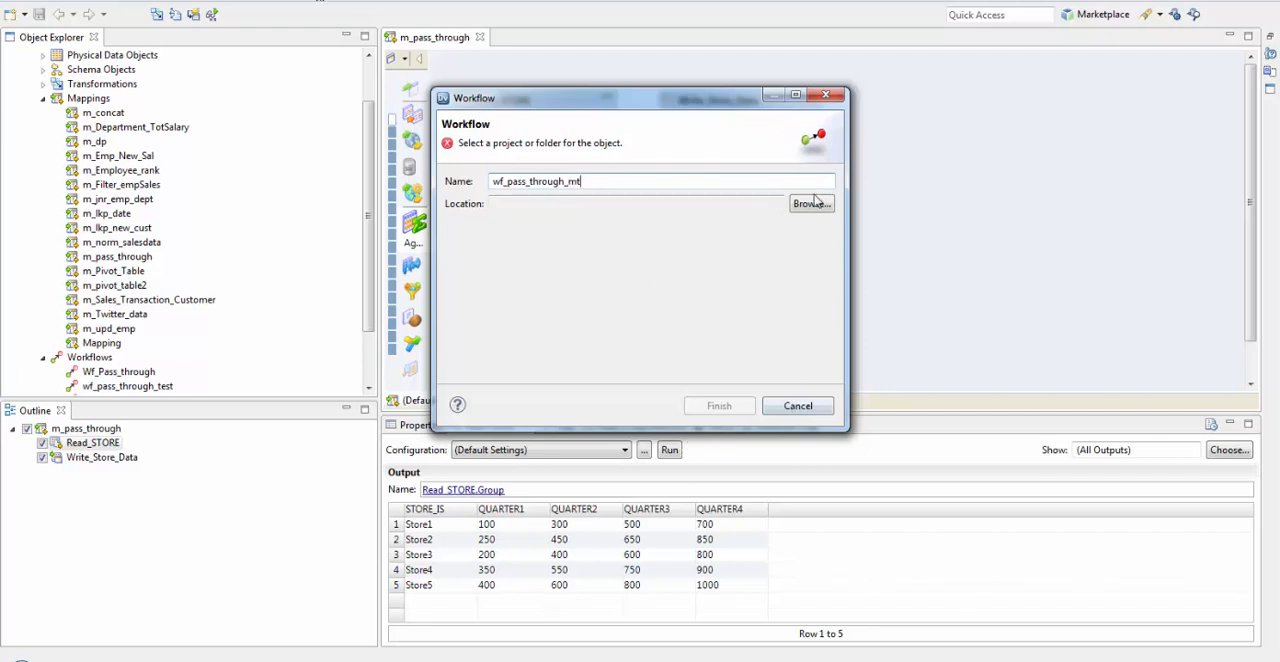
pyautogui.click(811, 203)
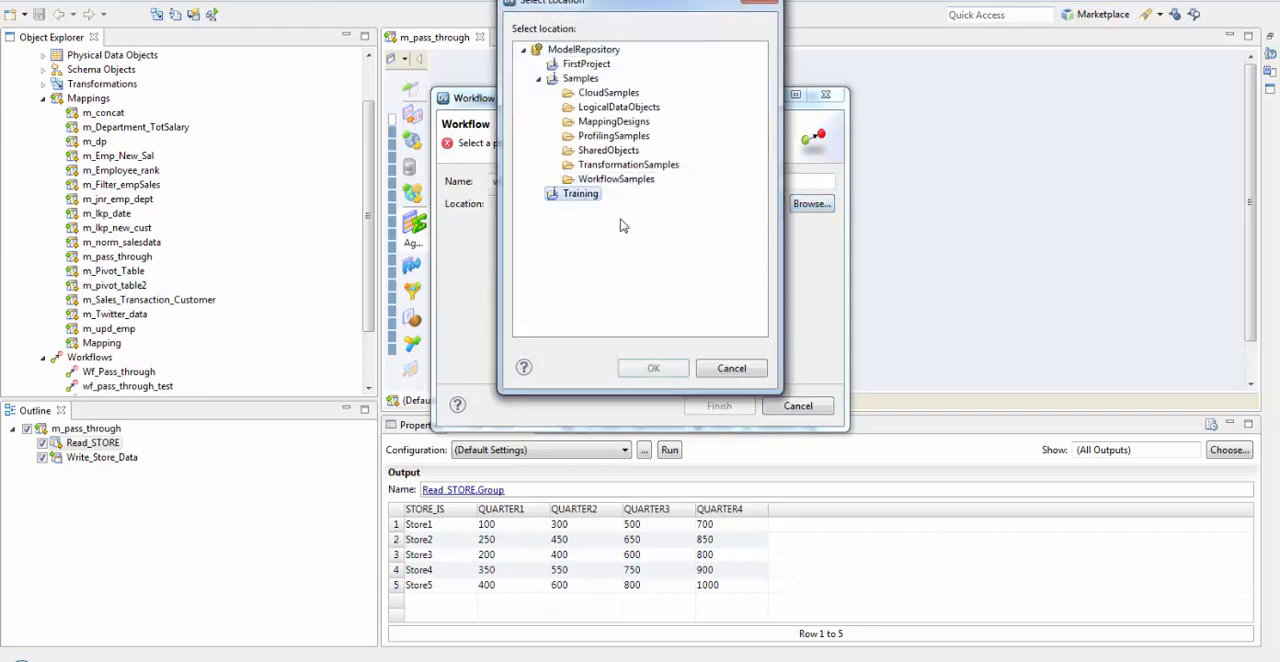
pyautogui.click(653, 368)
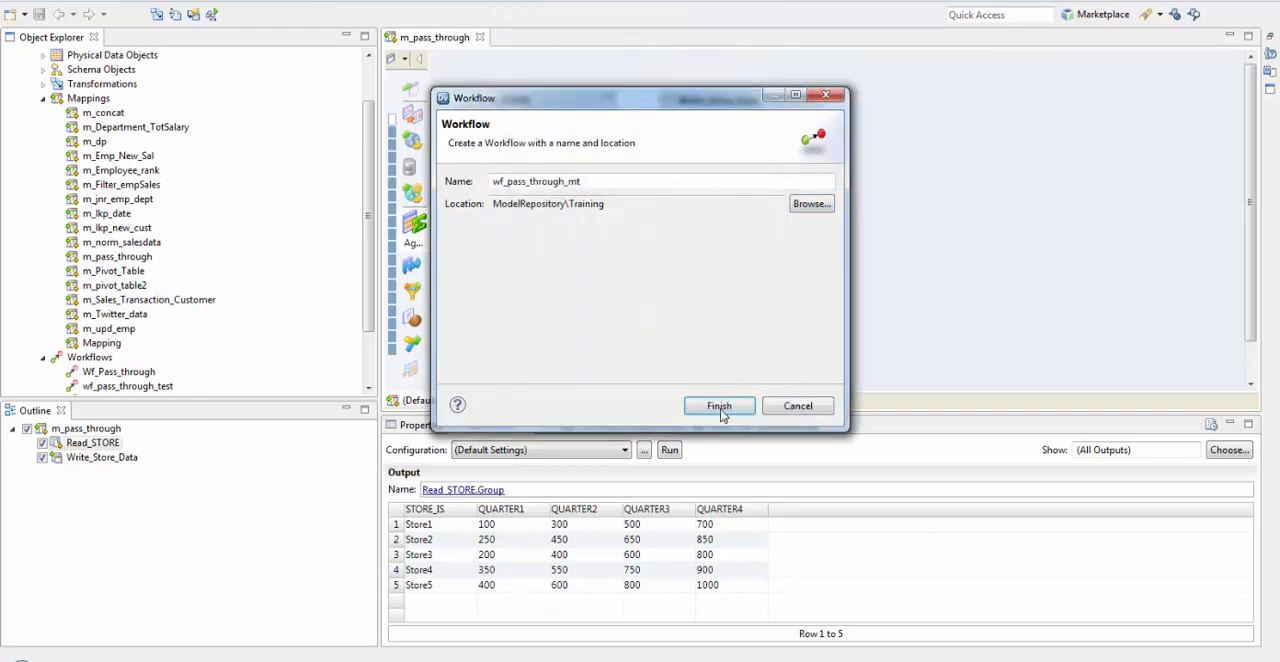
pyautogui.click(718, 405)
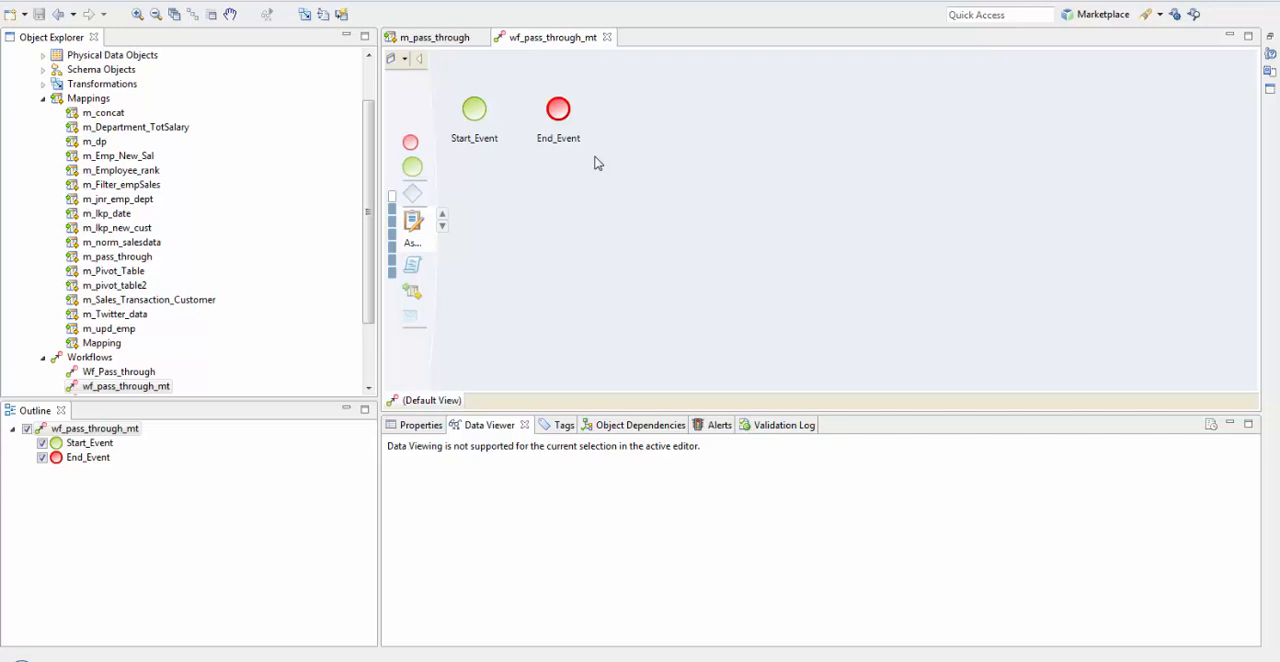
pyautogui.moveTo(490, 140)
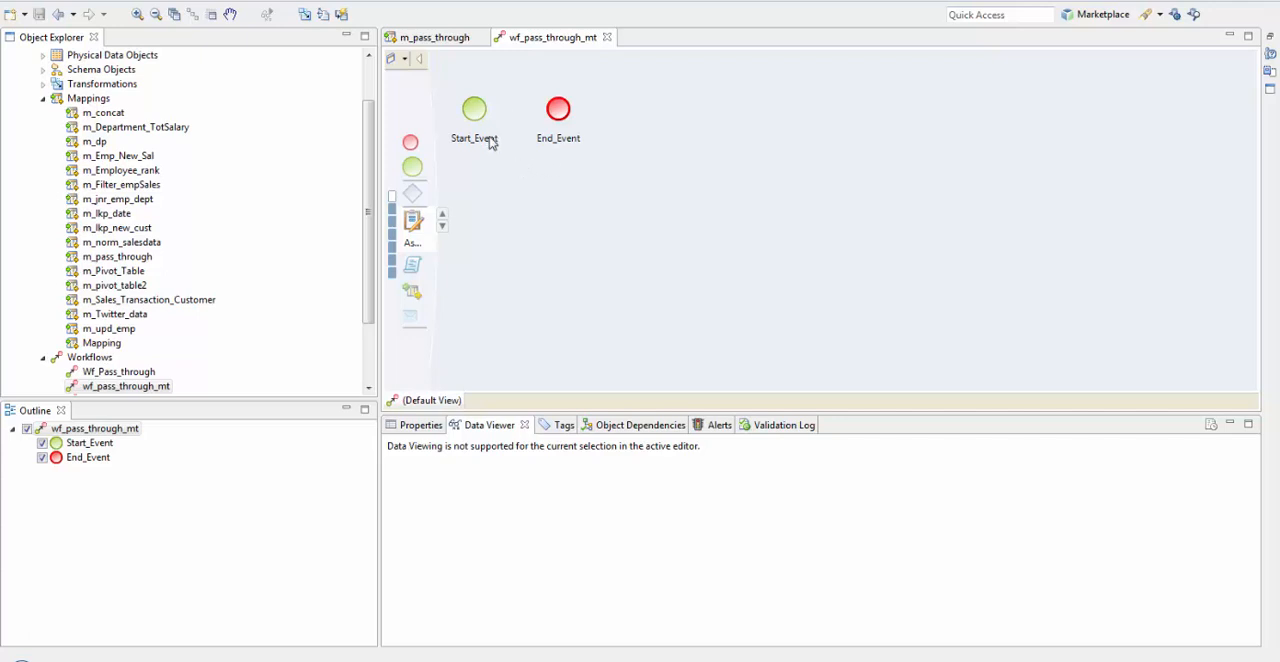
pyautogui.moveTo(474, 110)
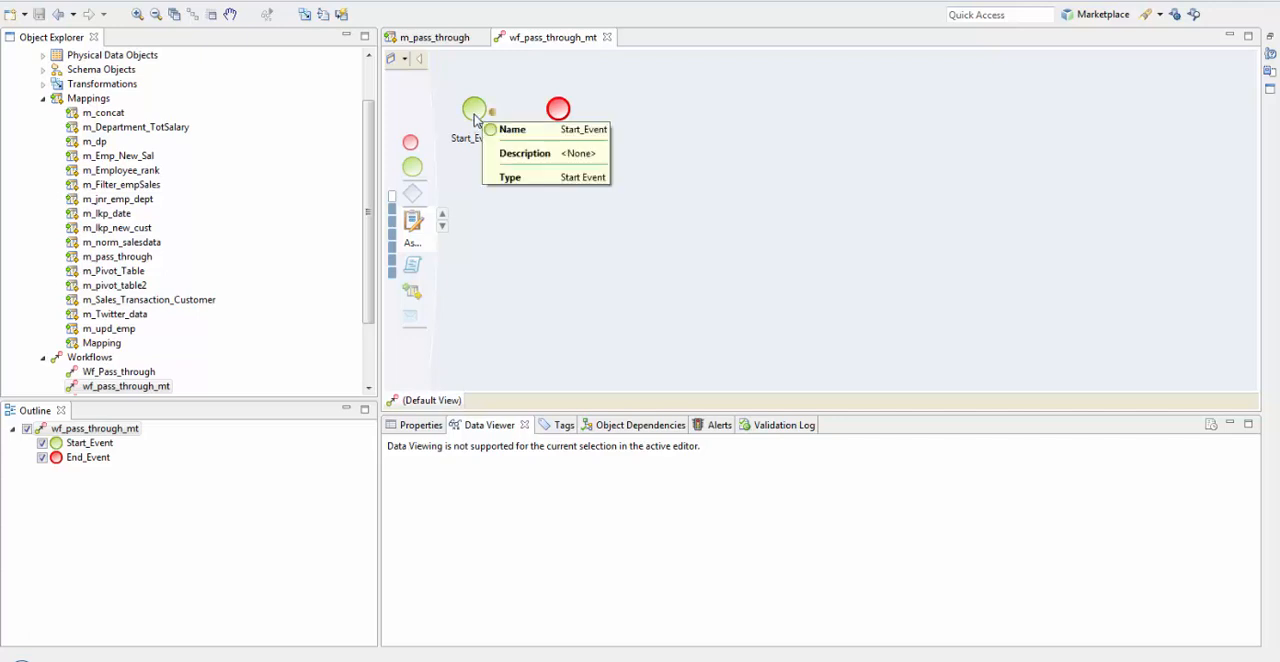
pyautogui.moveTo(558, 108)
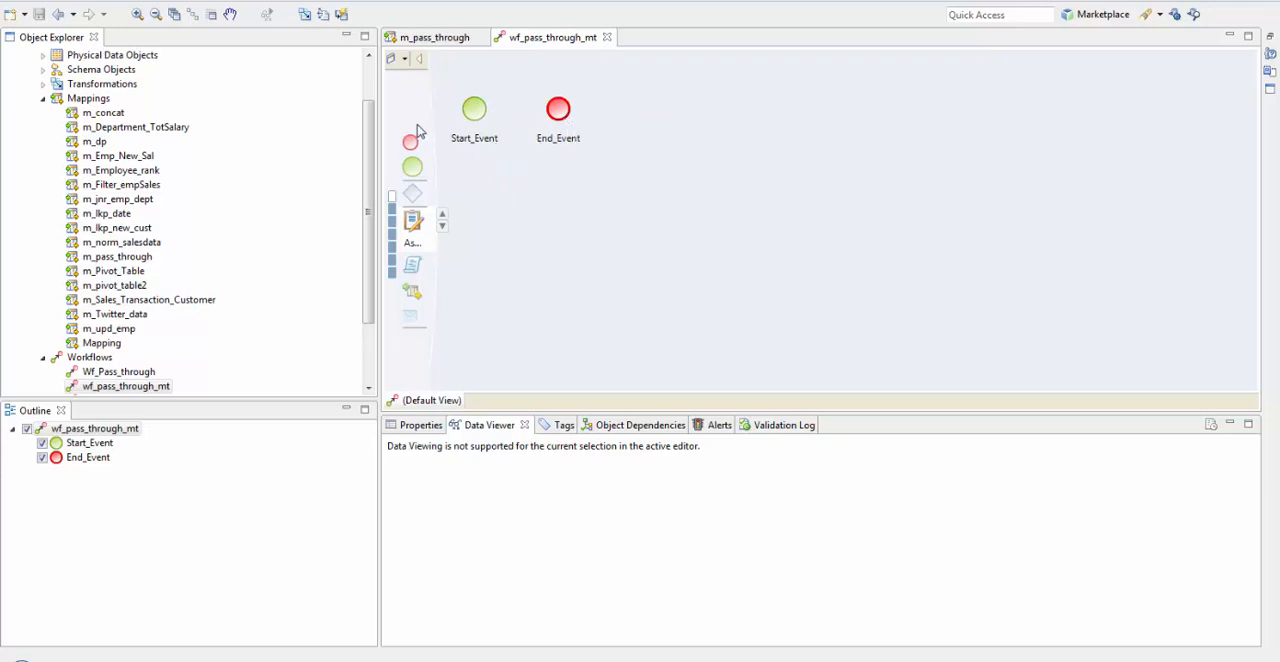
pyautogui.moveTo(572, 134)
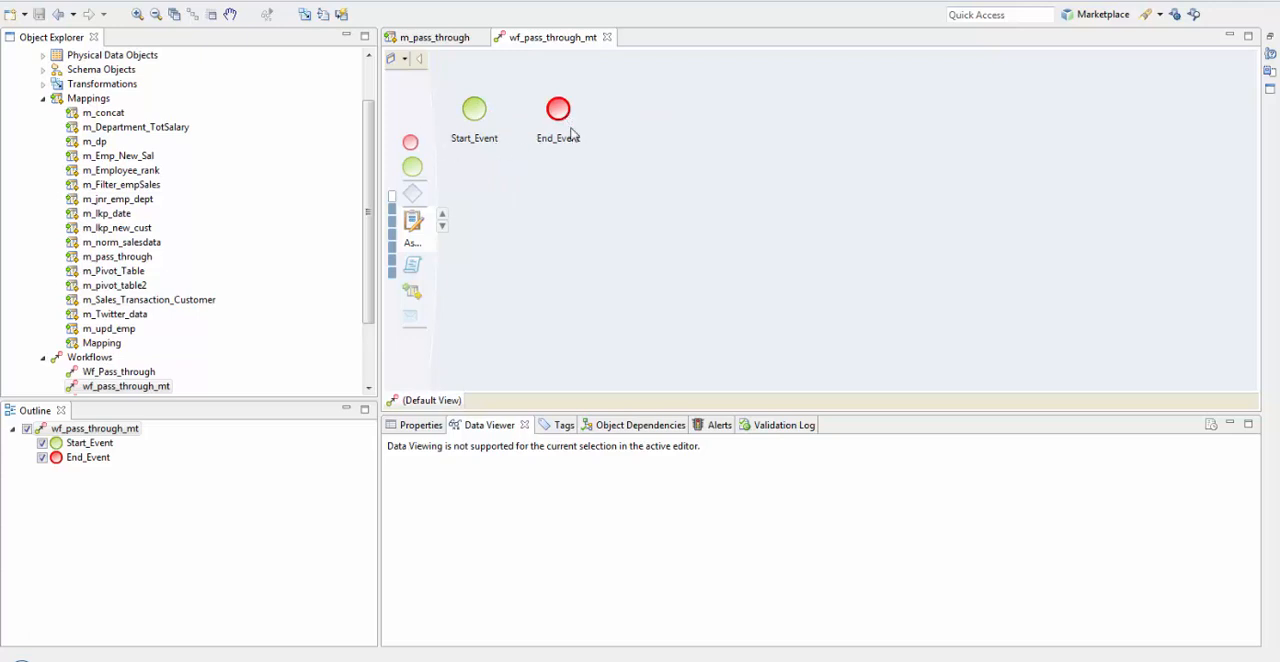
pyautogui.moveTo(558, 120)
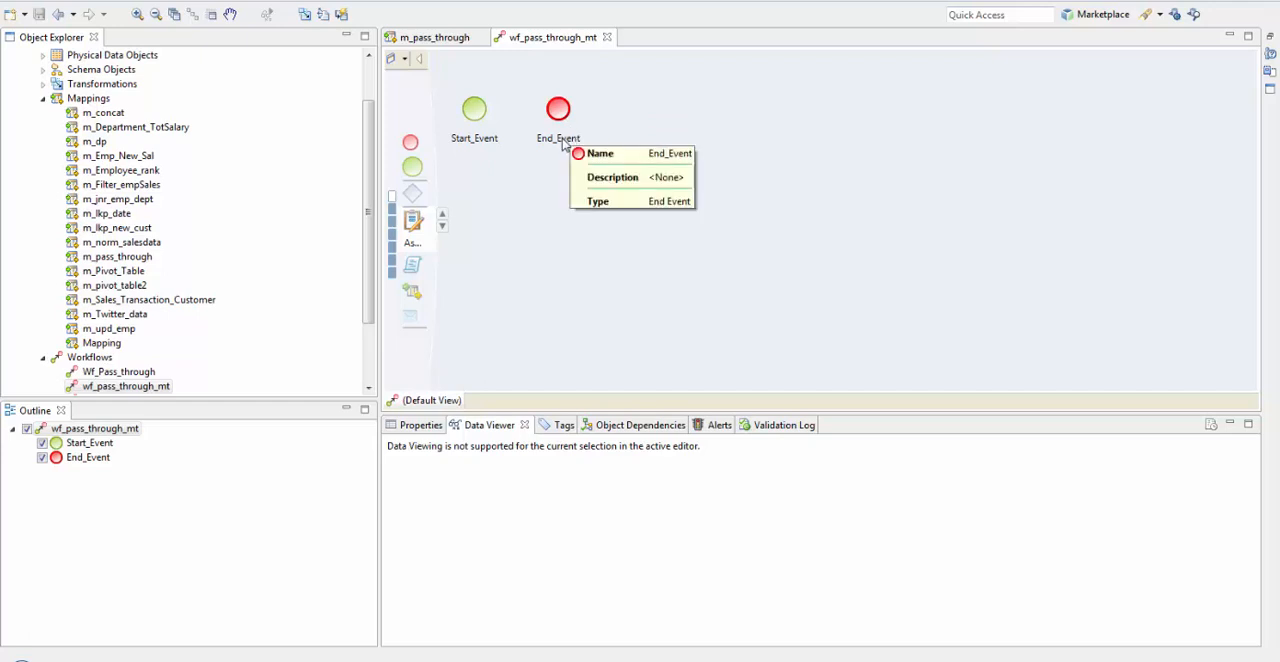
pyautogui.moveTo(613, 228)
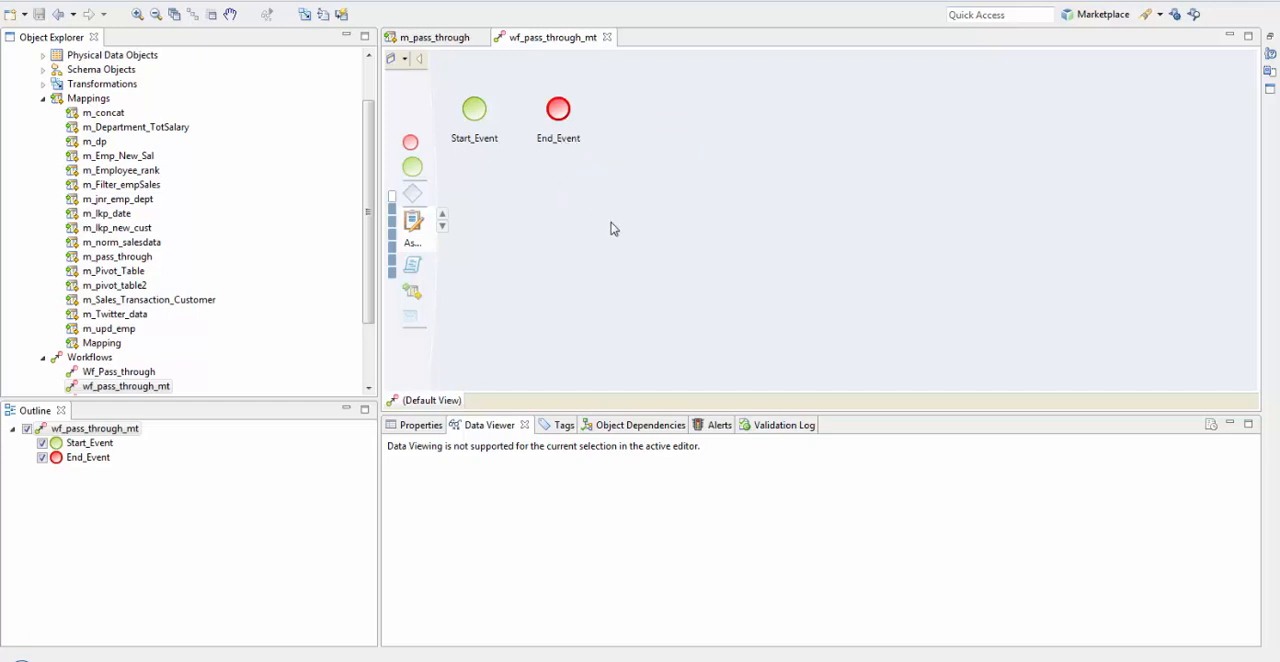
pyautogui.moveTo(348, 230)
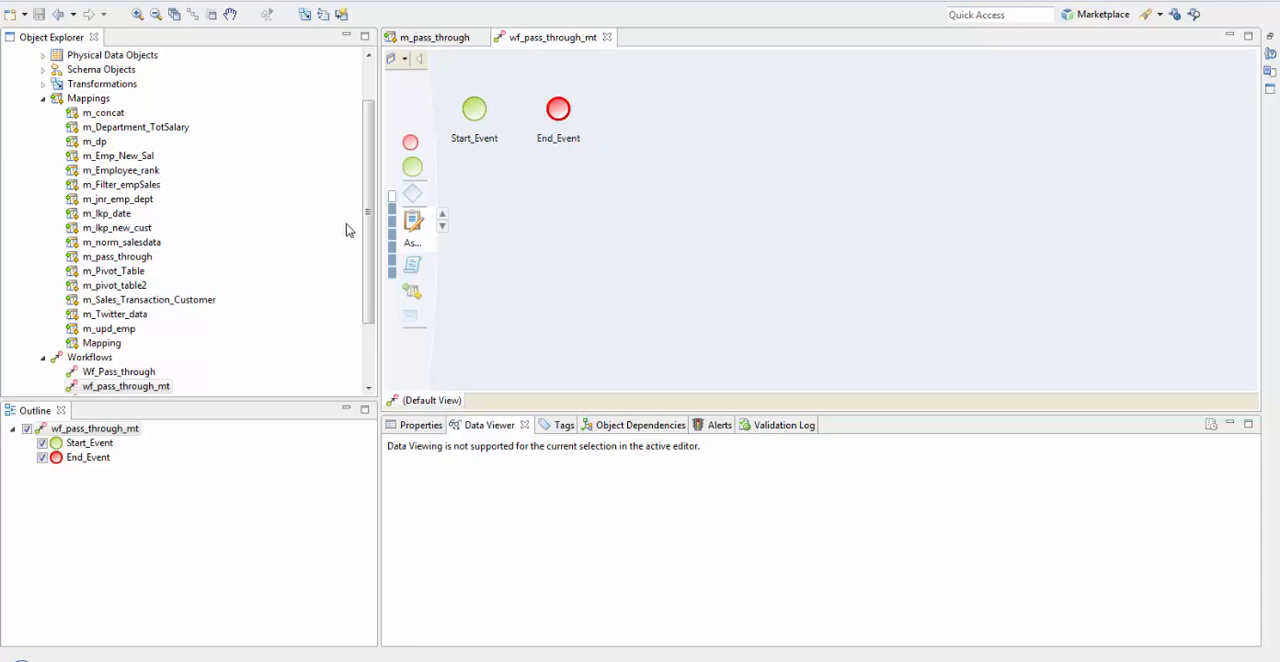
pyautogui.moveTo(412, 224)
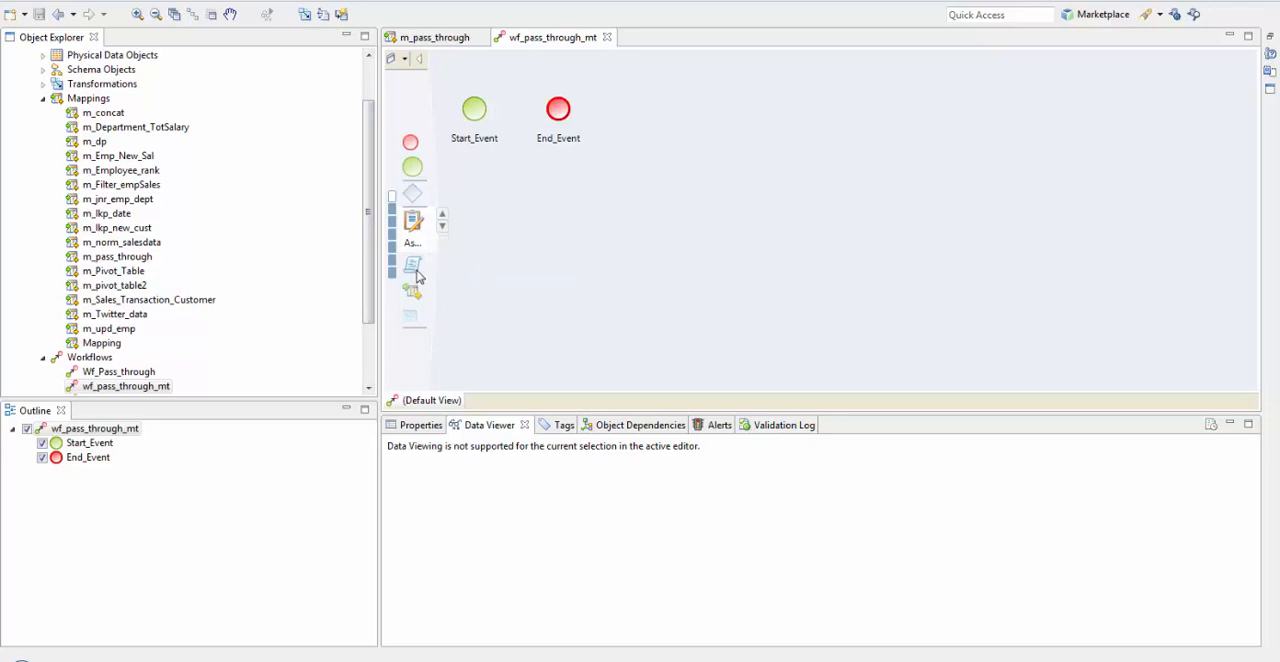
pyautogui.moveTo(413, 268)
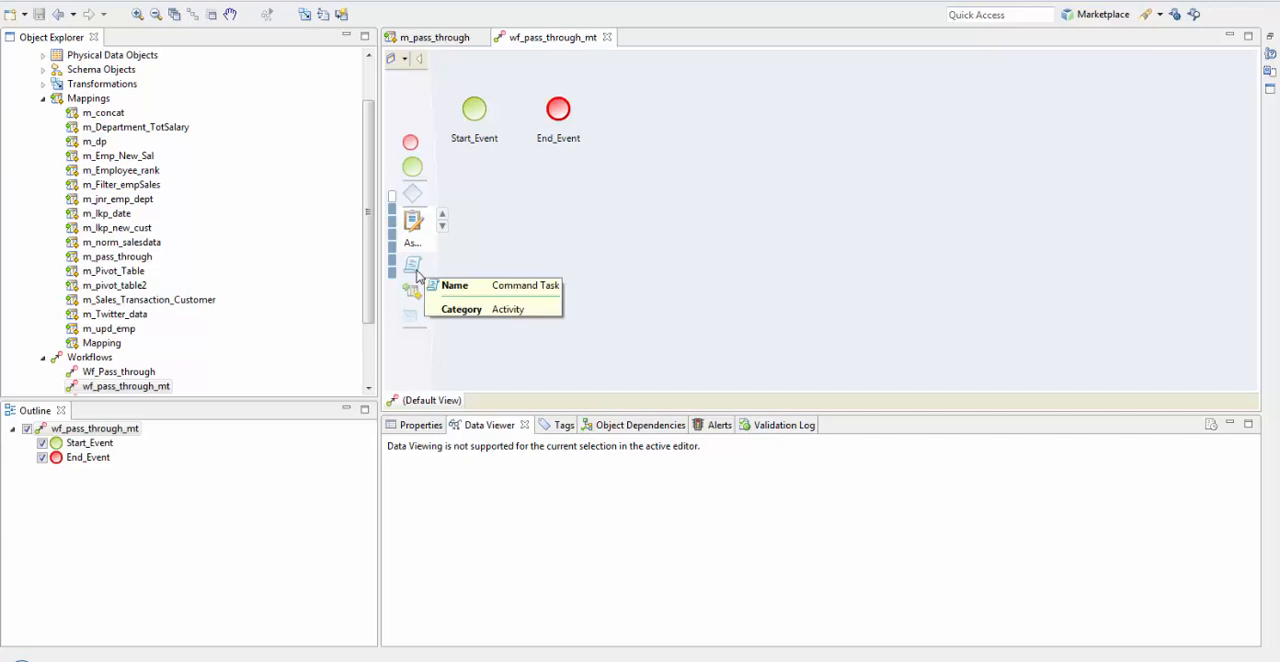
pyautogui.moveTo(412, 291)
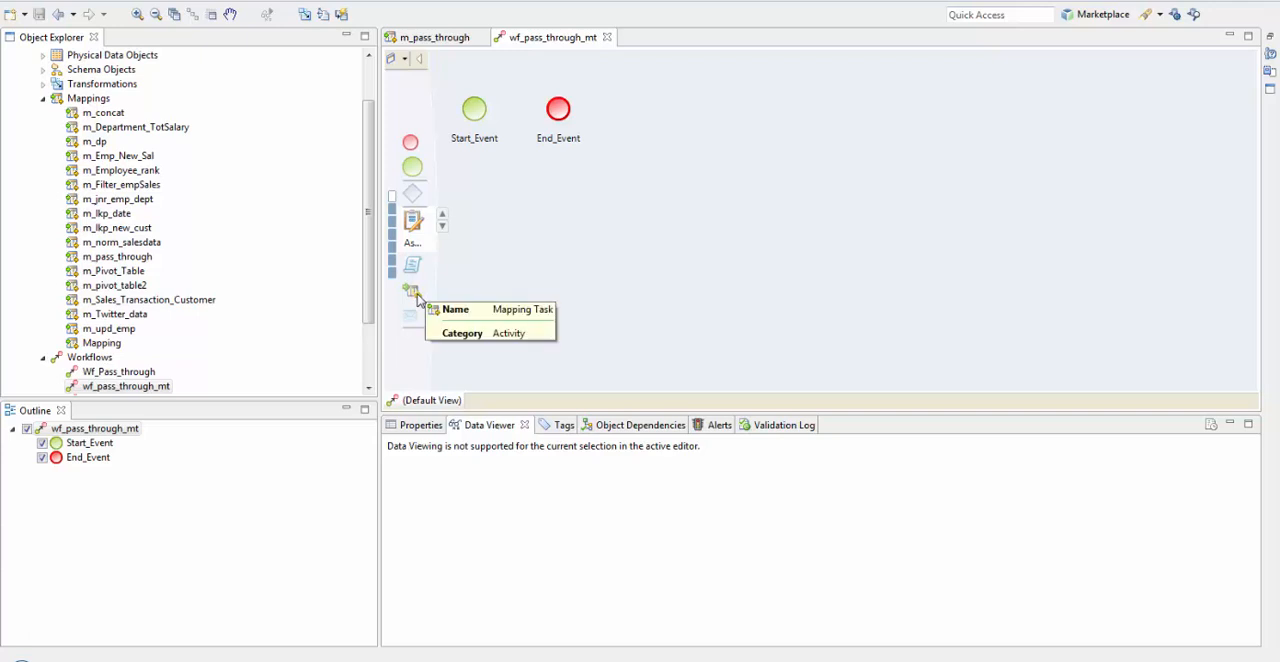
pyautogui.moveTo(420, 328)
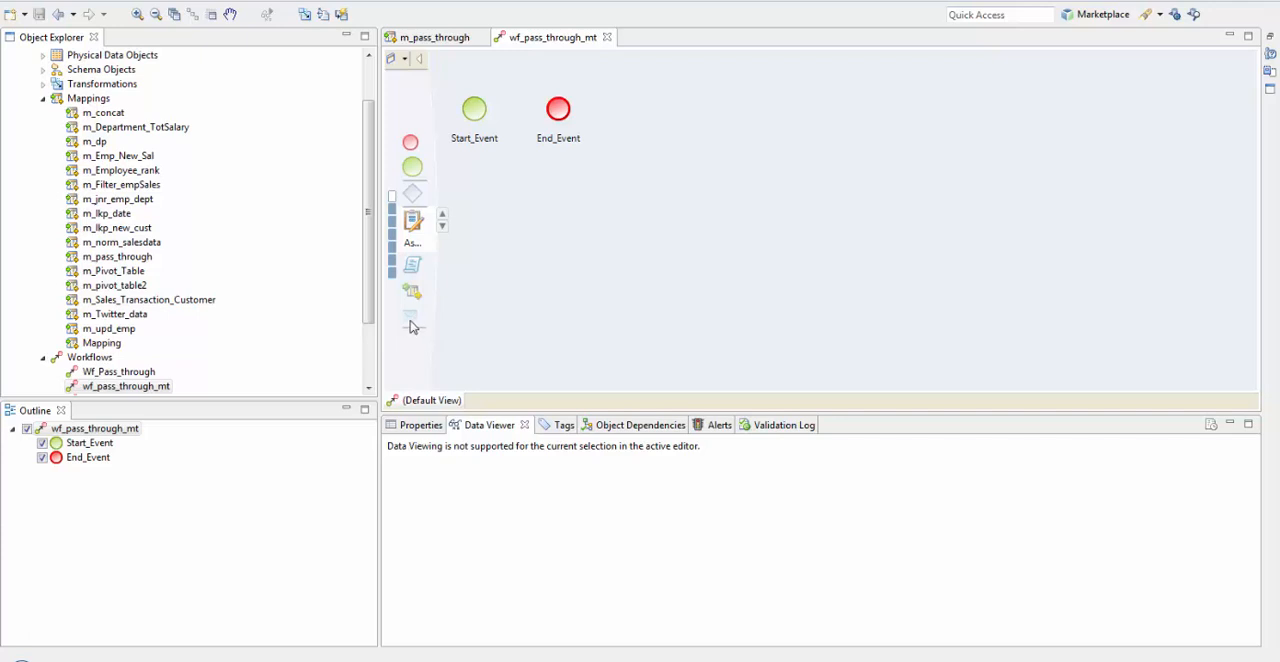
pyautogui.moveTo(411, 320)
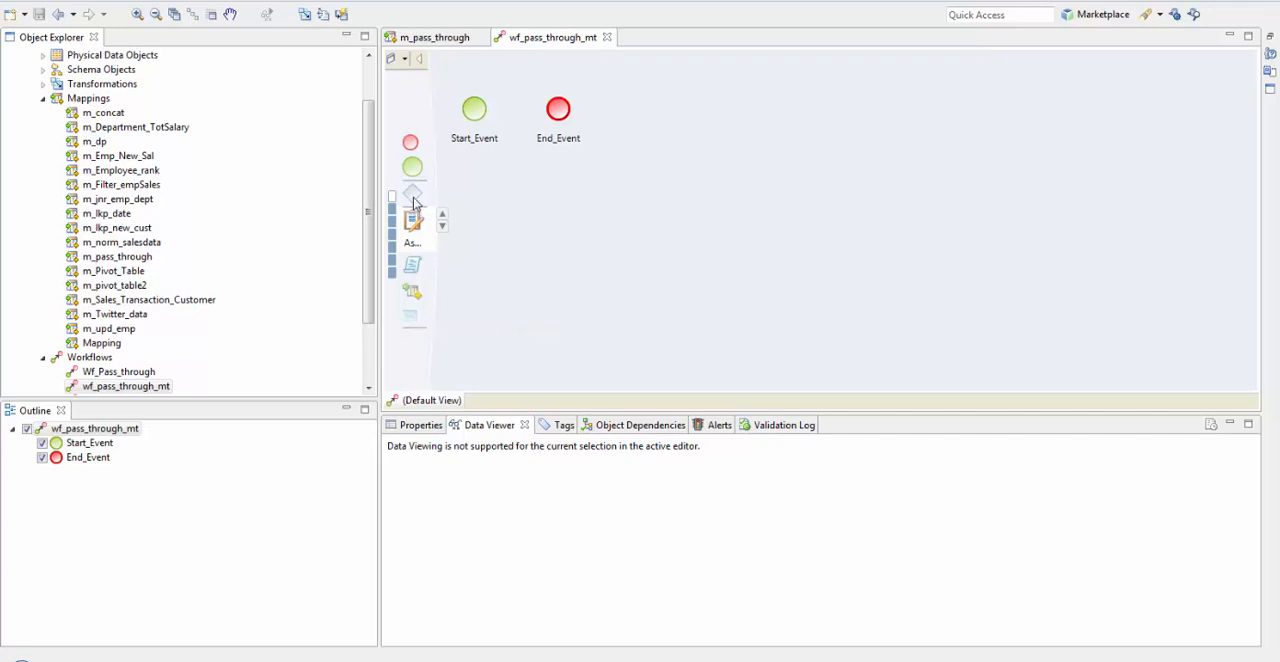
pyautogui.moveTo(412, 195)
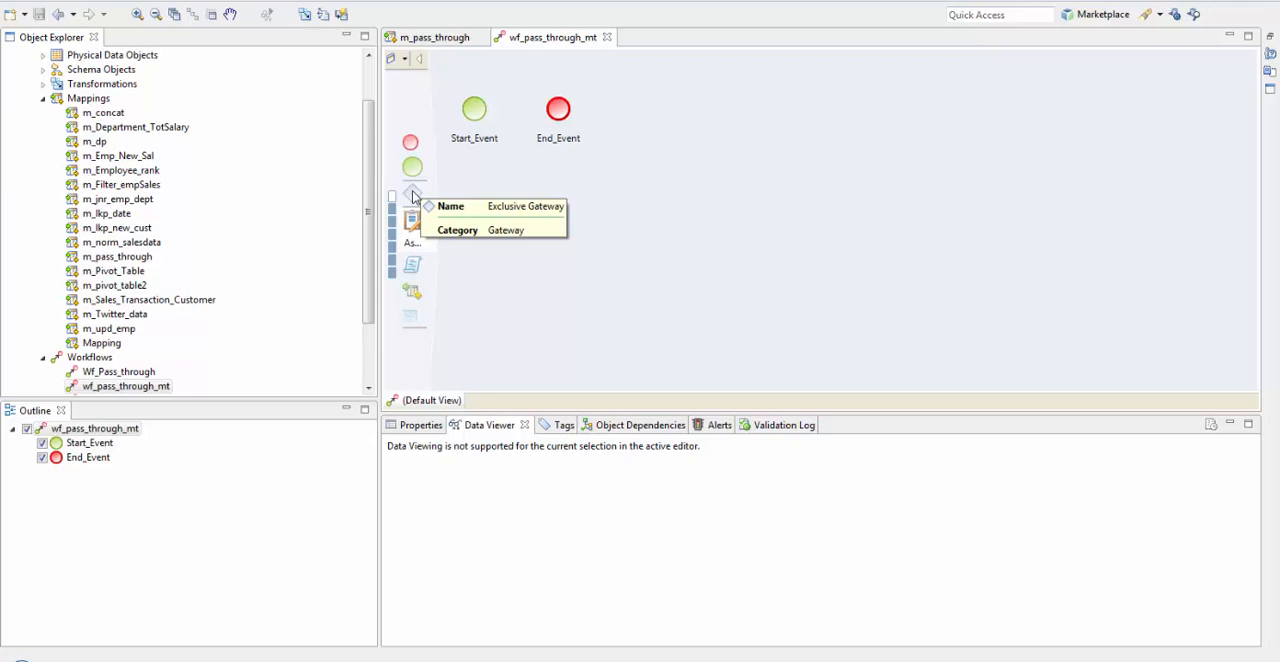
pyautogui.moveTo(491, 69)
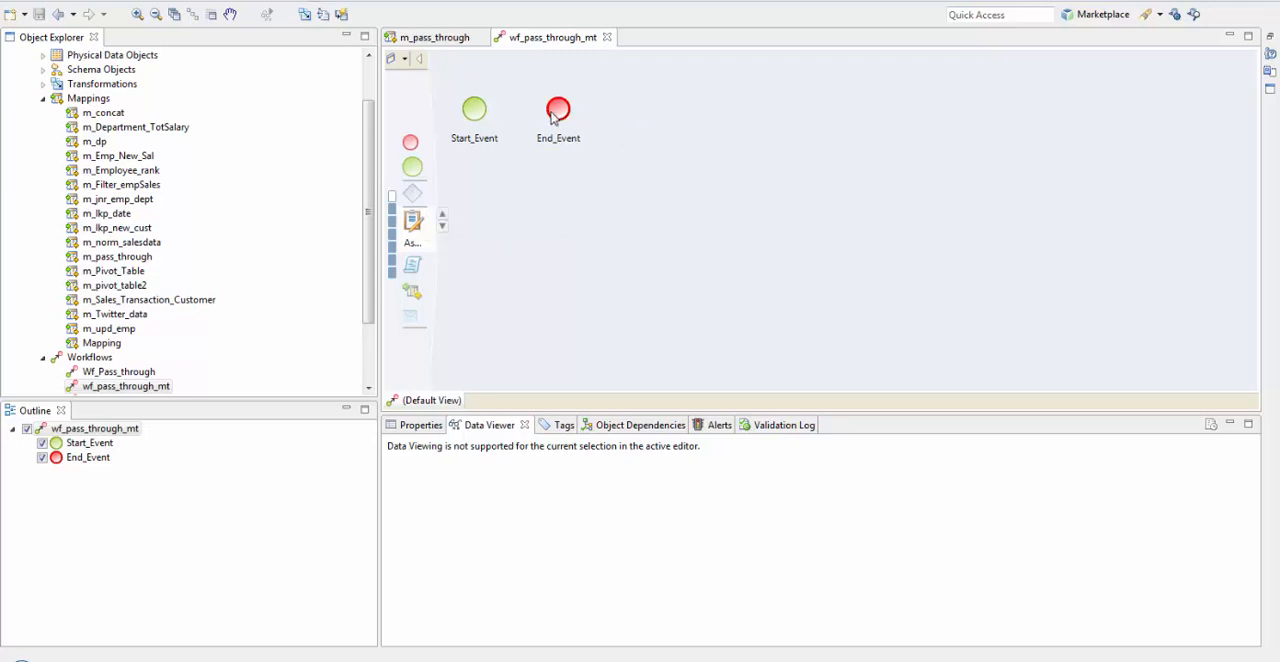
# - Add mapping task mt_m_pass_through, set to run the Training folder's m_pass_through mapping
pyautogui.moveTo(558, 110); pyautogui.dragTo(677, 117)
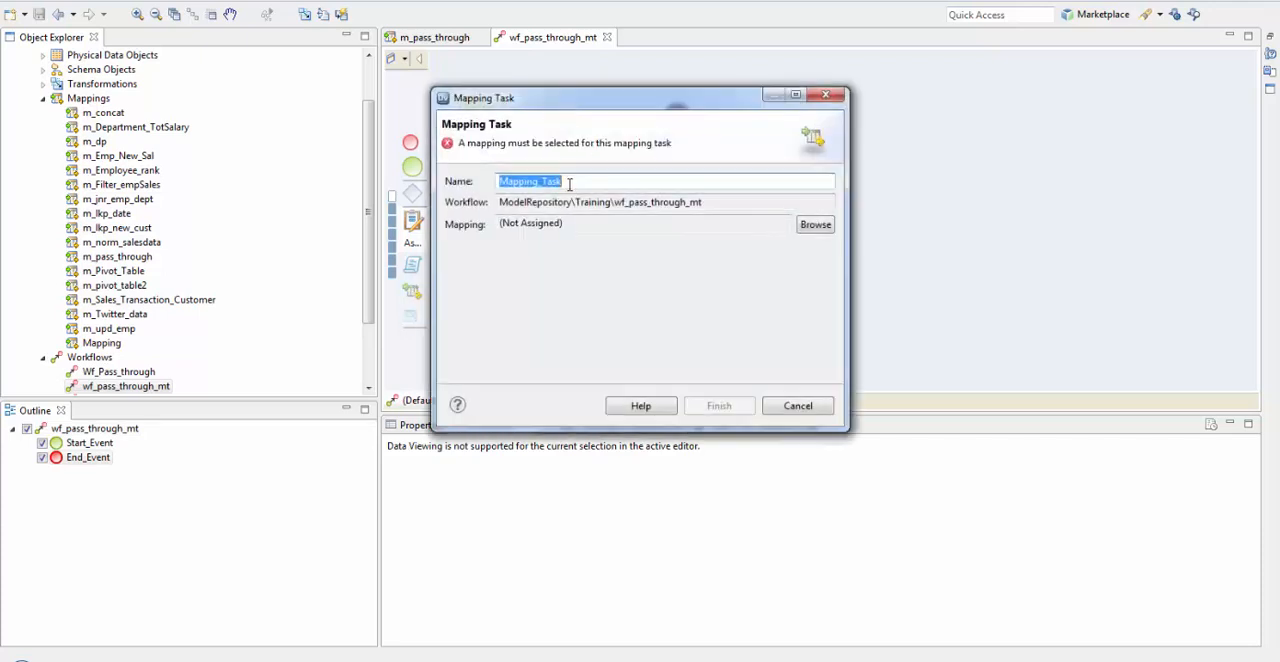
pyautogui.write('mt_m_')
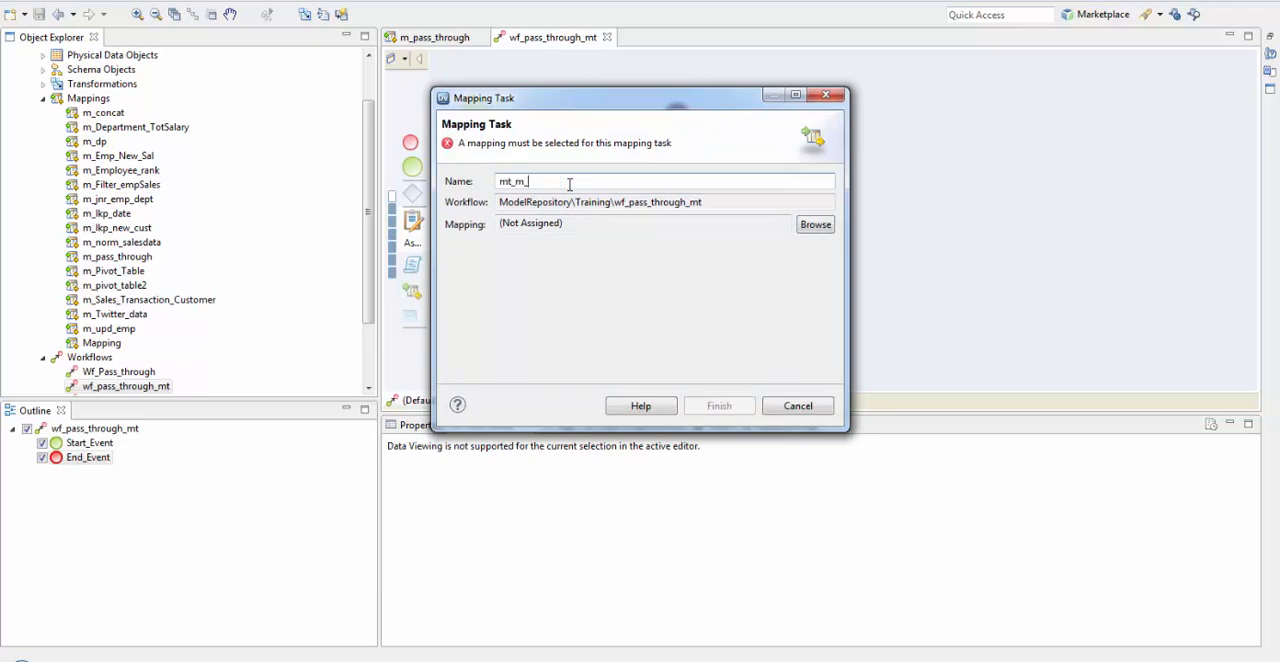
pyautogui.write('pass_through')
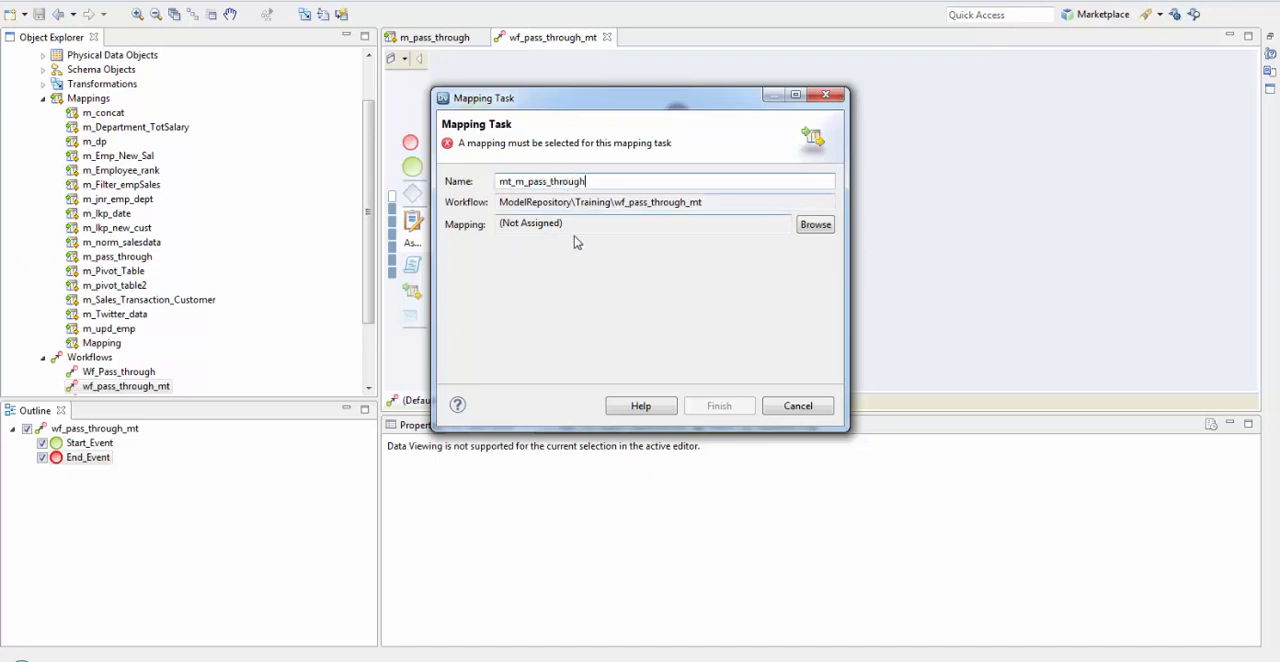
pyautogui.click(815, 223)
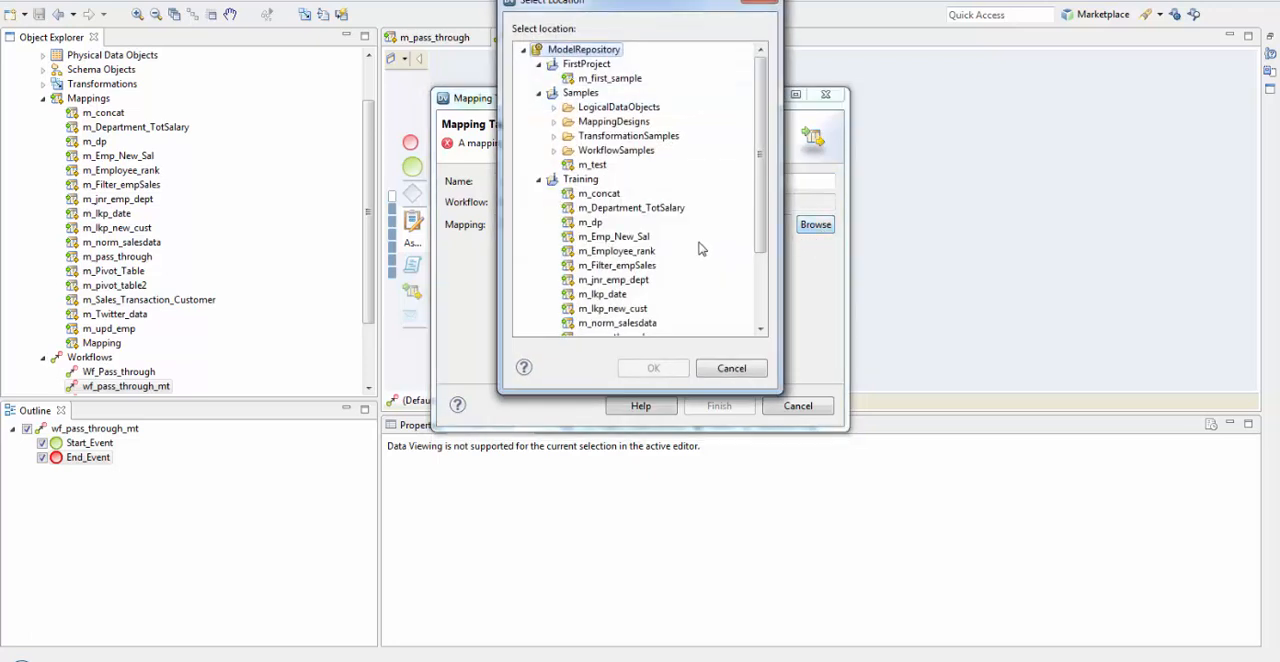
pyautogui.scroll(-3)
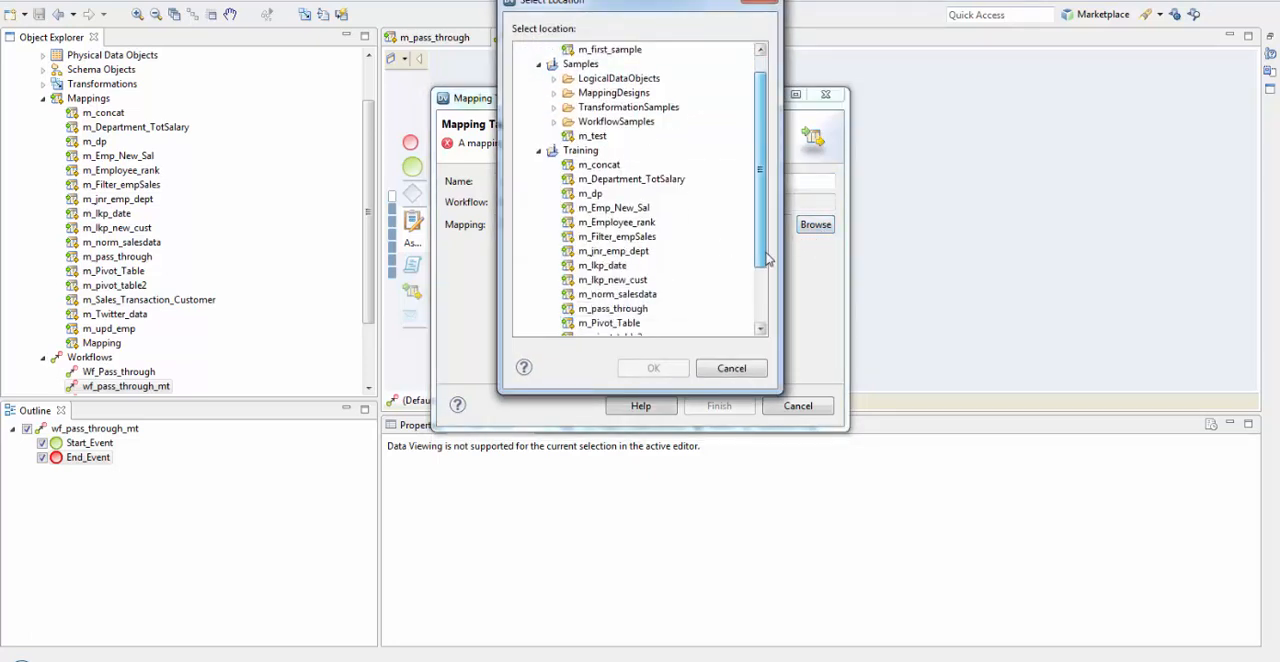
pyautogui.click(613, 308)
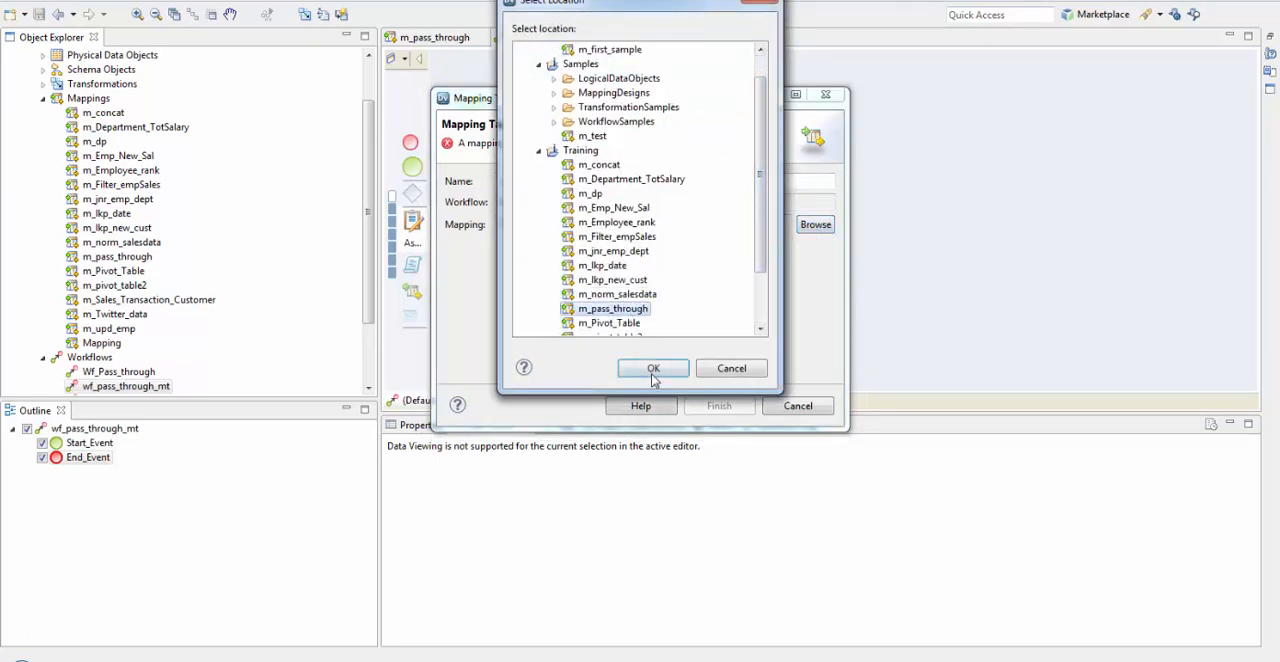
pyautogui.click(652, 368)
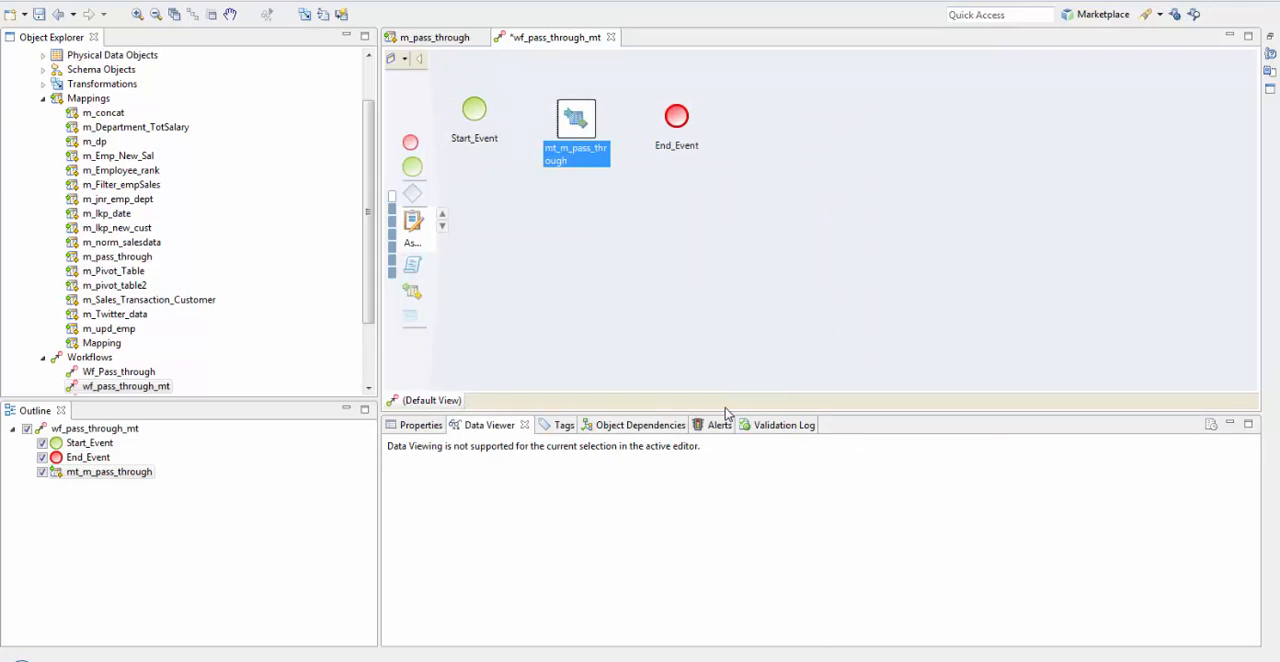
pyautogui.moveTo(704, 390)
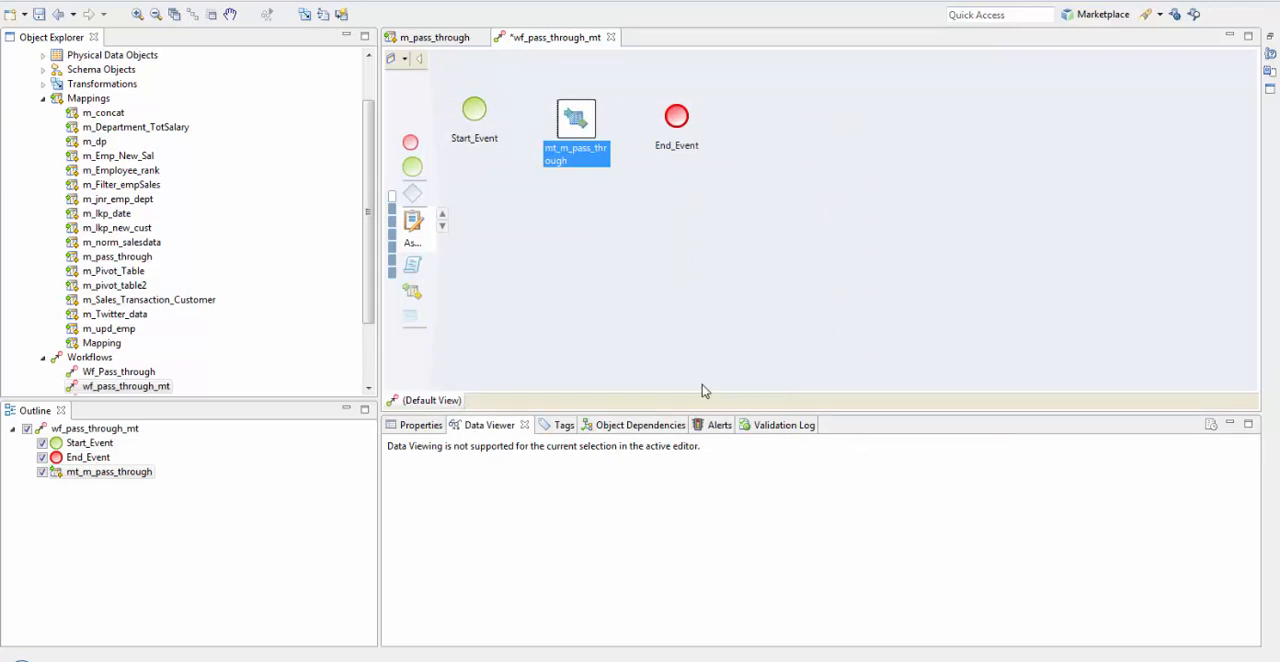
pyautogui.moveTo(725, 387)
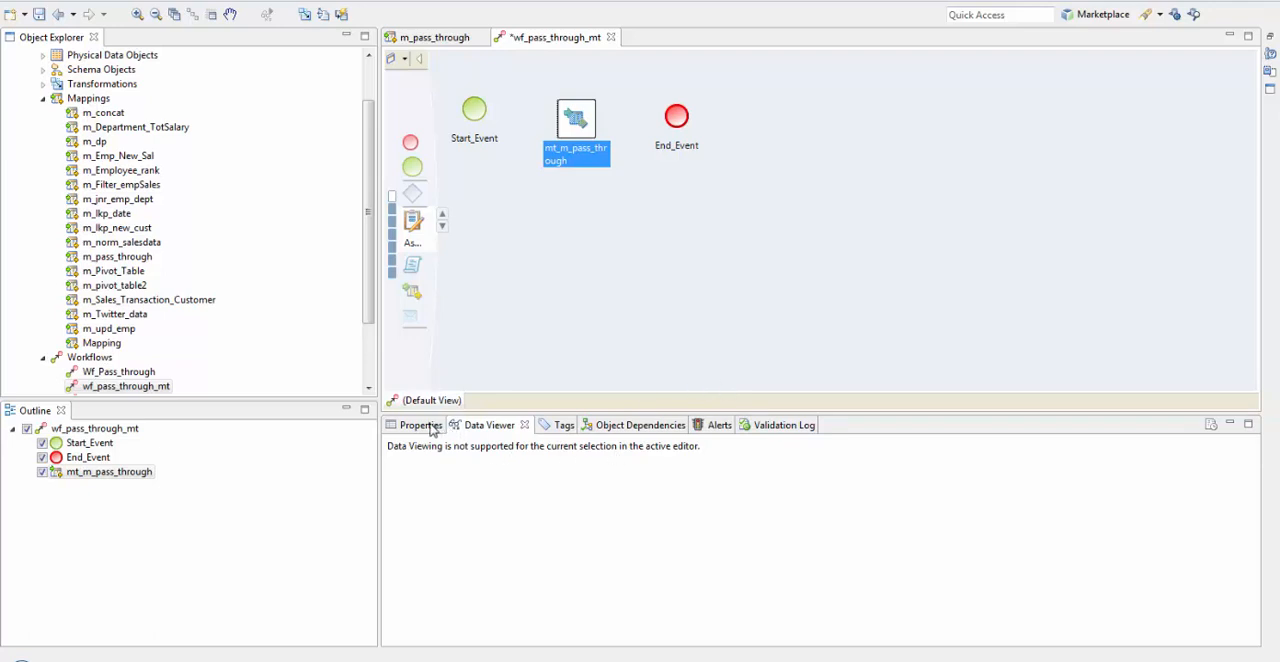
# - Show mt_m_pass_through's properties and its empty Input assignments section
pyautogui.click(420, 424)
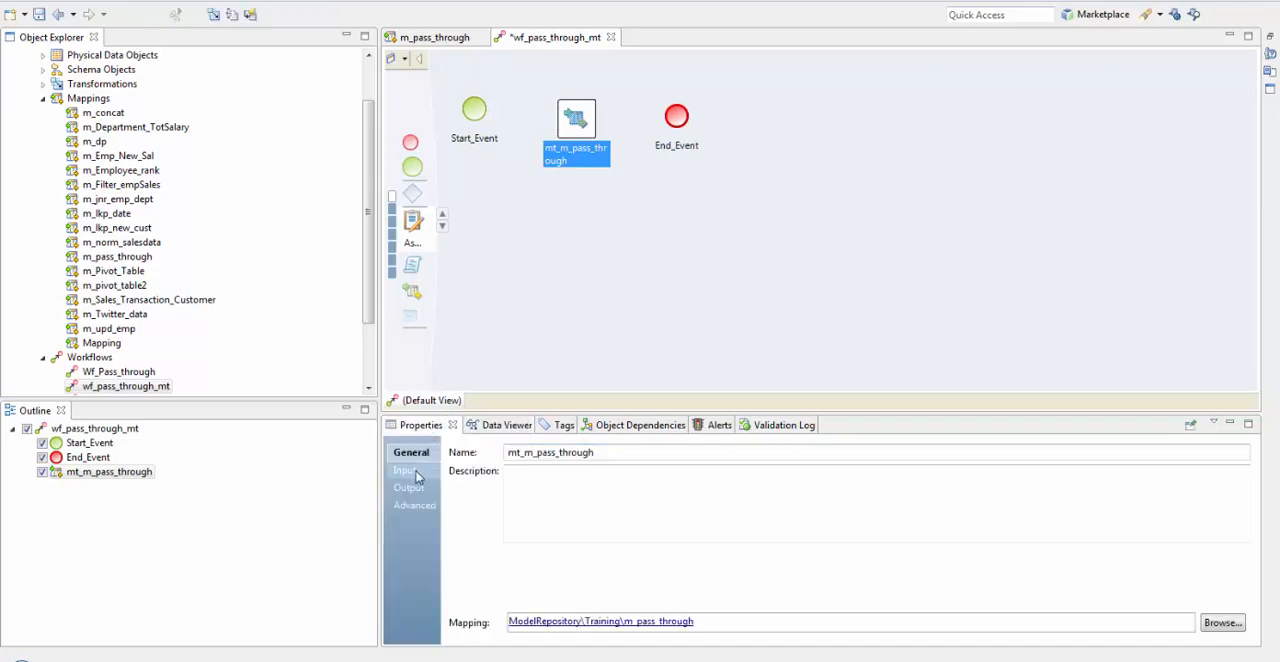
pyautogui.click(405, 470)
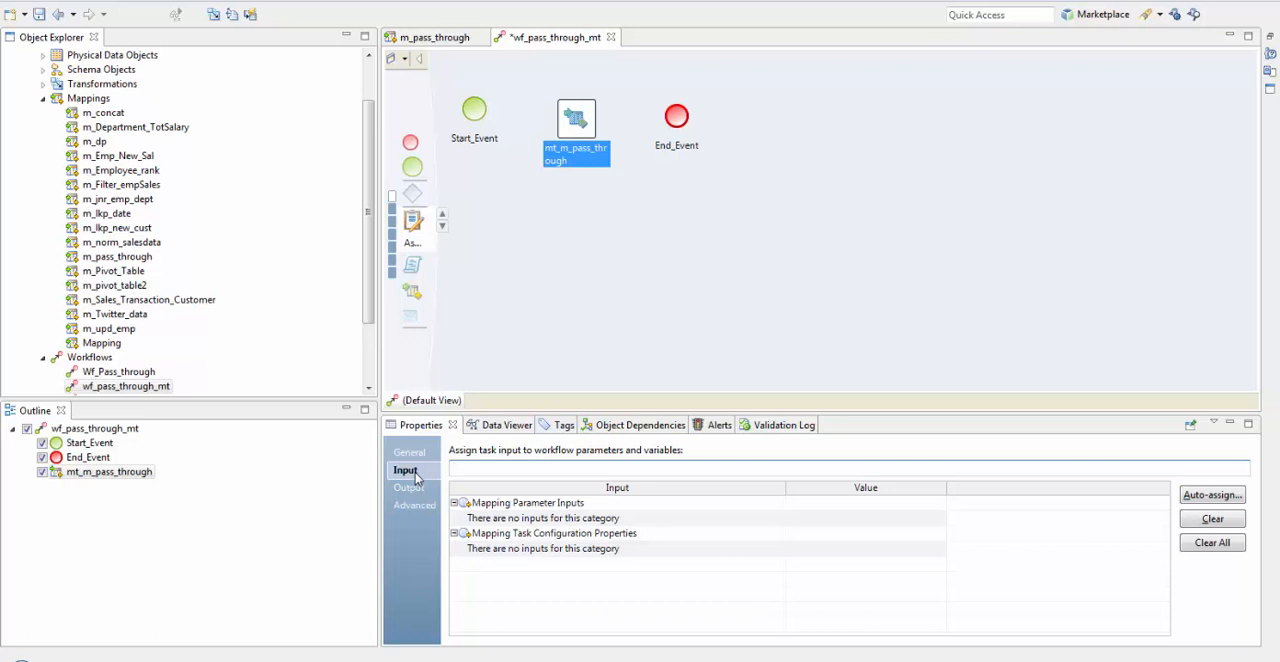
pyautogui.moveTo(778, 442)
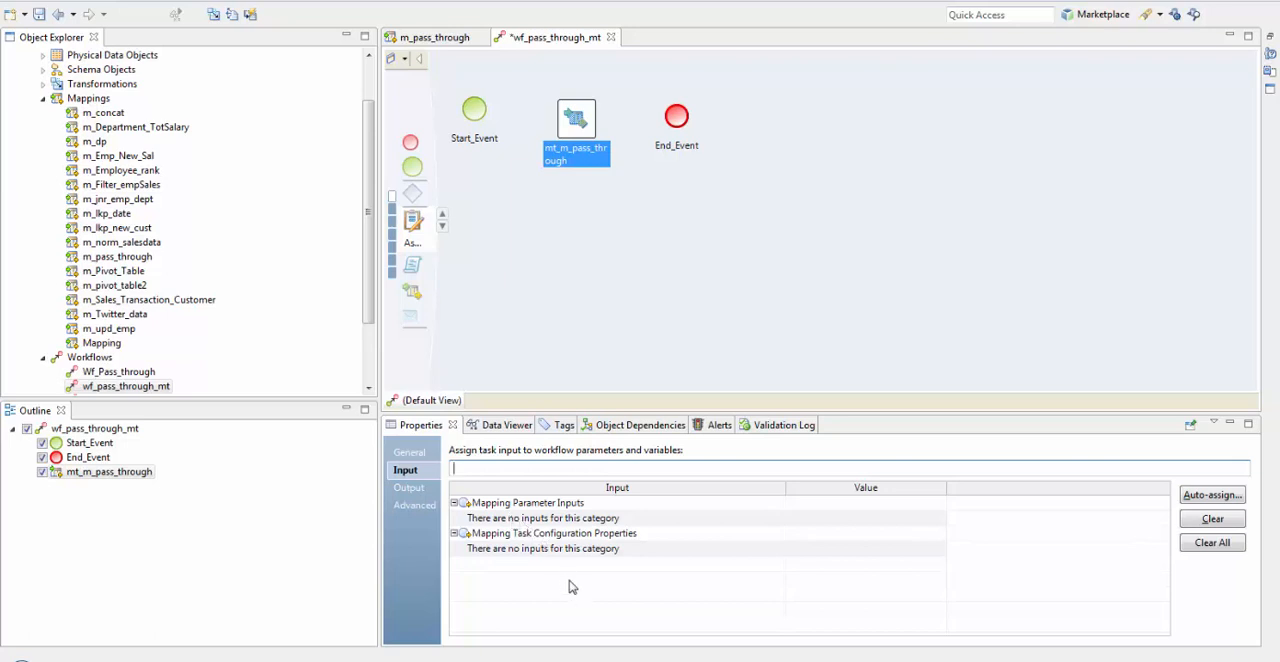
pyautogui.moveTo(520, 637)
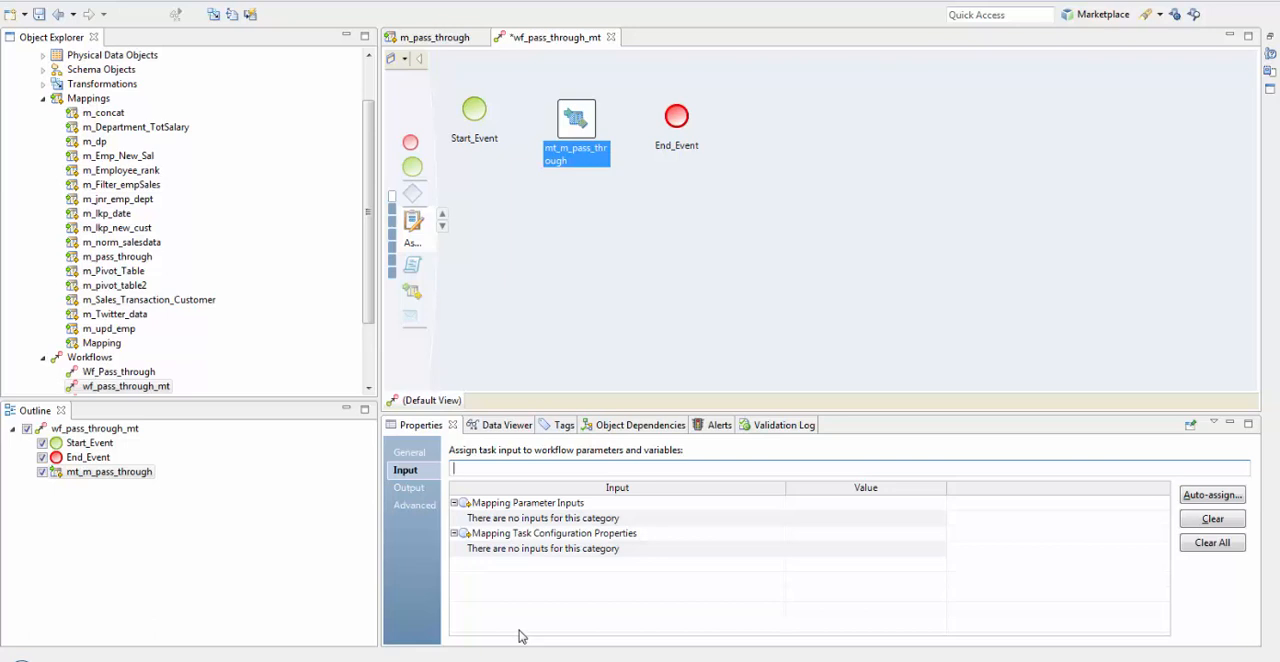
pyautogui.moveTo(510, 547)
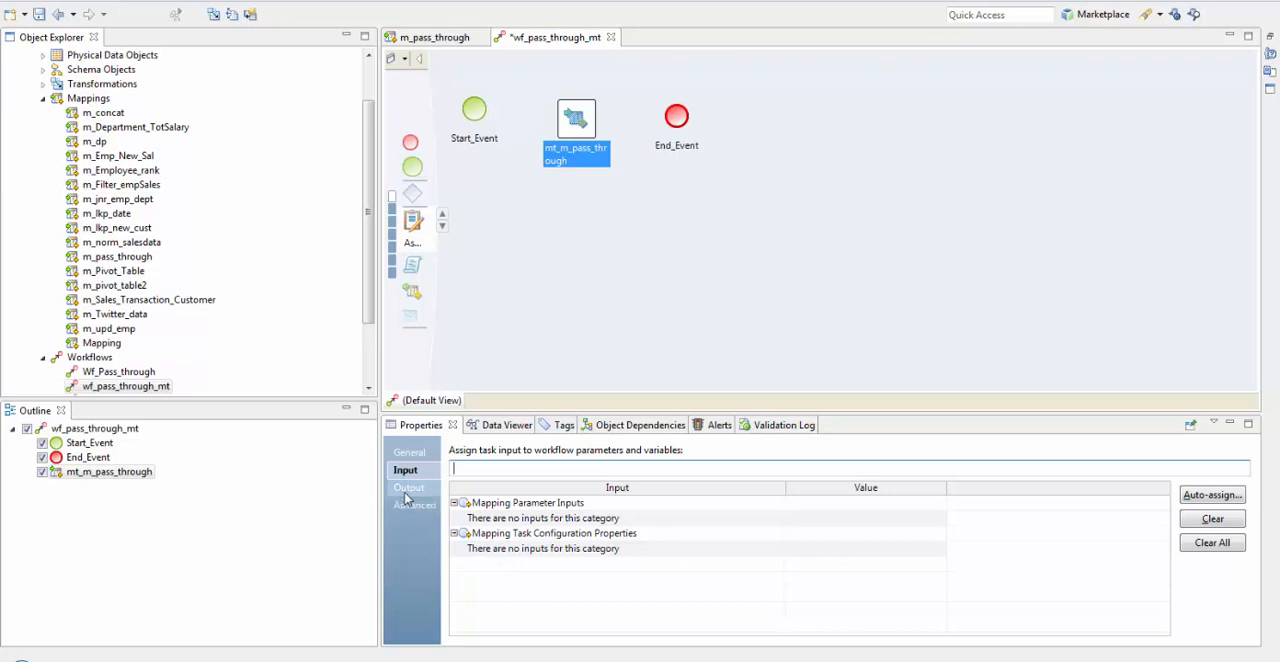
# - Assign the Is Successful output to a new boolean workflow variable, Successful
pyautogui.click(408, 488)
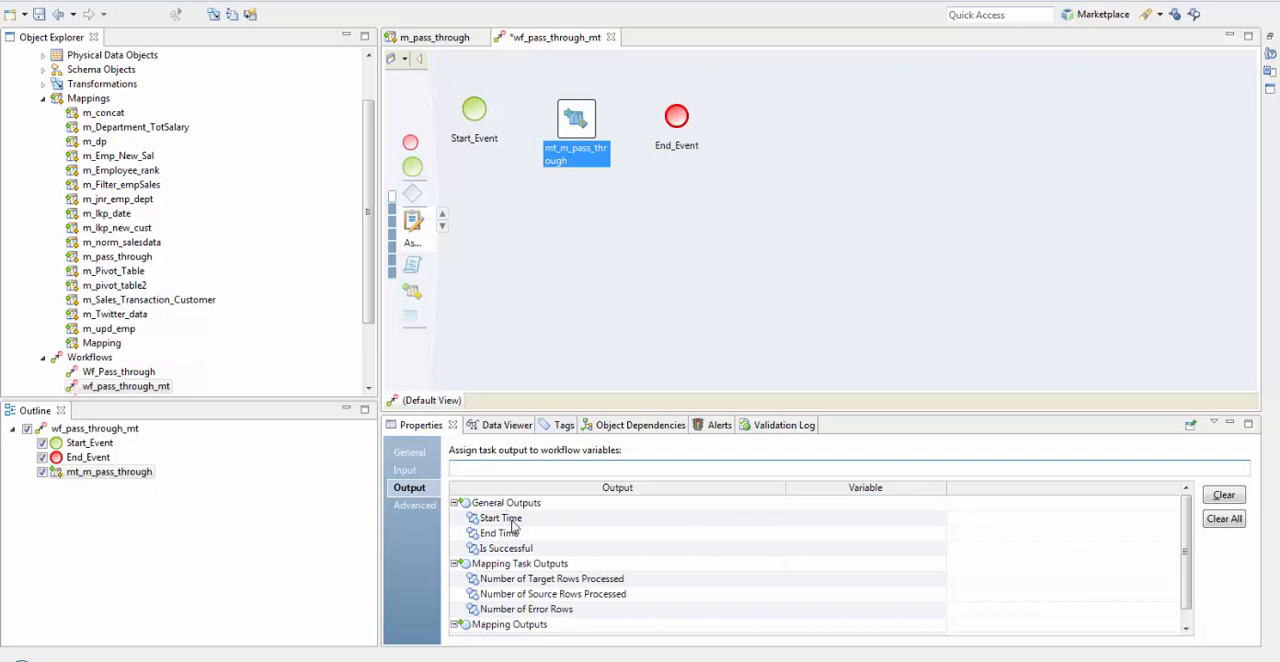
pyautogui.moveTo(543, 560)
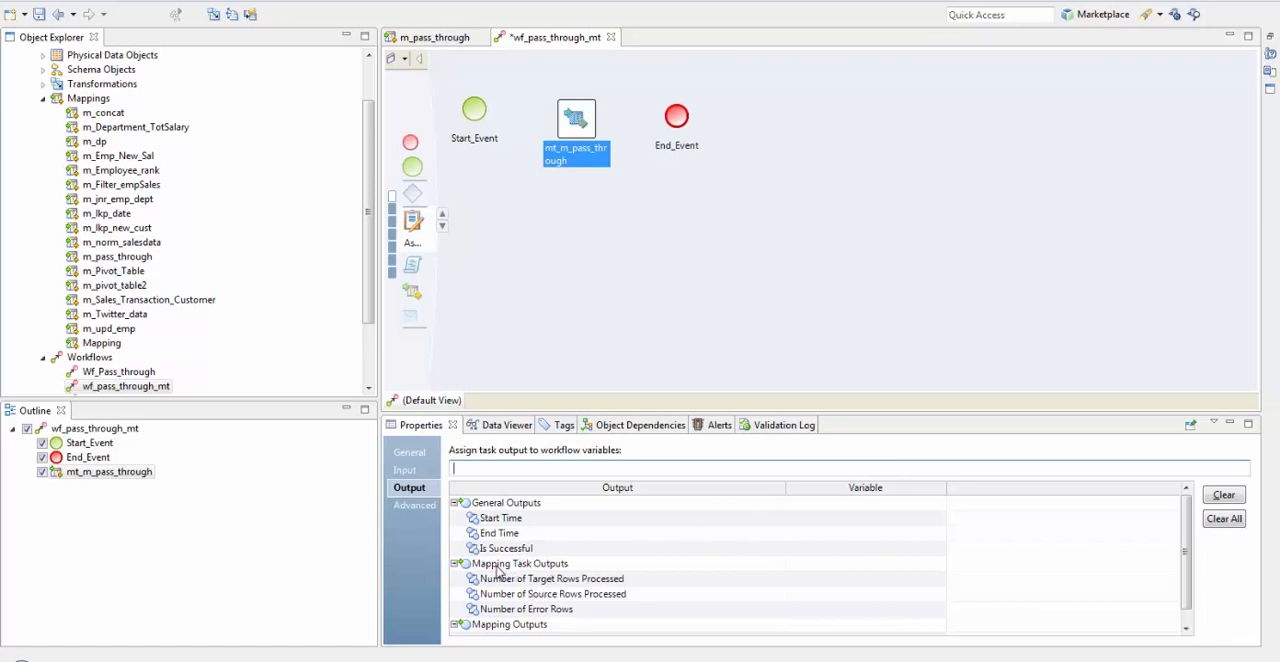
pyautogui.moveTo(575, 600)
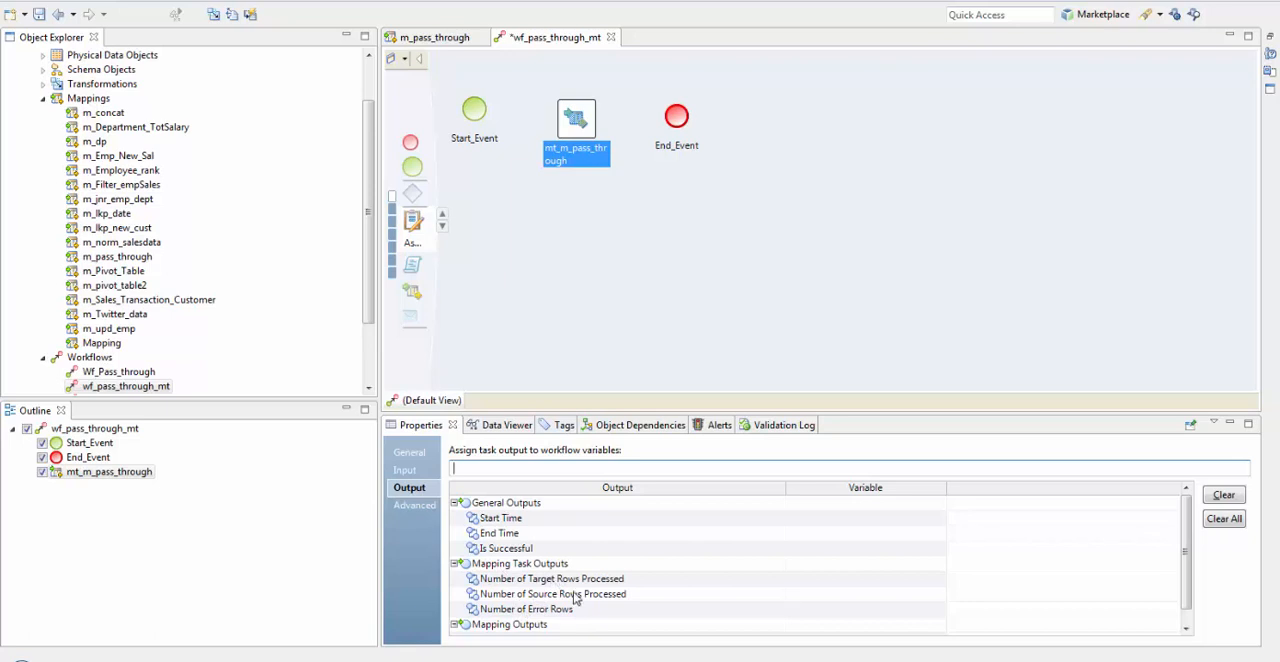
pyautogui.moveTo(573, 608)
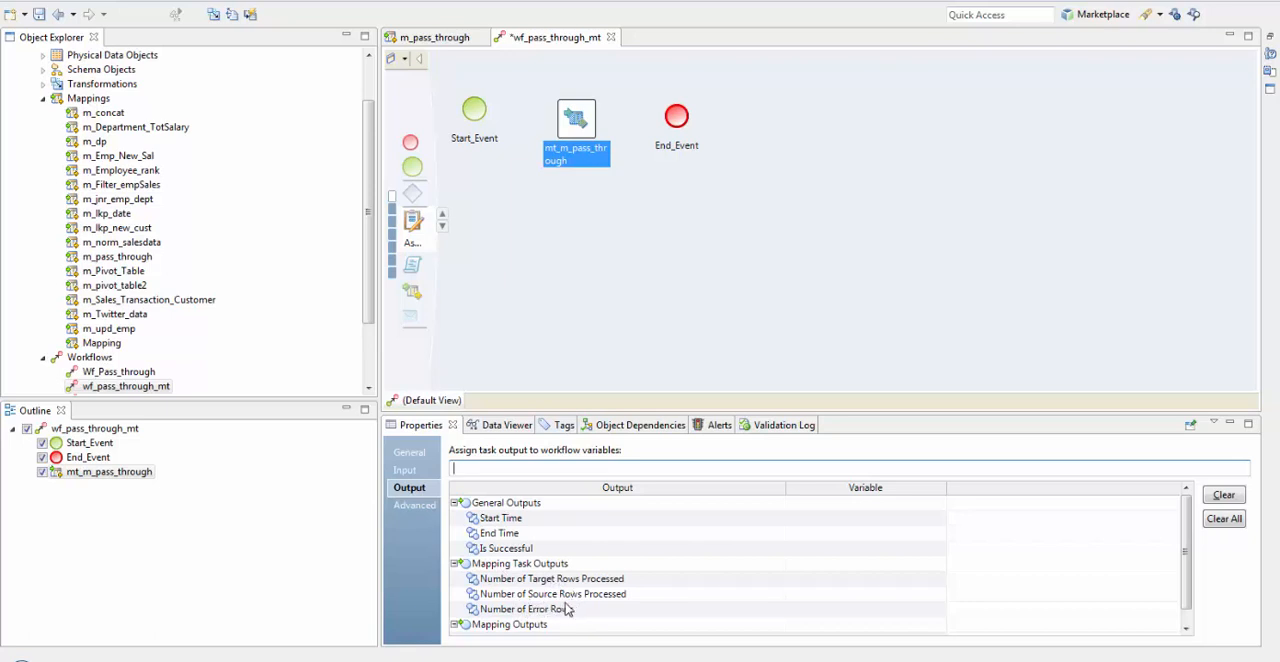
pyautogui.moveTo(860, 620)
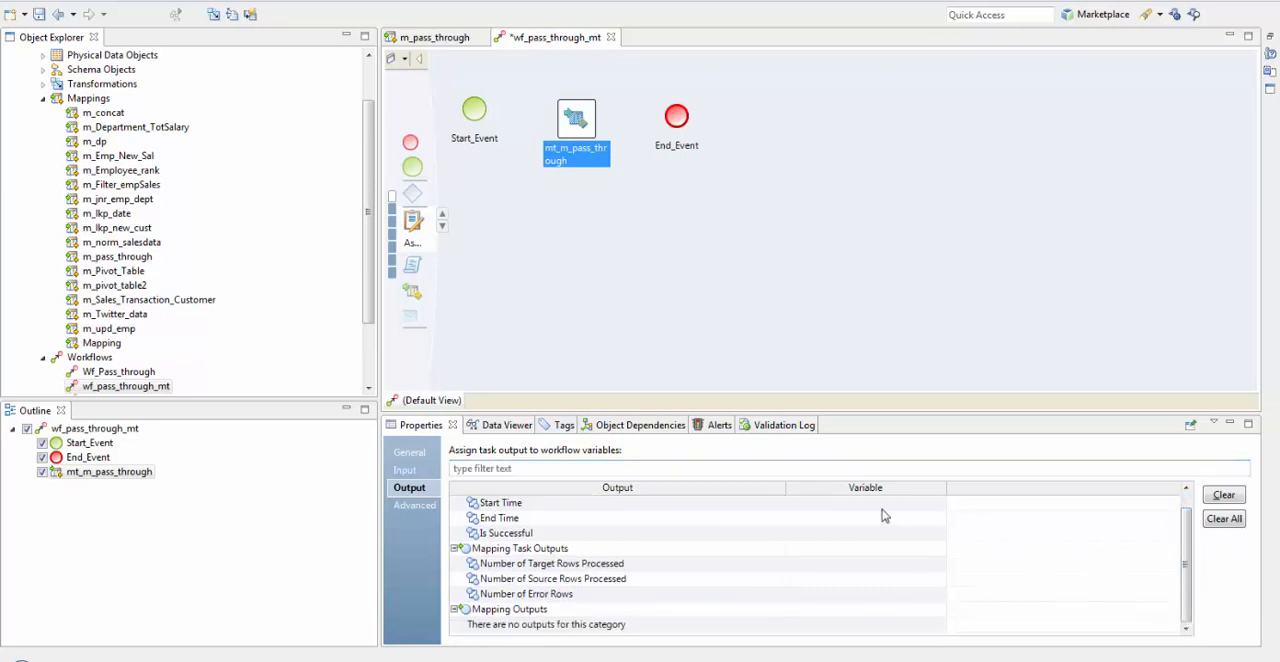
pyautogui.click(505, 532)
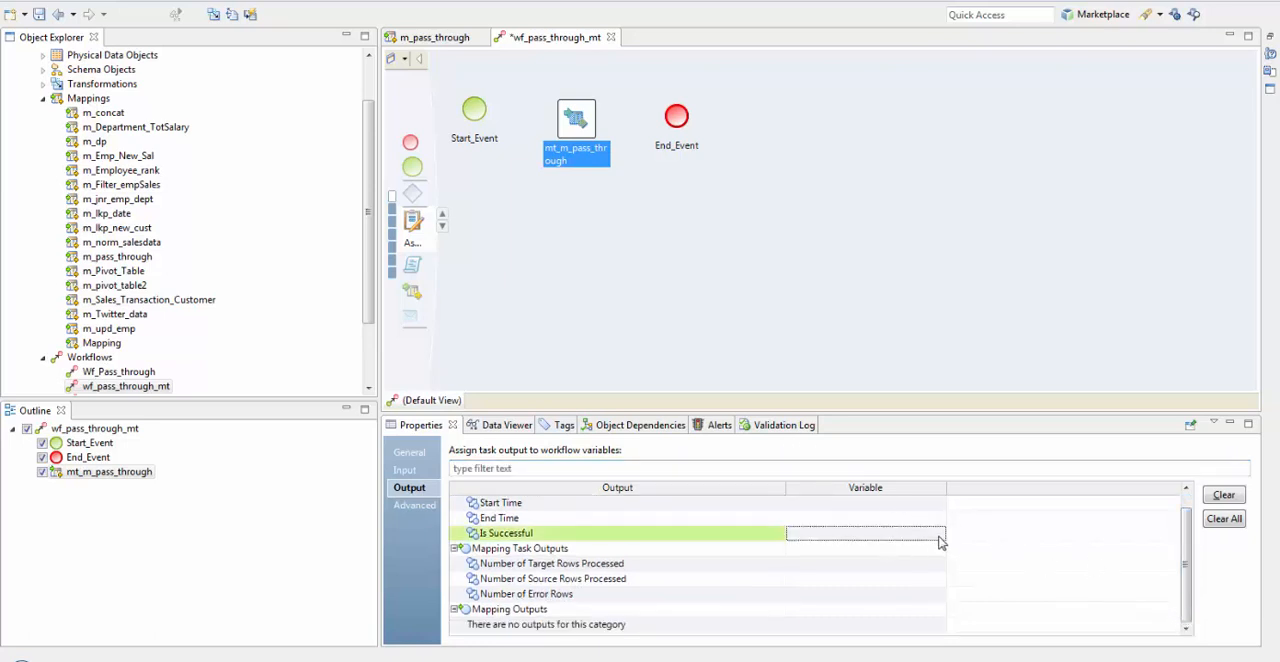
pyautogui.click(937, 532)
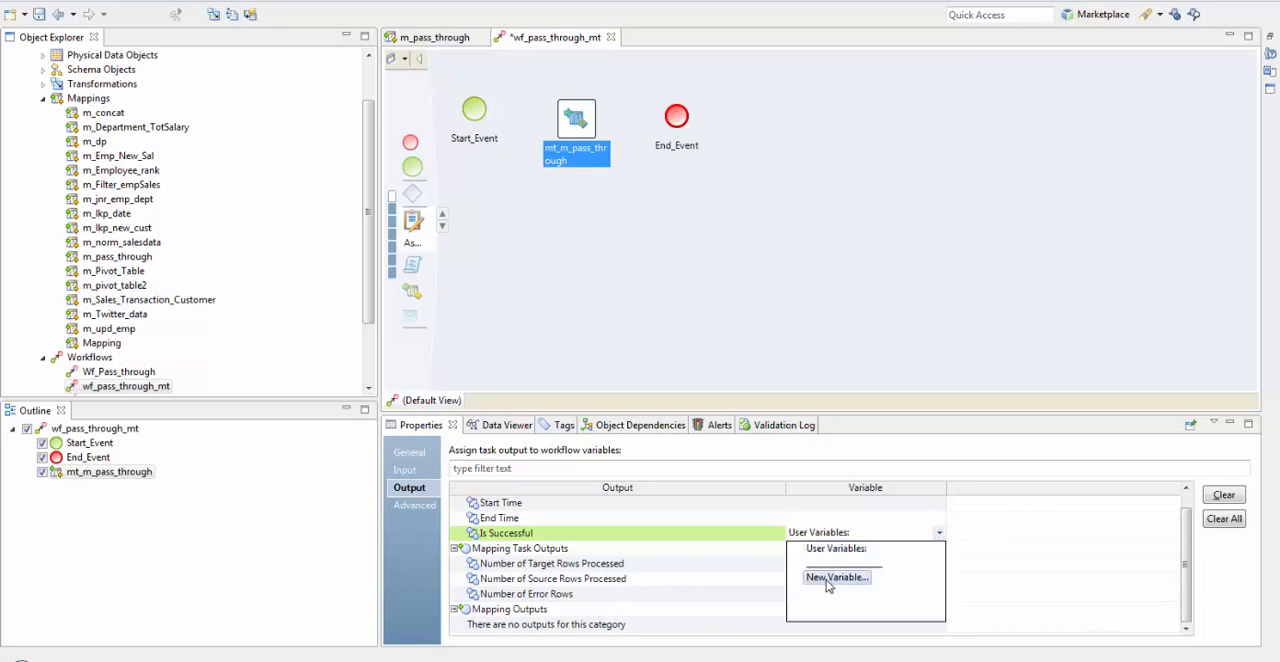
pyautogui.click(836, 577)
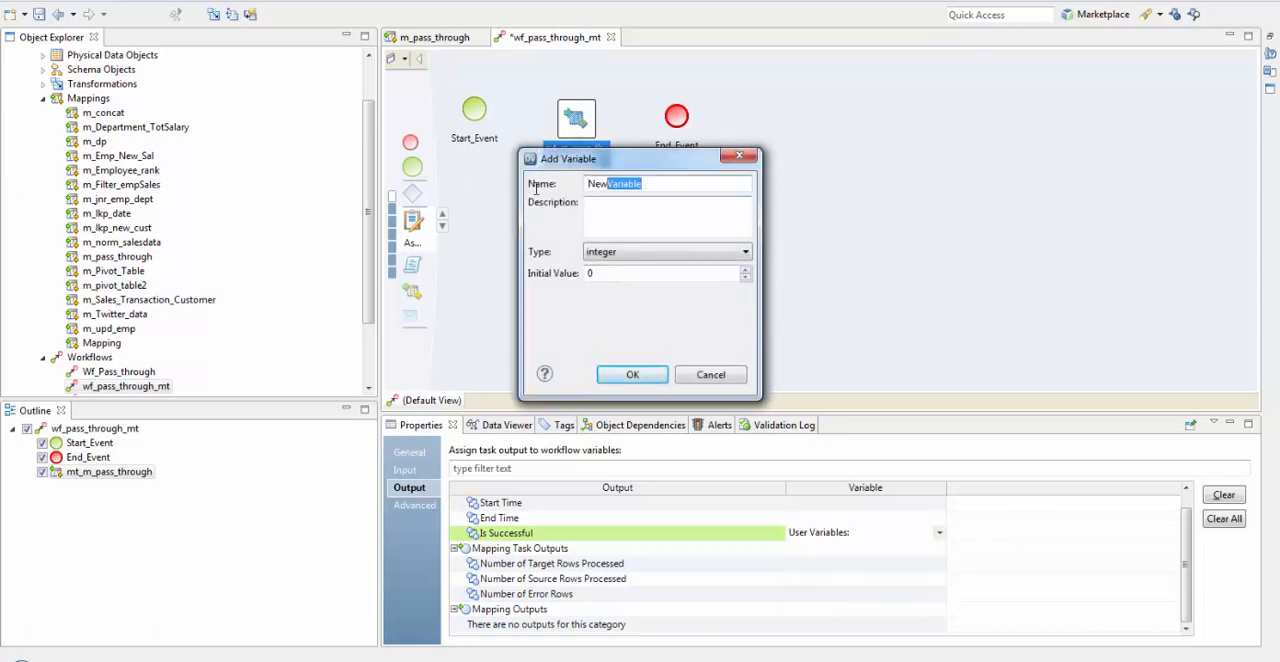
pyautogui.write('Successf')
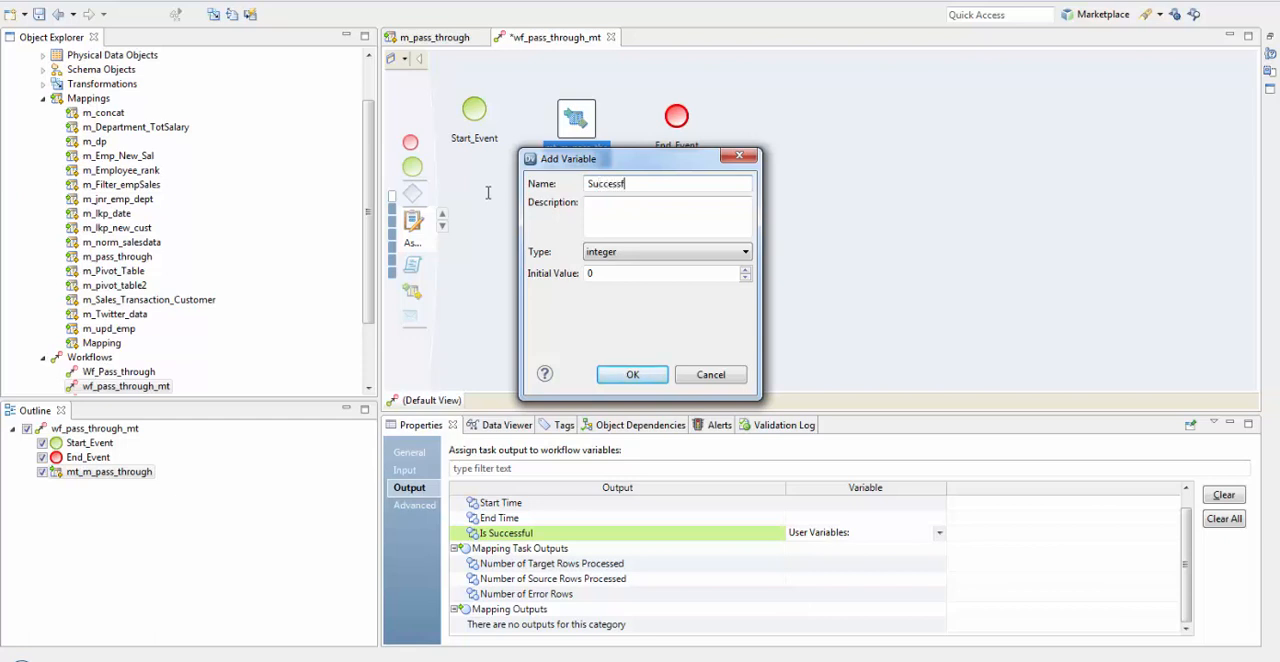
pyautogui.write('ul')
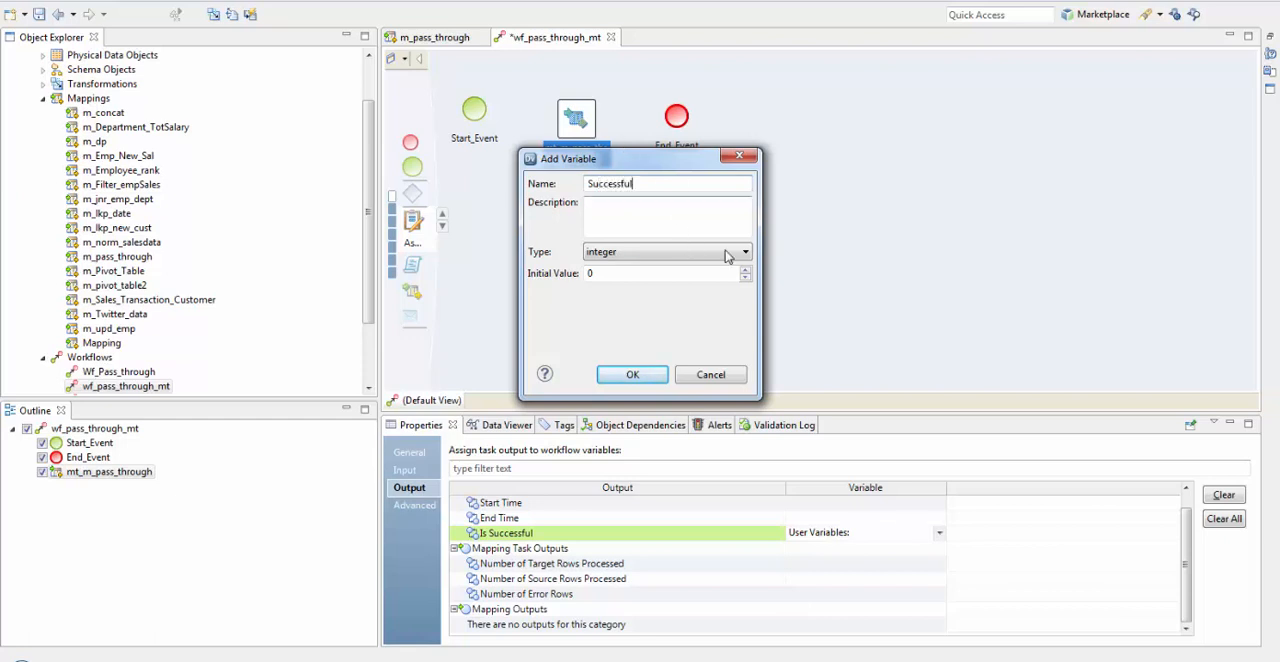
pyautogui.click(744, 251)
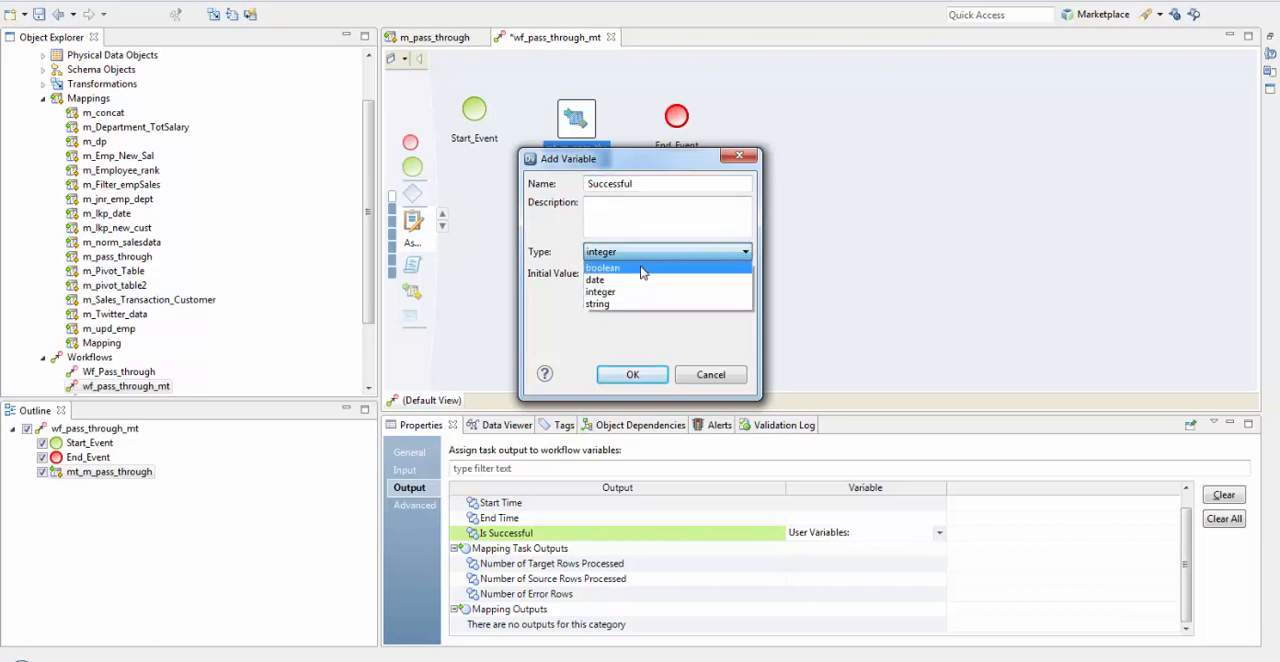
pyautogui.click(602, 267)
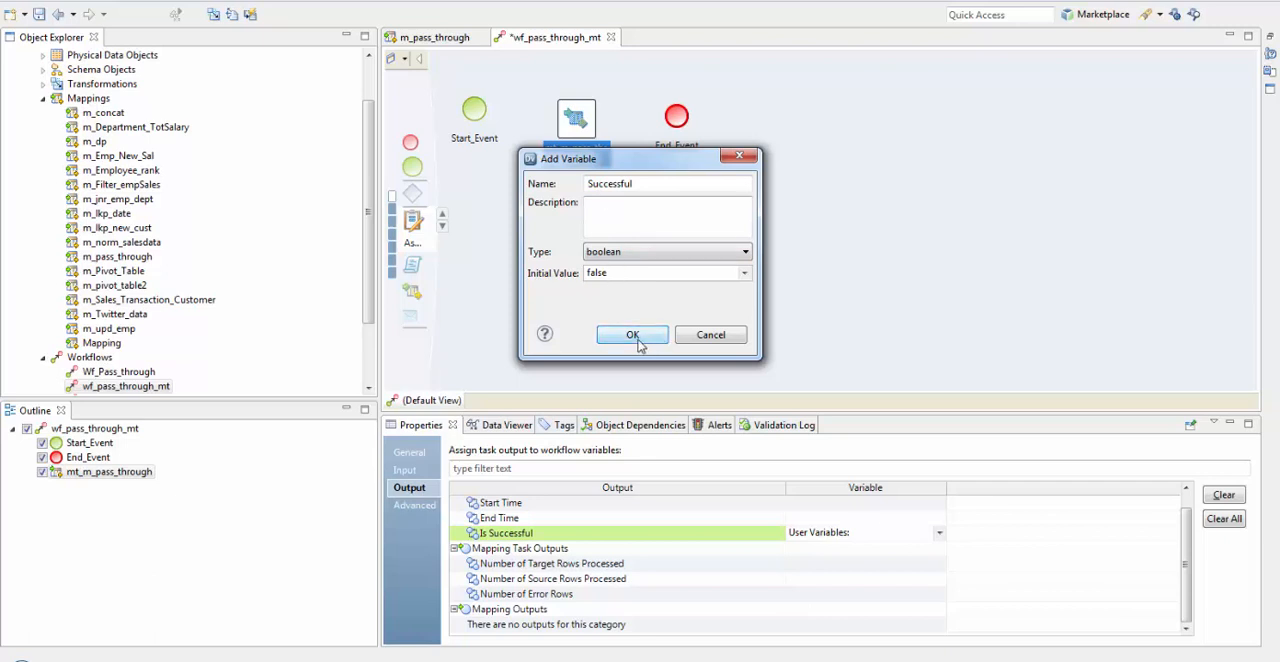
pyautogui.click(632, 334)
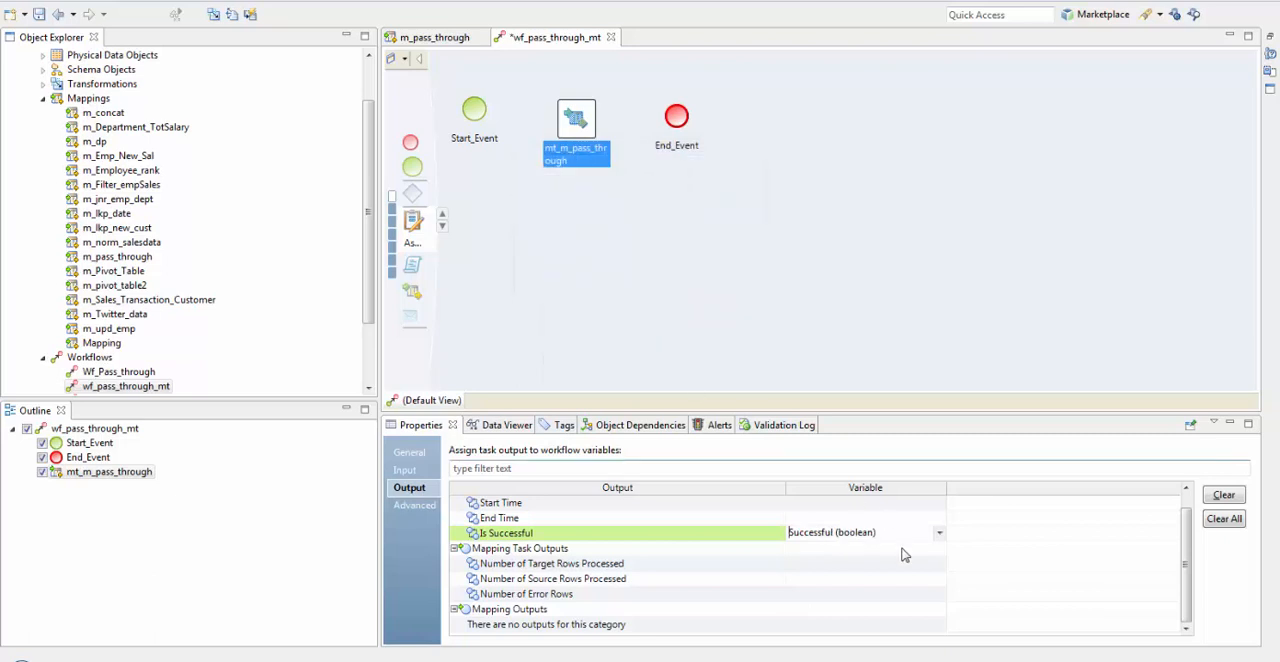
pyautogui.moveTo(724, 330)
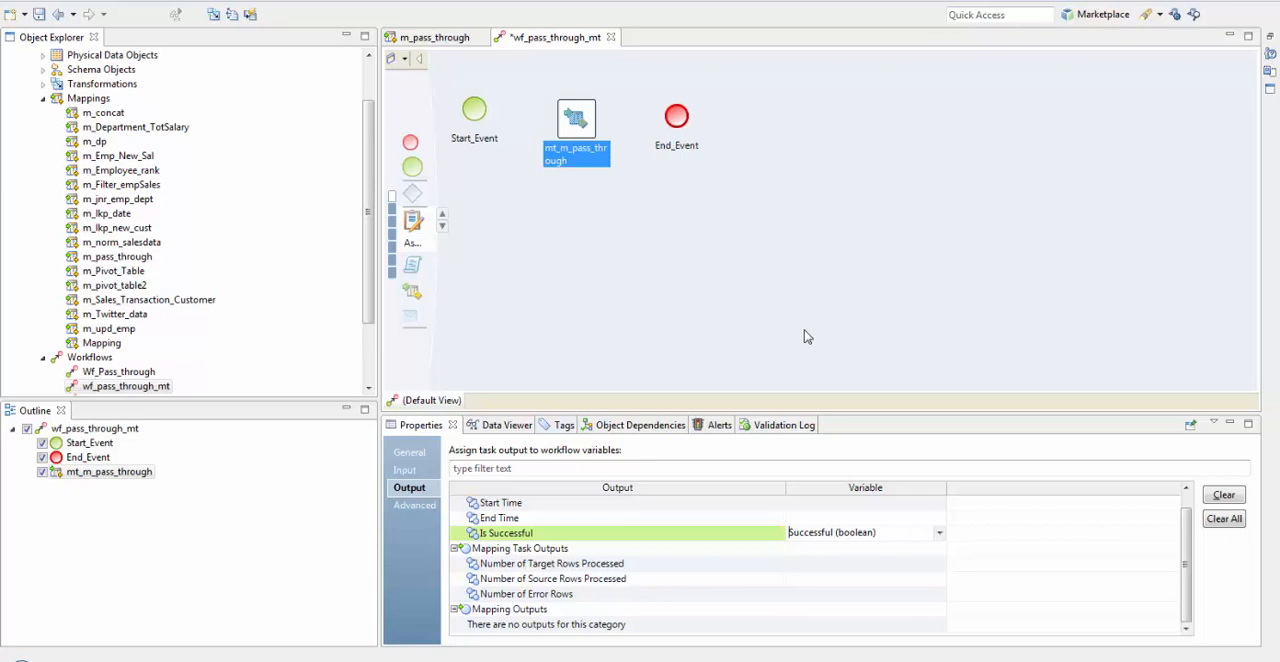
pyautogui.moveTo(807, 337)
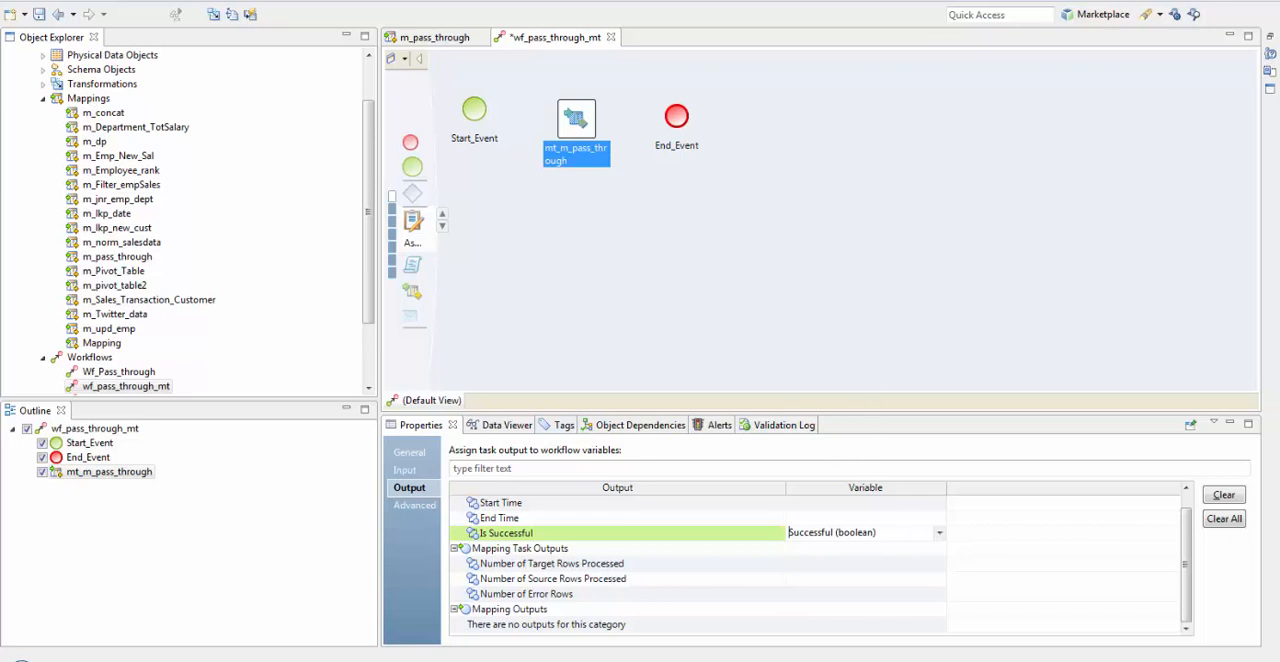
pyautogui.moveTo(615, 300)
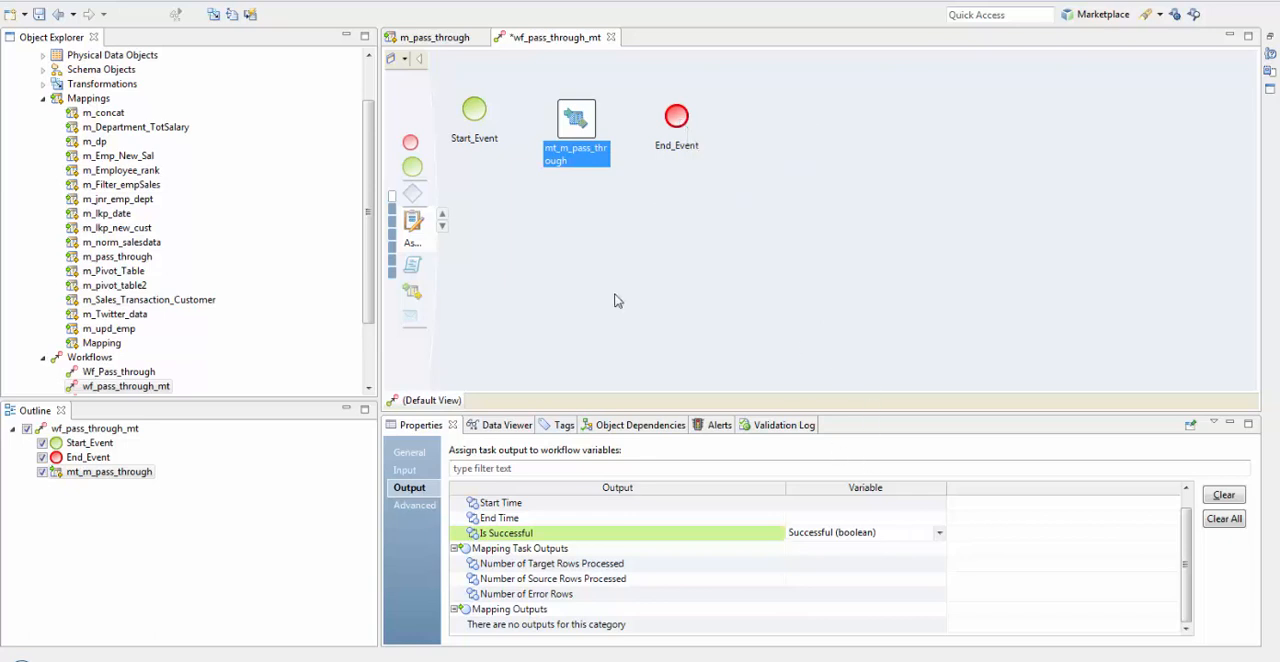
pyautogui.click(414, 505)
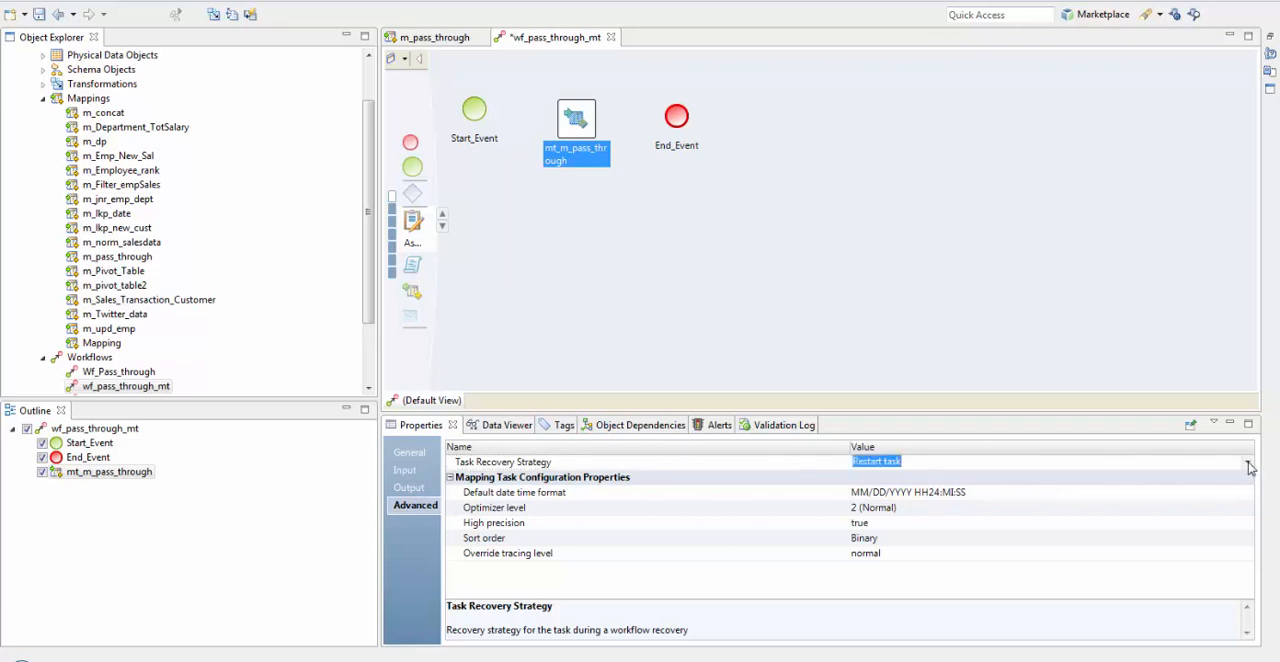
pyautogui.click(1248, 461)
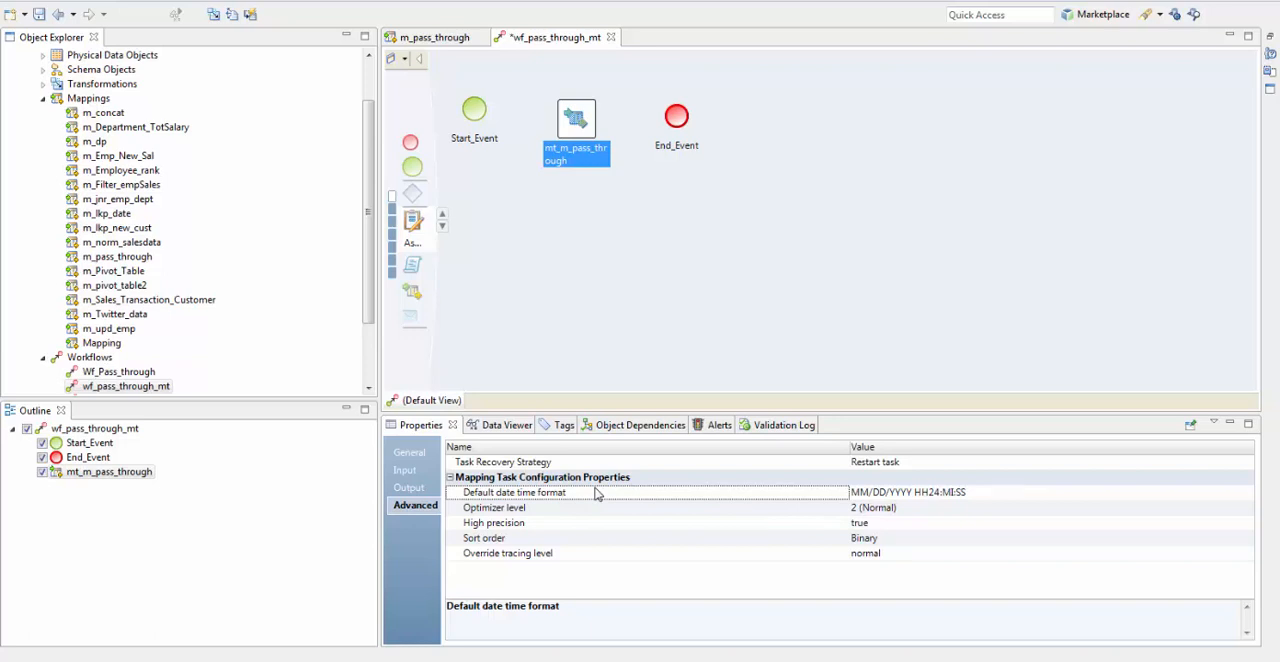
pyautogui.moveTo(911, 529)
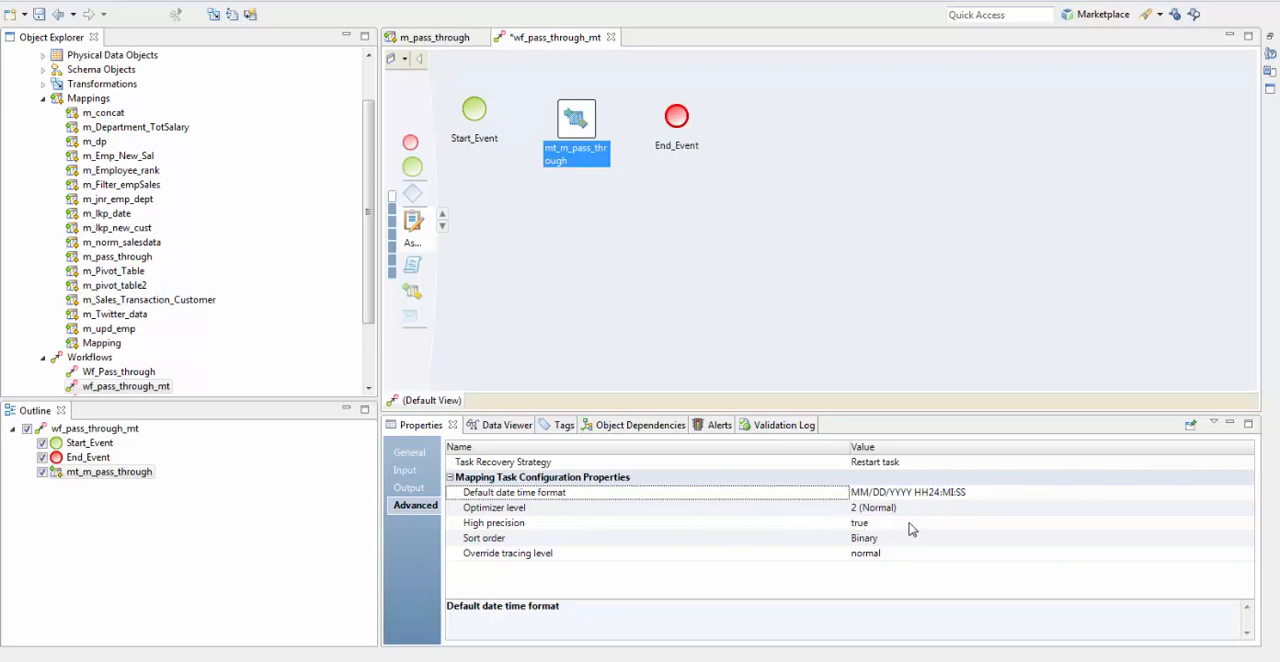
pyautogui.moveTo(920, 527)
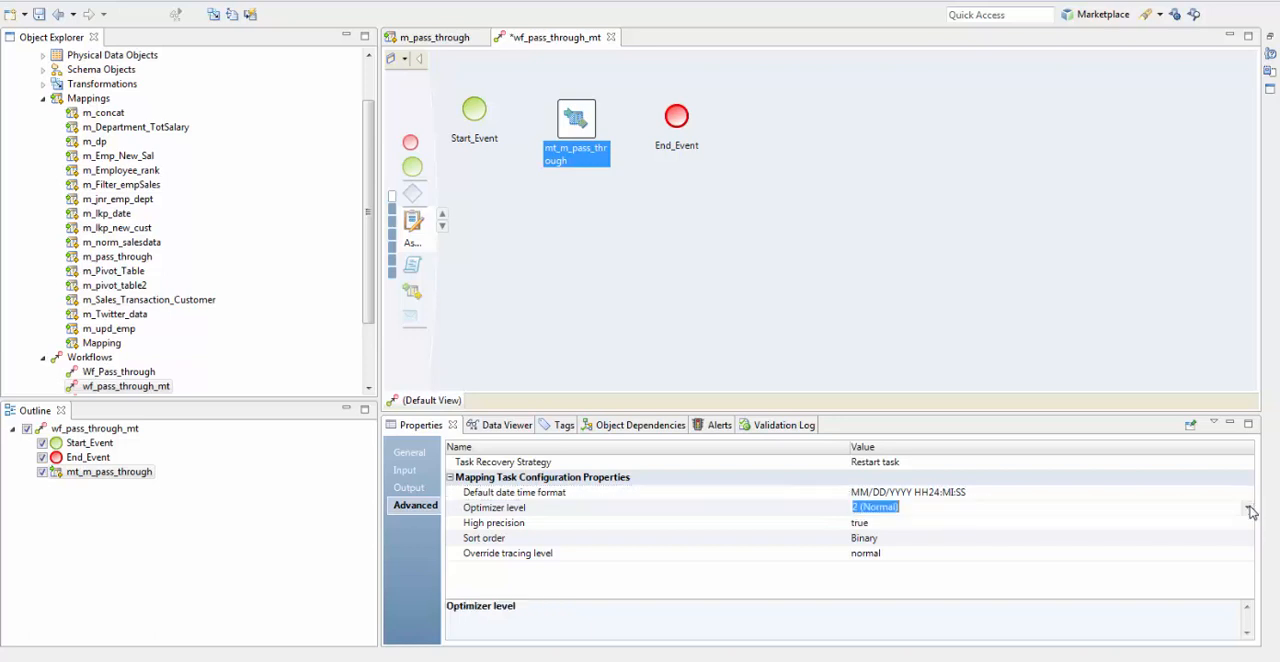
pyautogui.click(1247, 510)
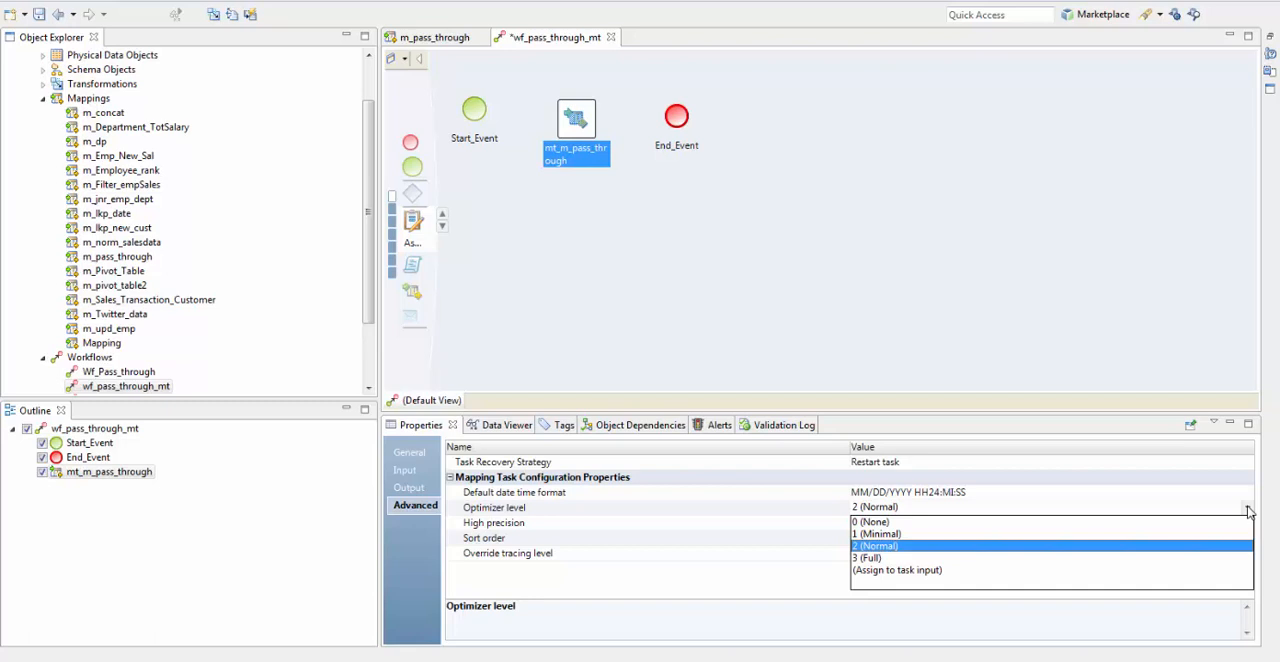
pyautogui.moveTo(1229, 507)
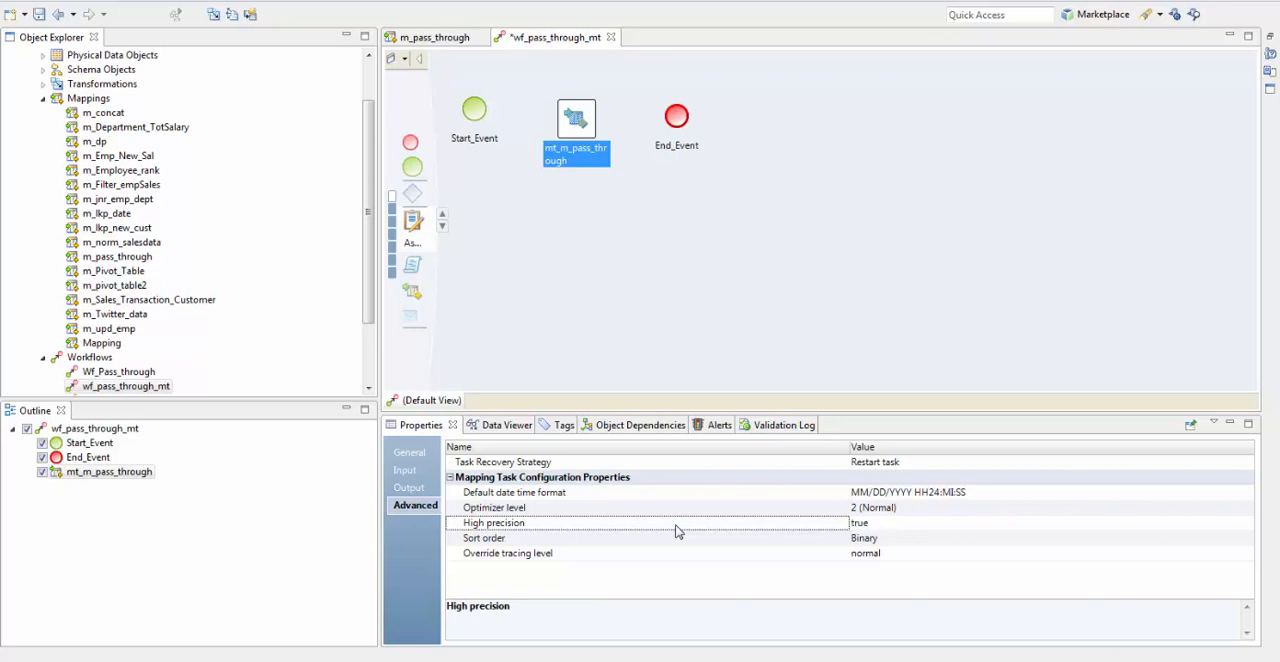
pyautogui.moveTo(690, 538)
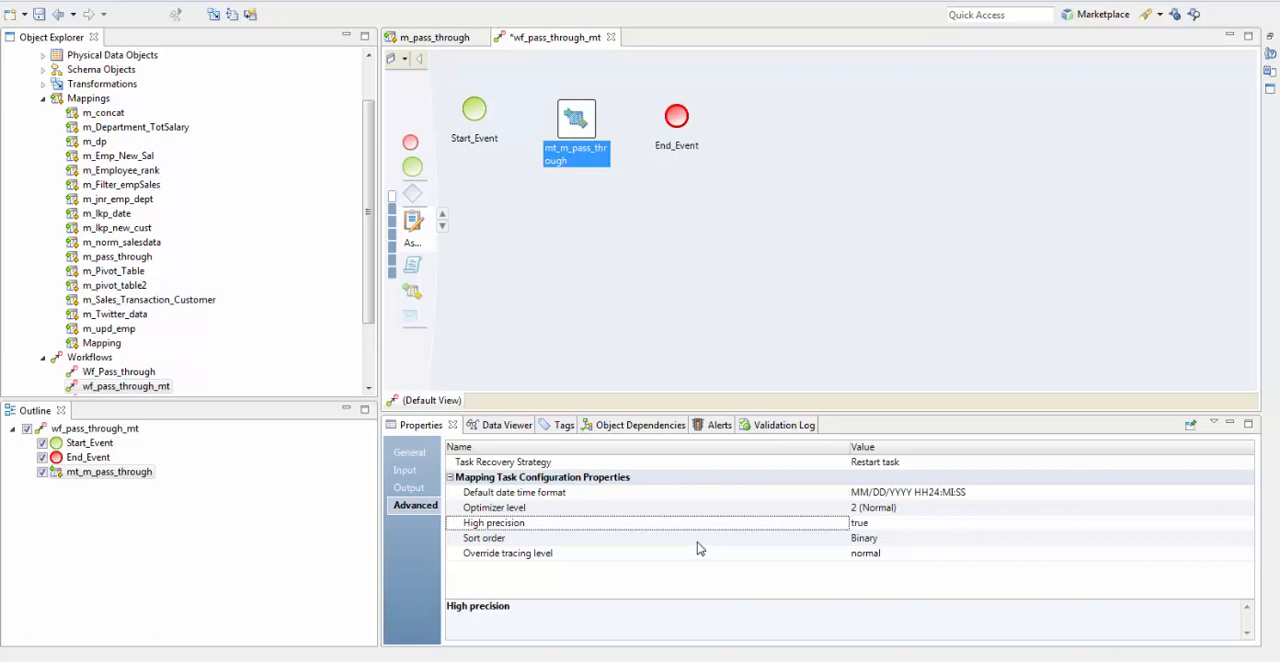
pyautogui.moveTo(682, 536)
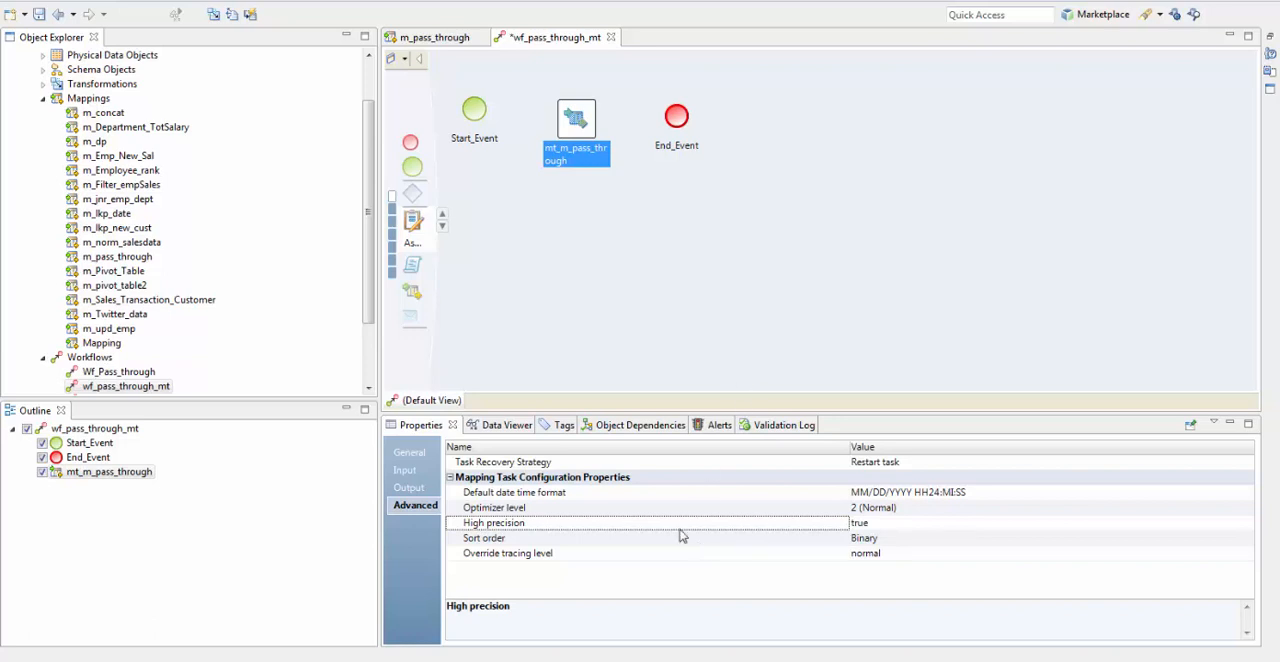
pyautogui.moveTo(732, 582)
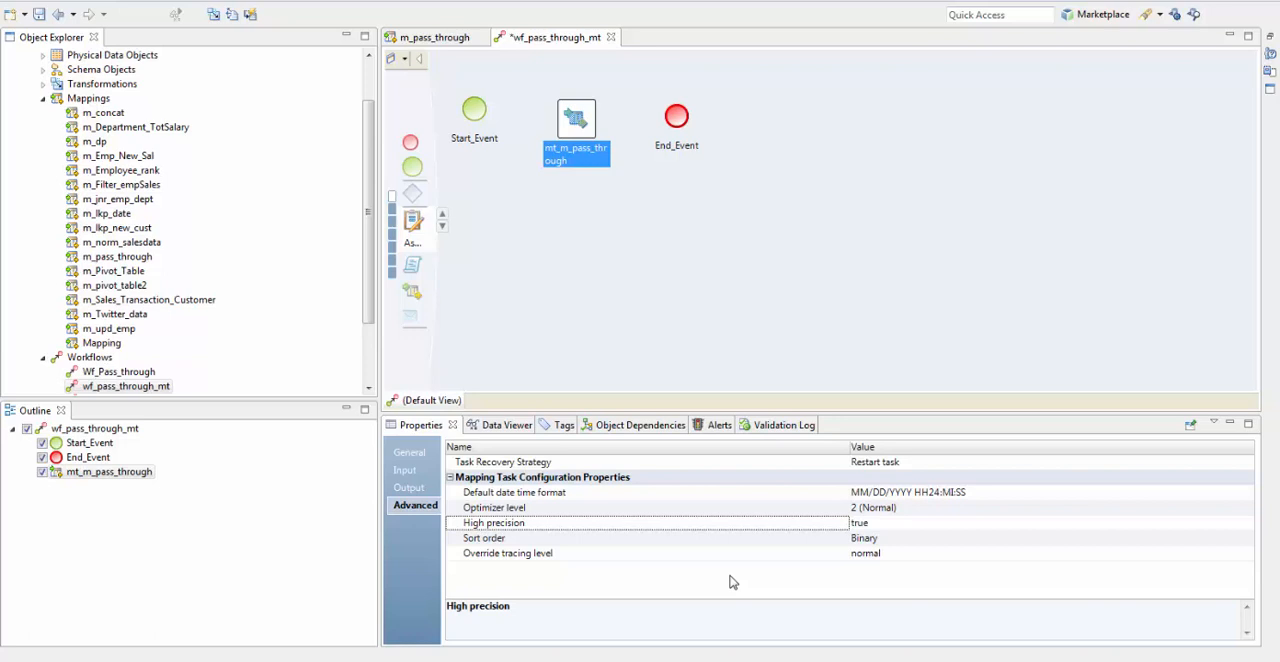
pyautogui.moveTo(805, 578)
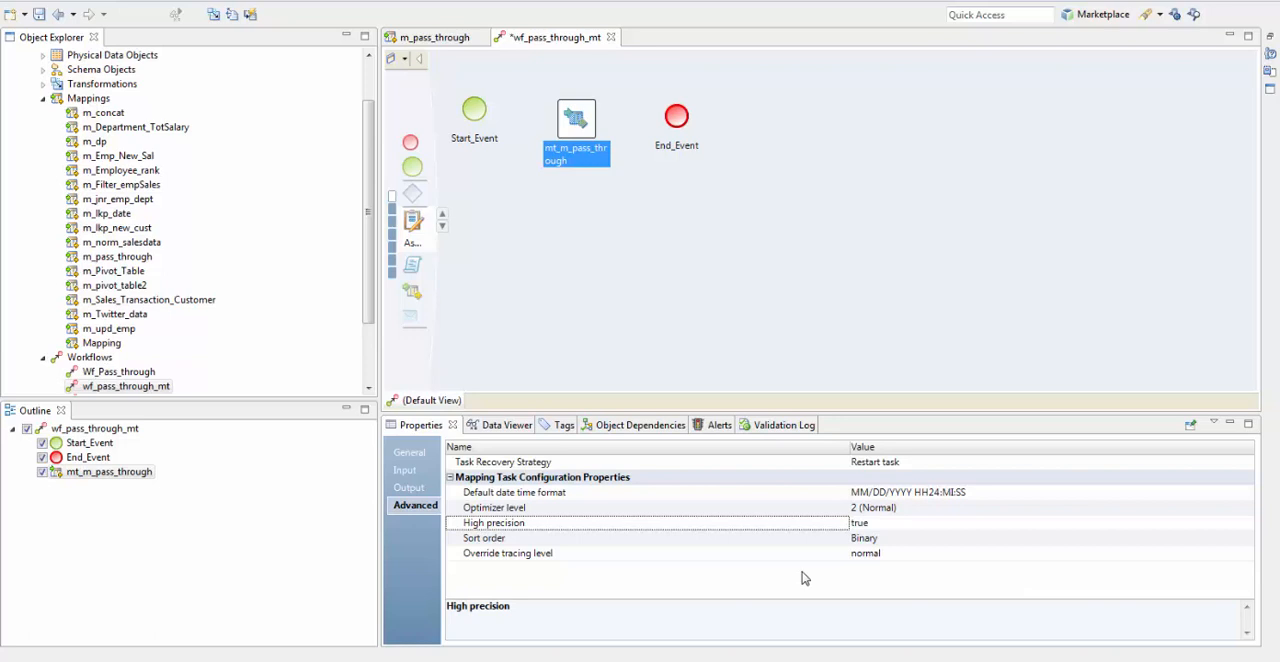
pyautogui.moveTo(835, 560)
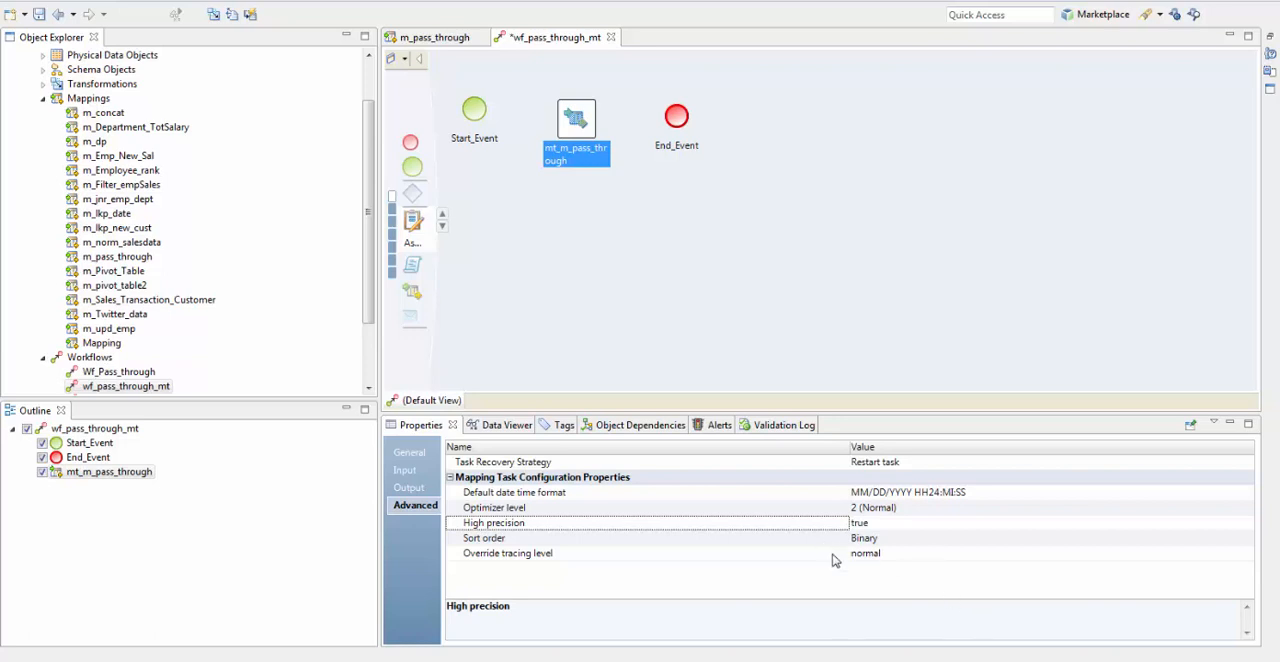
pyautogui.moveTo(485, 118)
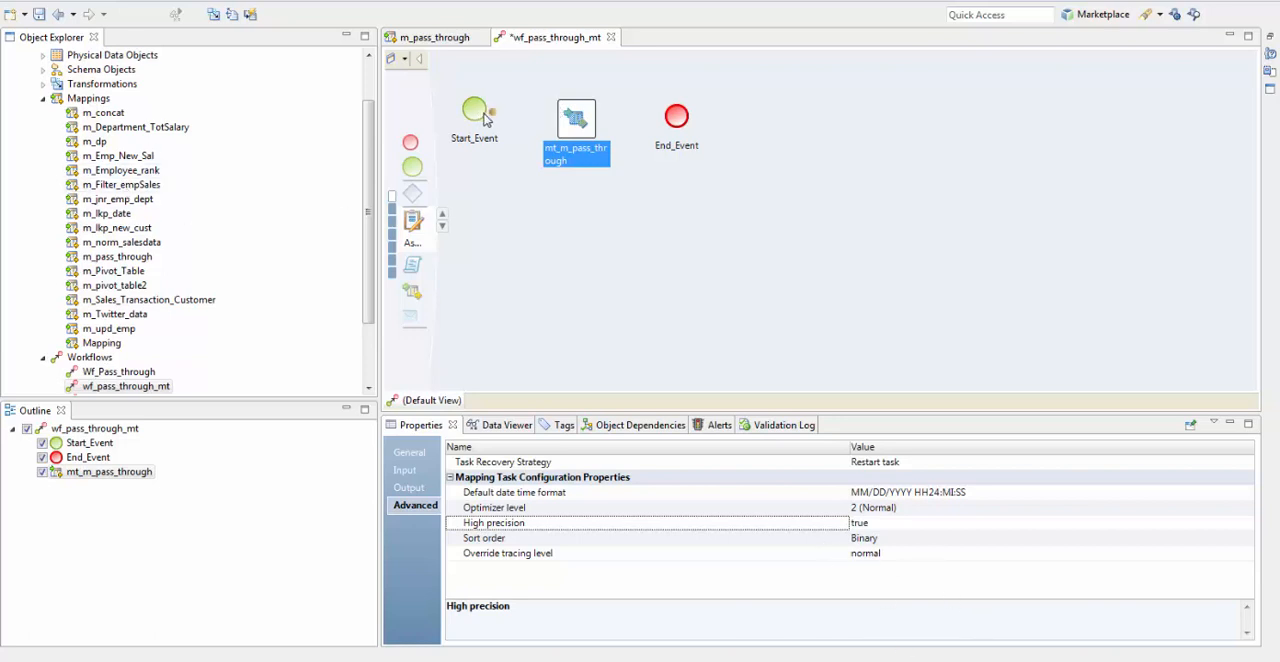
# - Link Start_Event to mt_m_pass_through to End_Event, then validate the workflow with no problems
pyautogui.moveTo(474, 110); pyautogui.dragTo(575, 120)
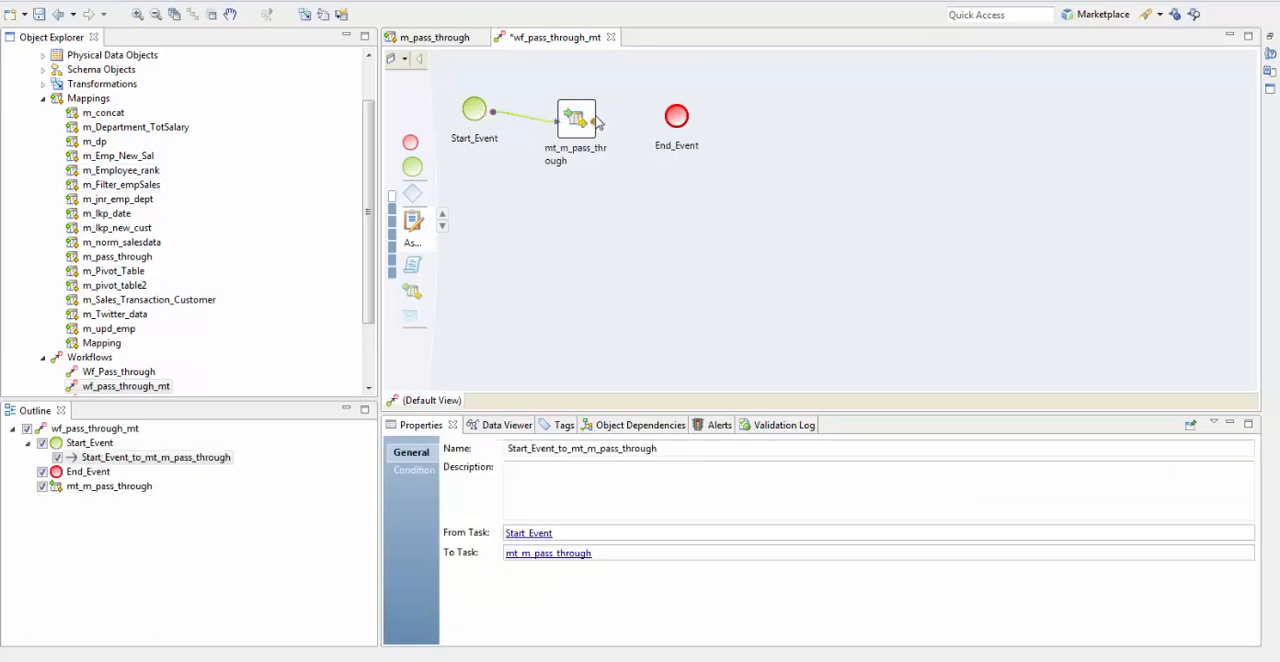
pyautogui.moveTo(600, 120); pyautogui.dragTo(676, 116)
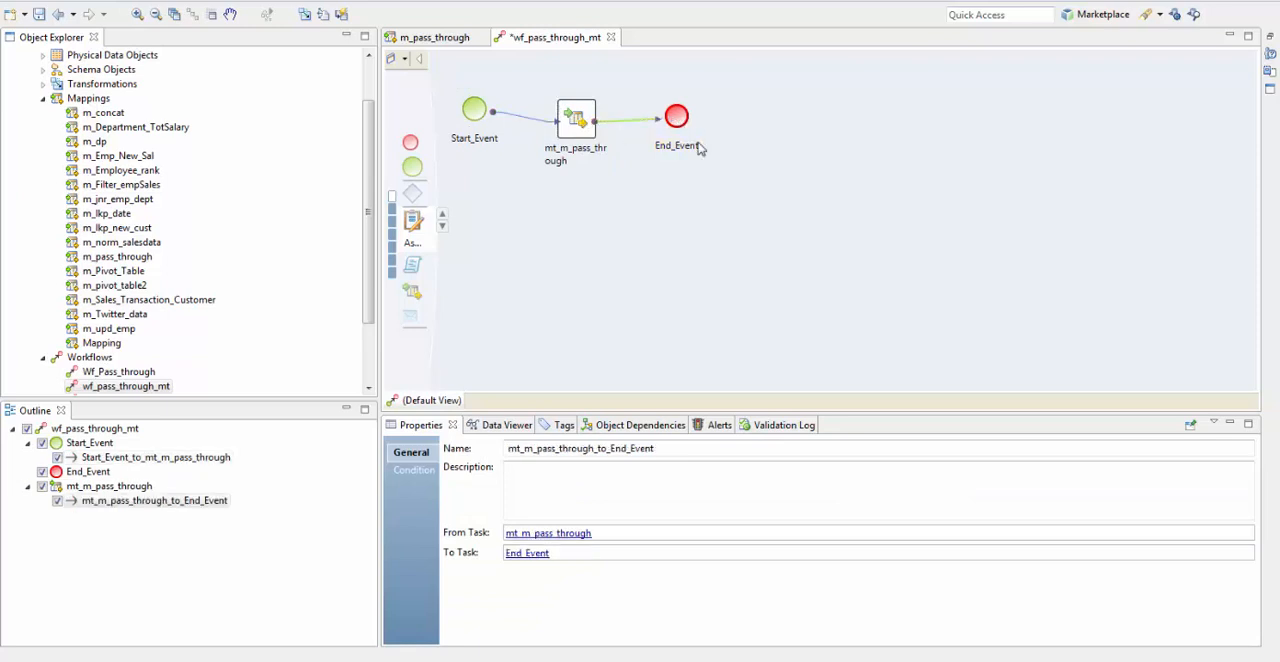
pyautogui.rightClick(700, 149)
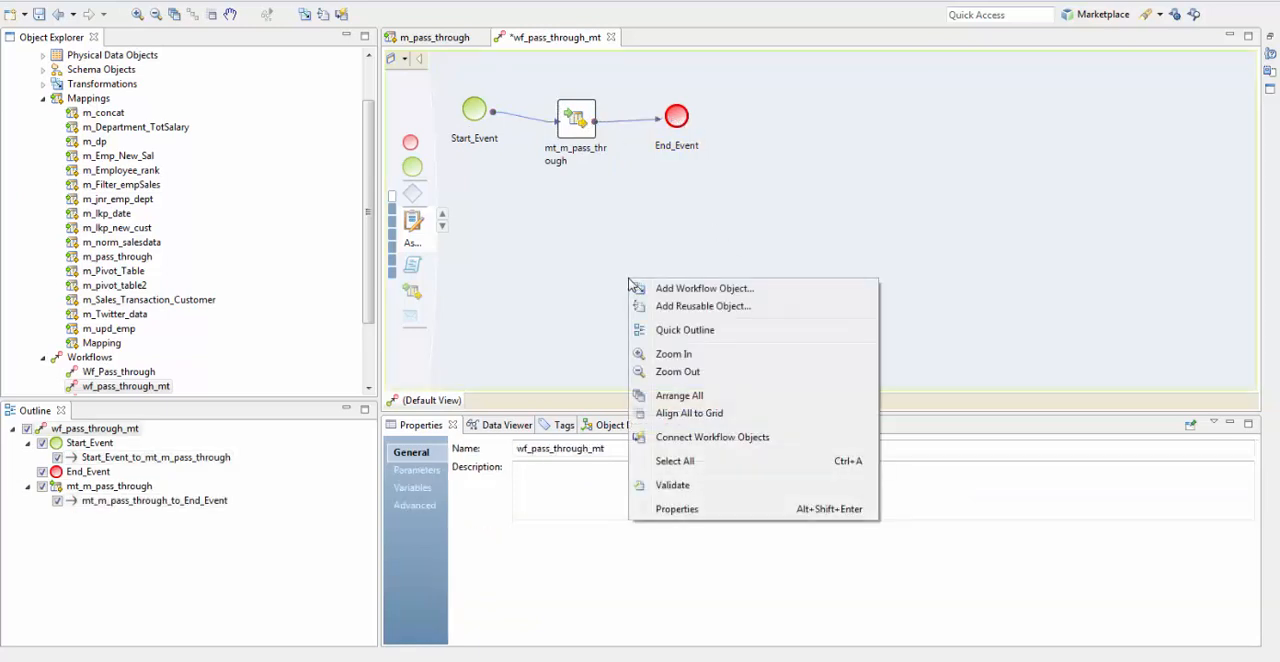
pyautogui.click(672, 485)
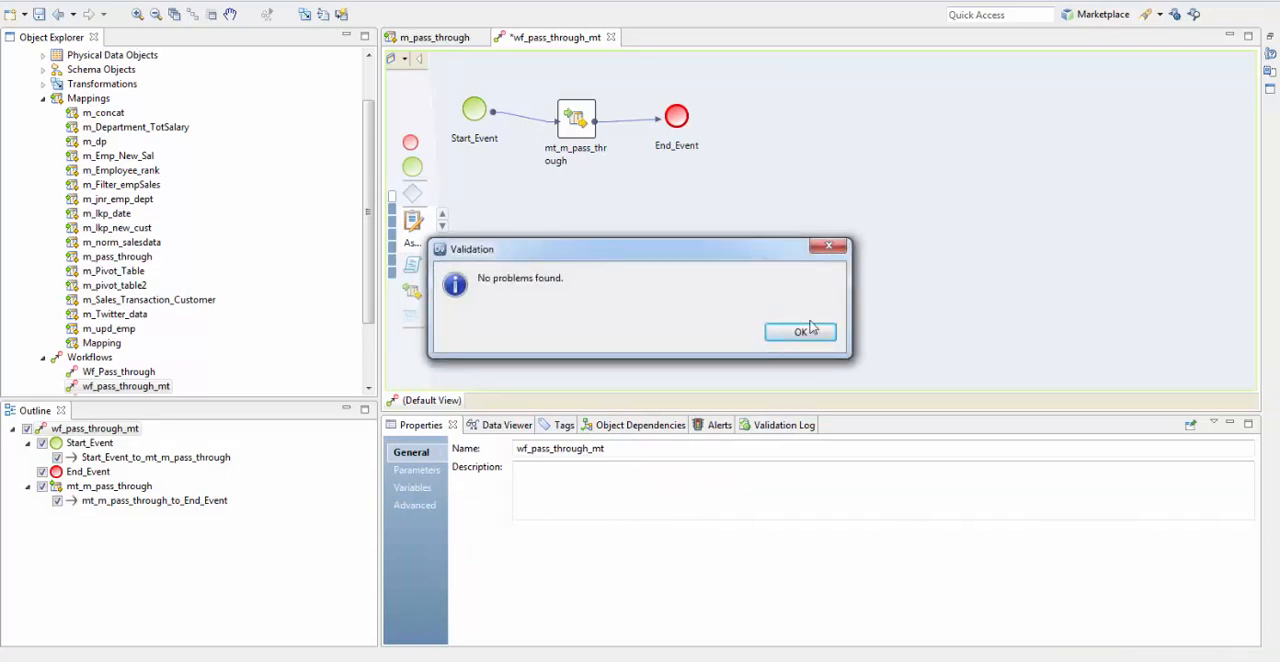
pyautogui.click(800, 331)
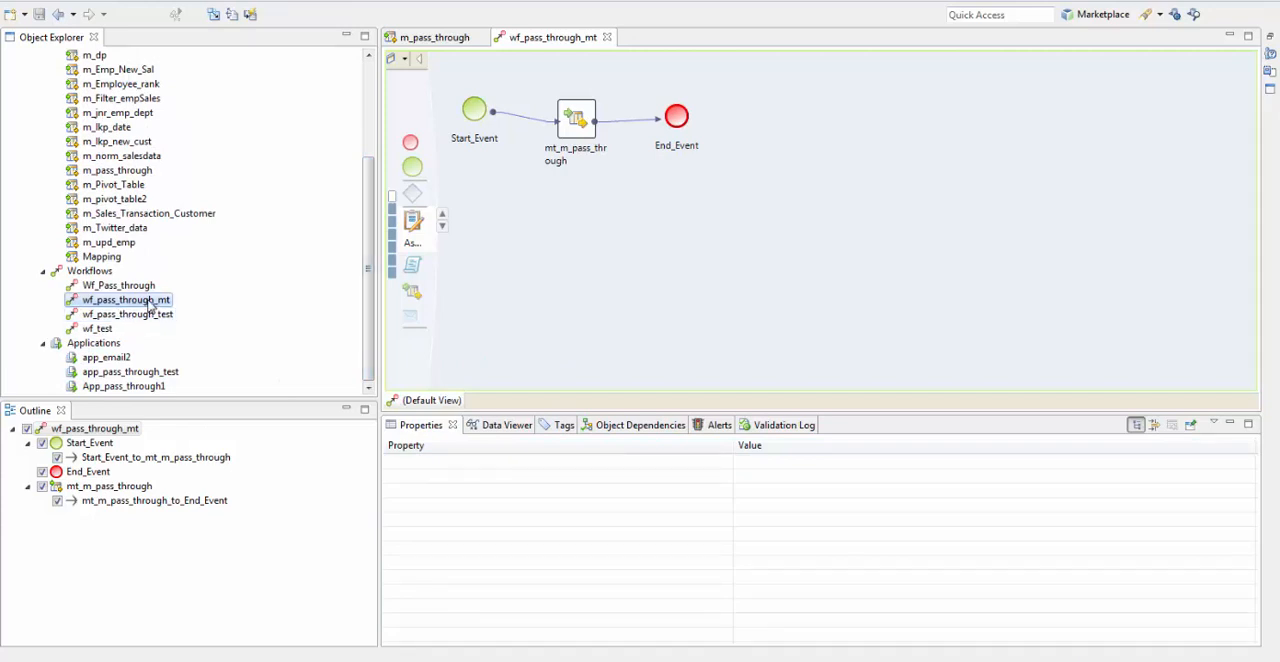
# - Deploy wf_pass_through_mt to Domain_localhost as application app_pass_through_mt
pyautogui.rightClick(124, 300)
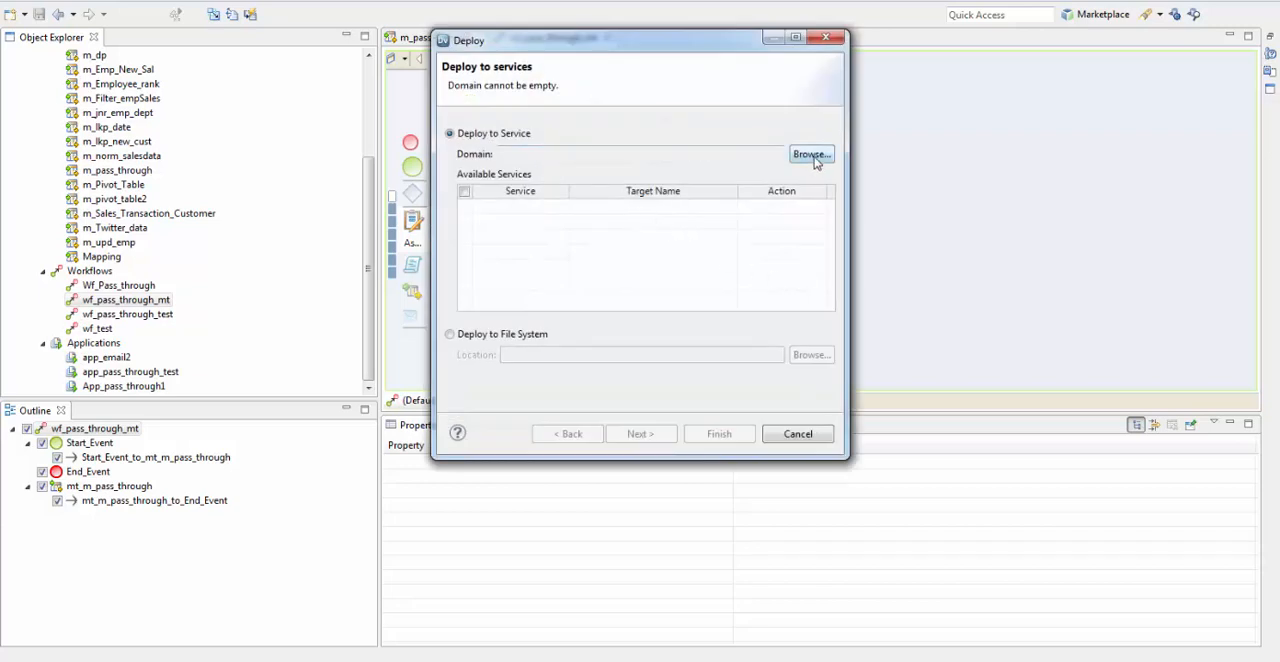
pyautogui.click(810, 154)
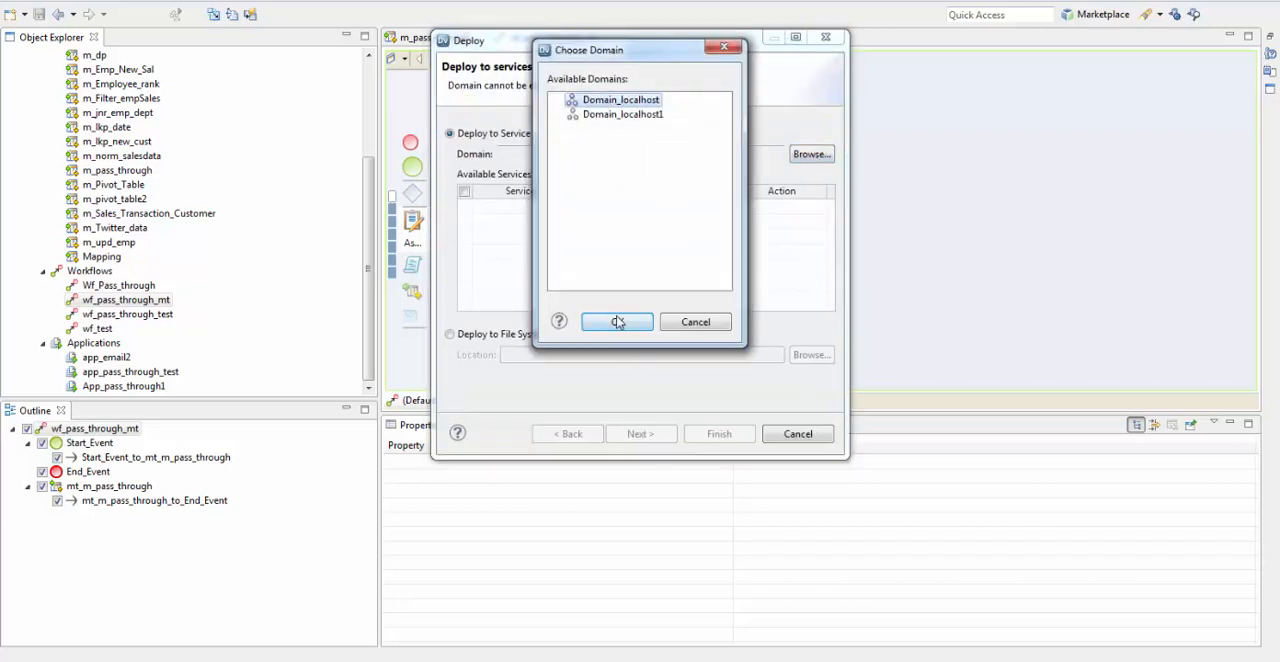
pyautogui.click(617, 321)
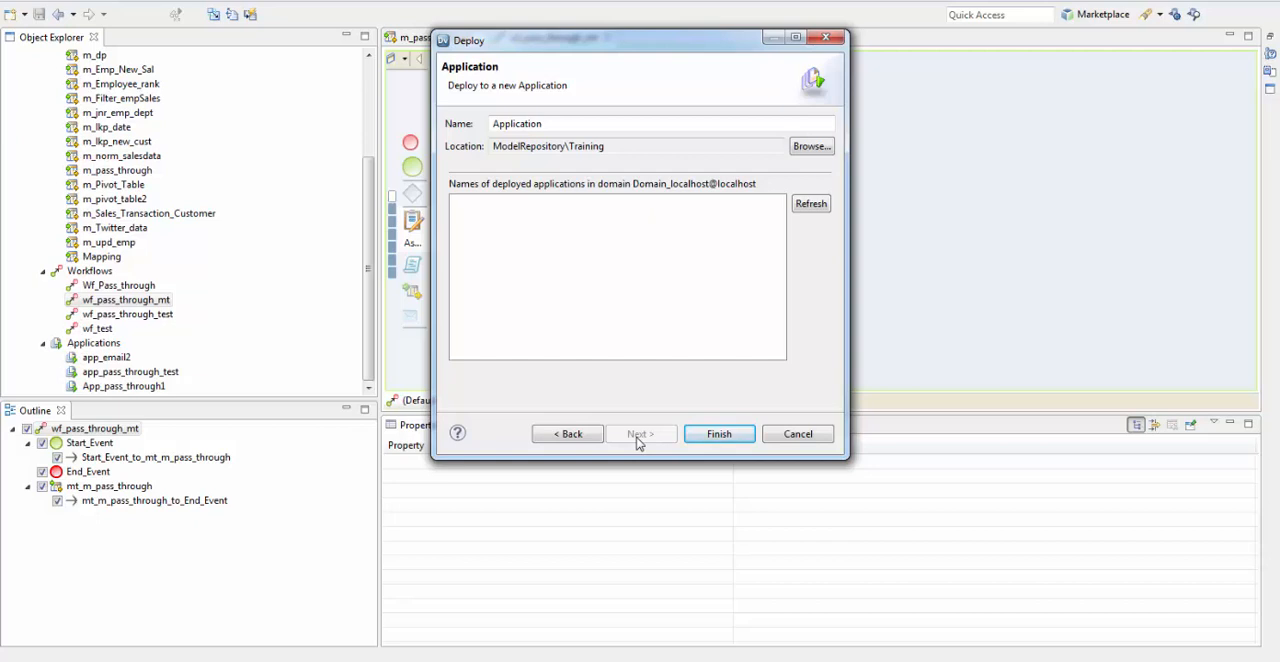
pyautogui.click(660, 123)
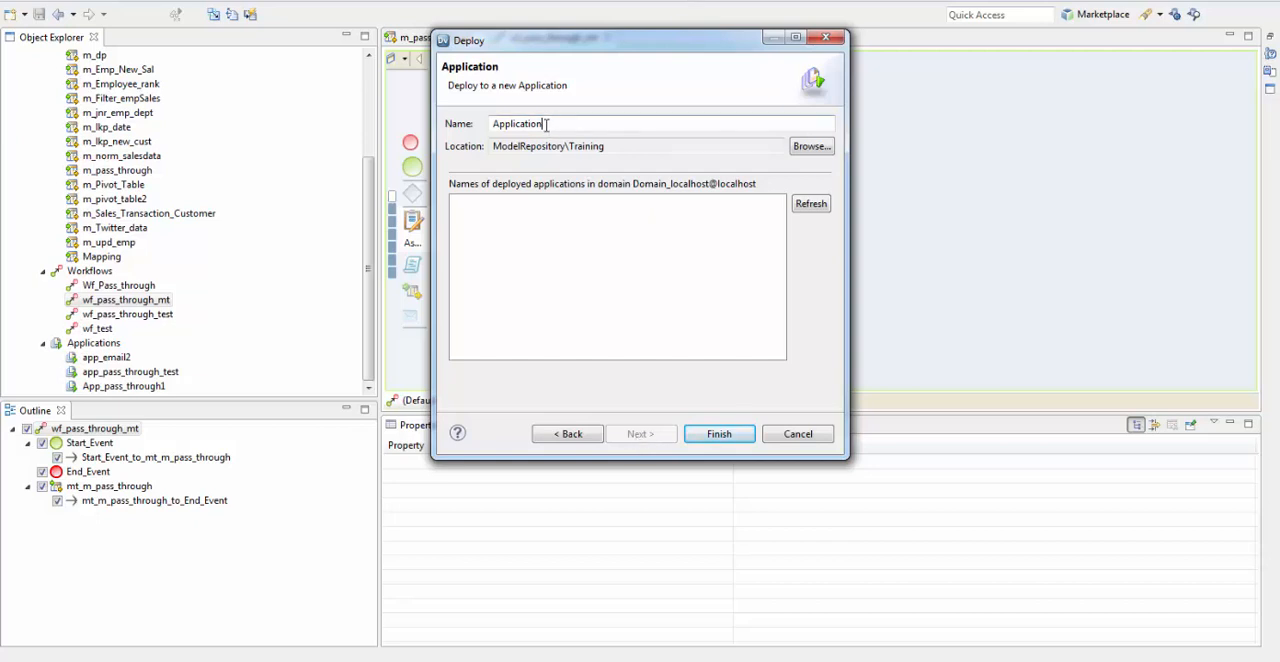
pyautogui.write('app_pass_through_mt')
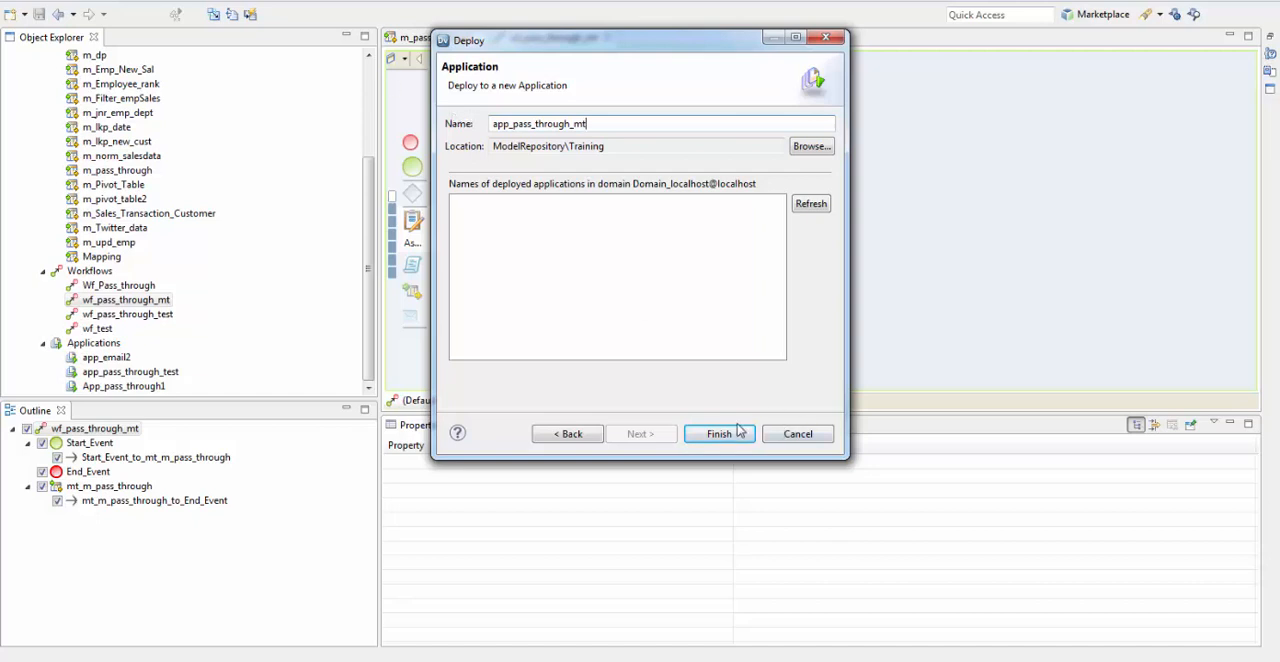
pyautogui.click(718, 433)
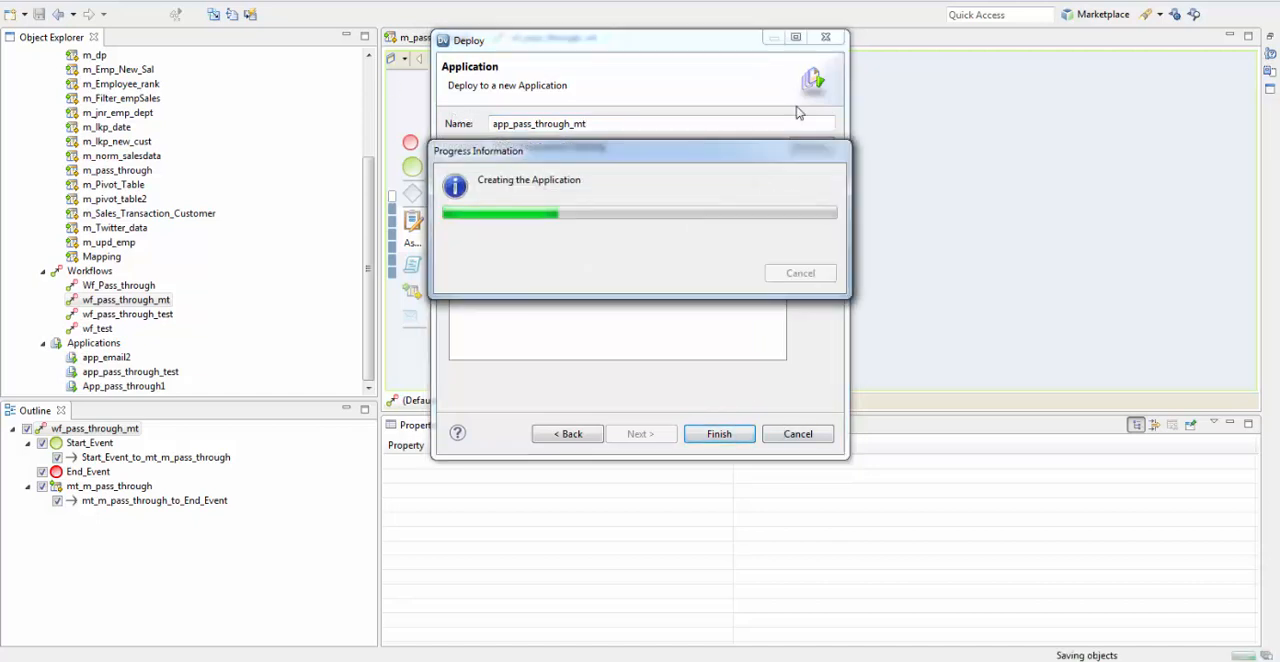
pyautogui.moveTo(880, 168)
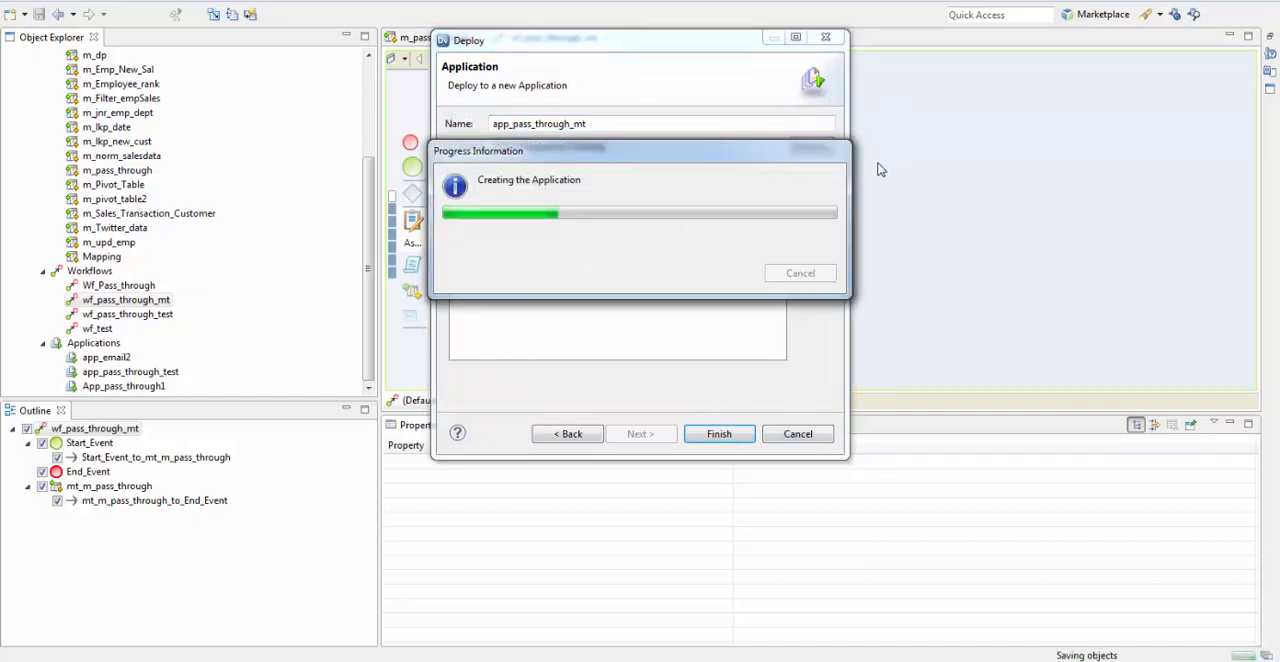
pyautogui.moveTo(927, 313)
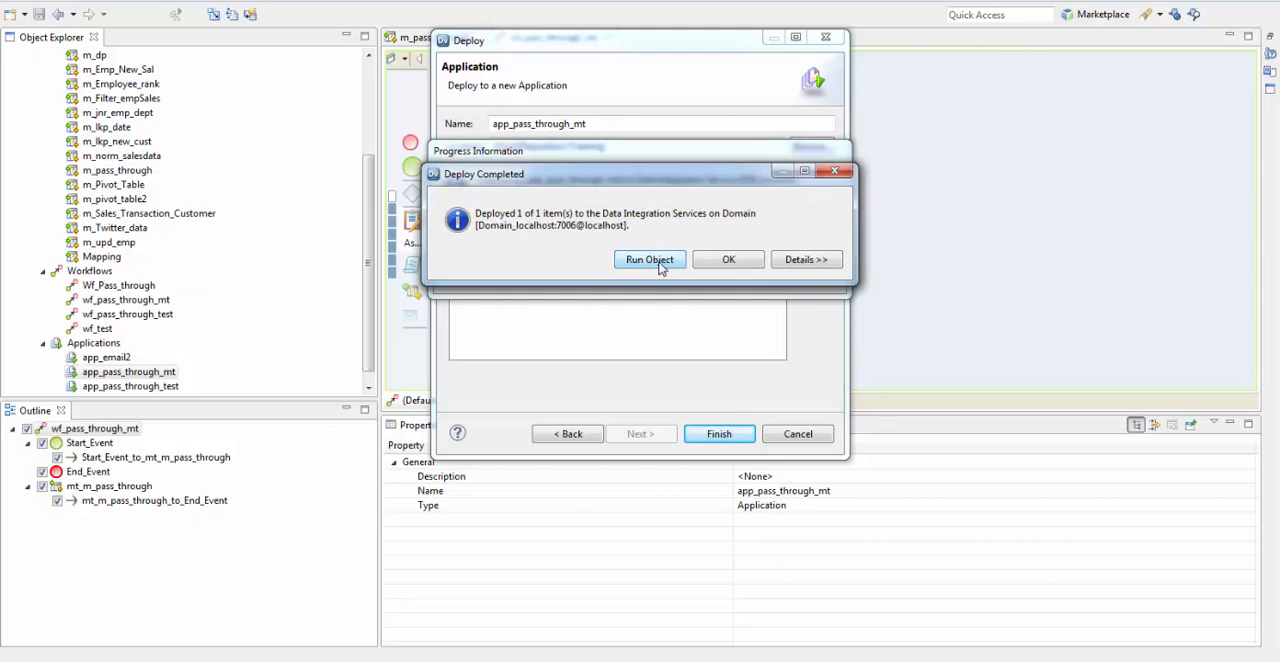
# - Run the deployed workflow on the DIS service
pyautogui.click(649, 259)
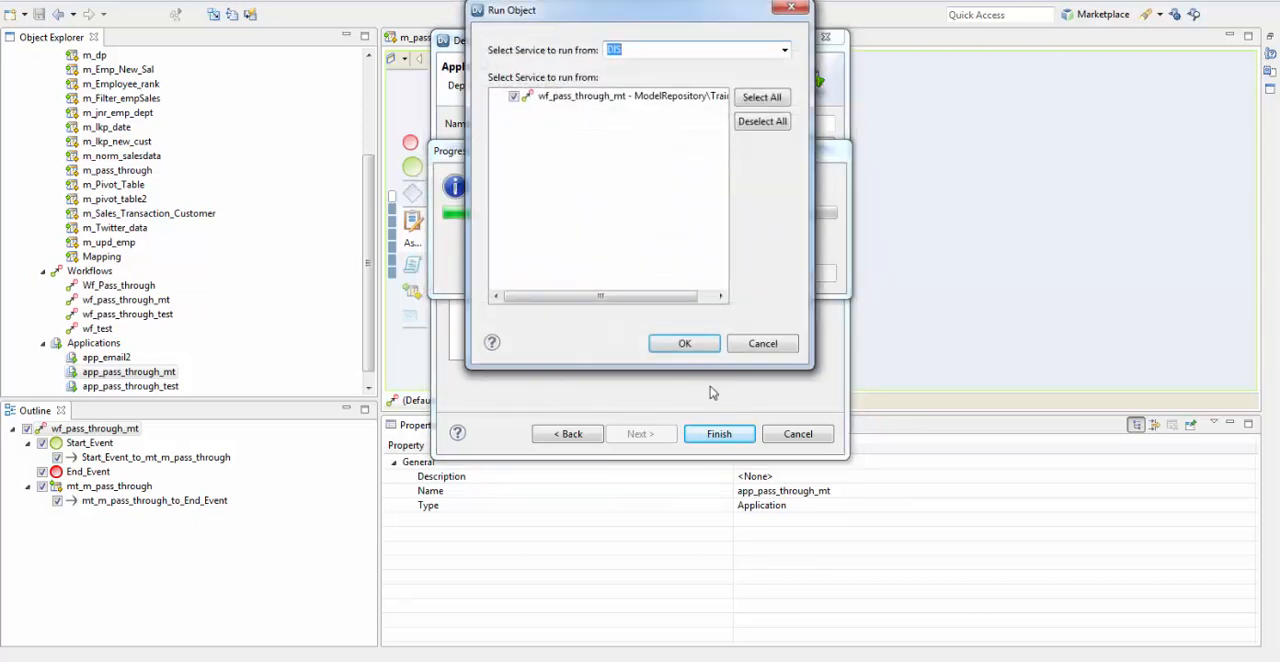
pyautogui.click(684, 343)
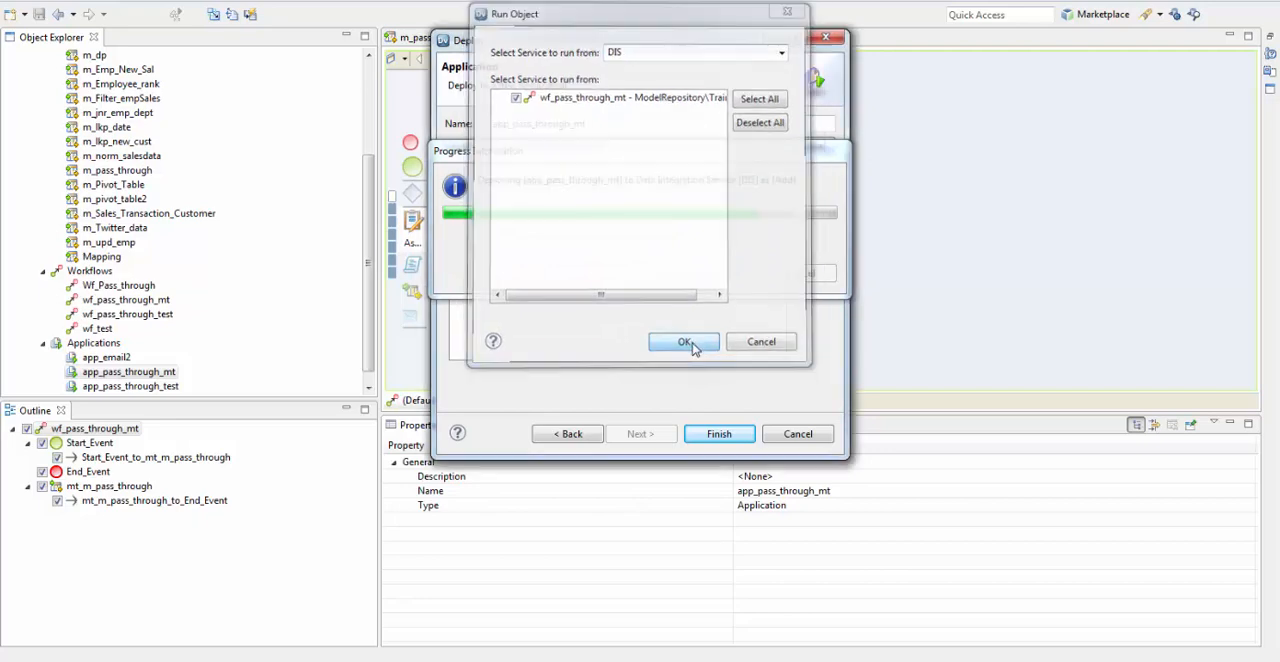
pyautogui.click(684, 341)
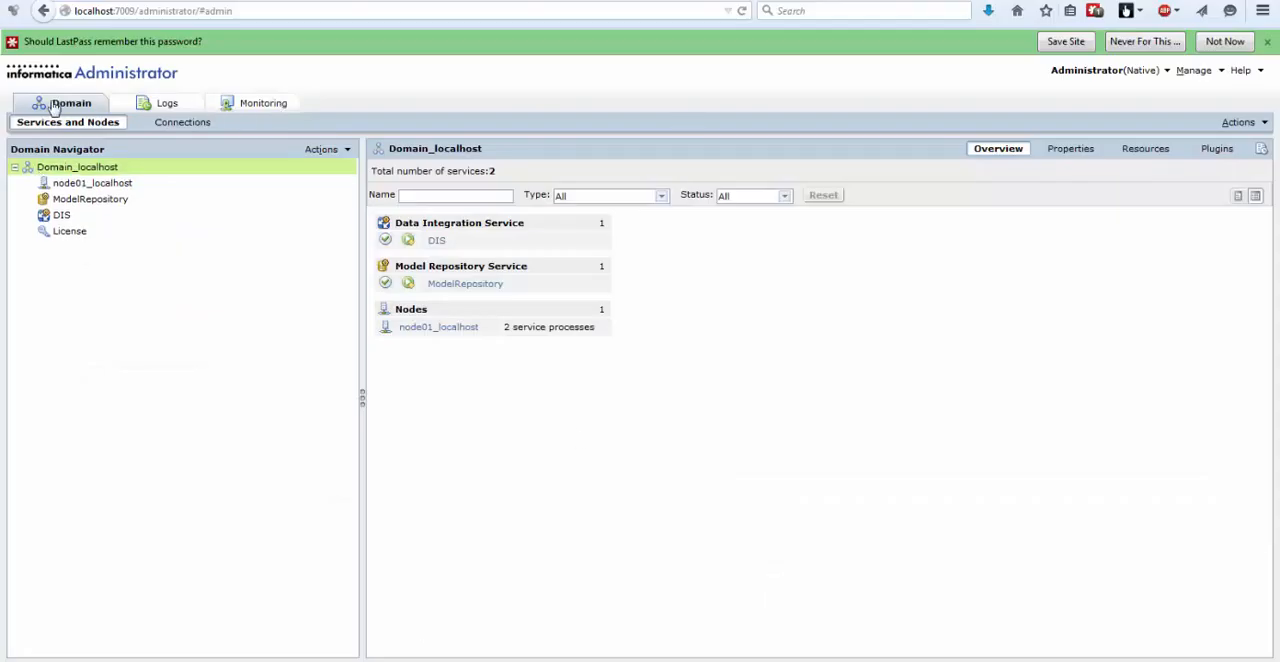
pyautogui.moveTo(247, 108)
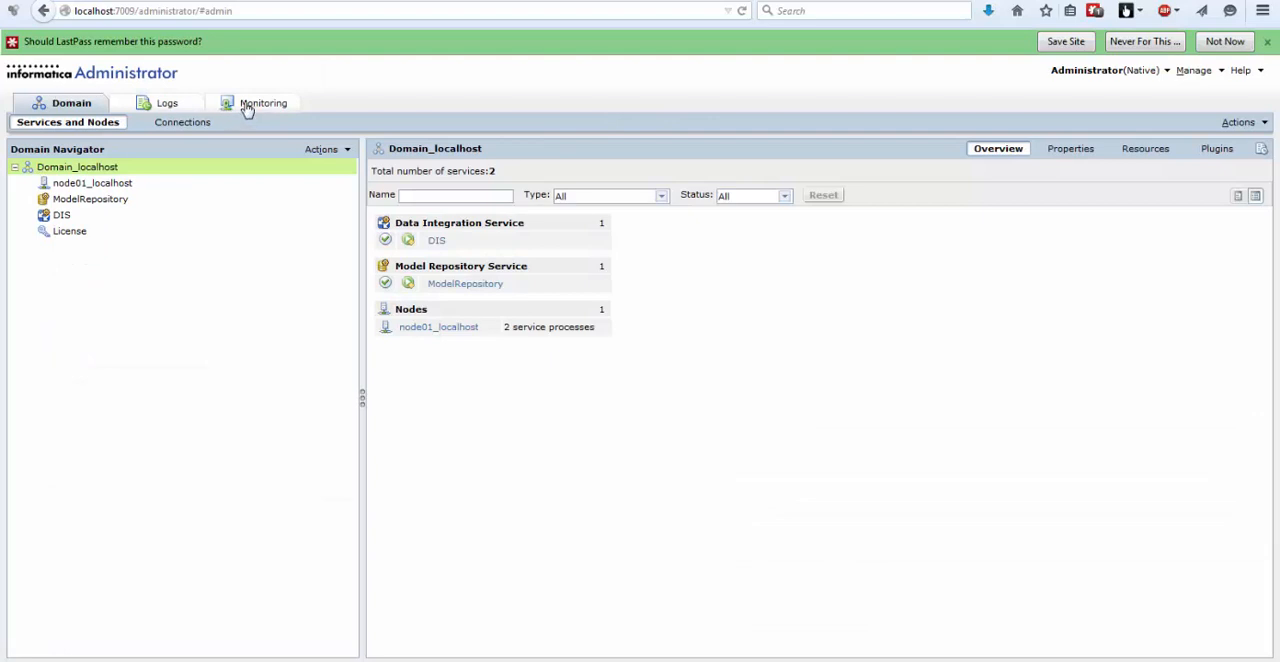
# - In Monitoring, list app_pass_through_mt's workflow runs under the DIS service
pyautogui.click(263, 103)
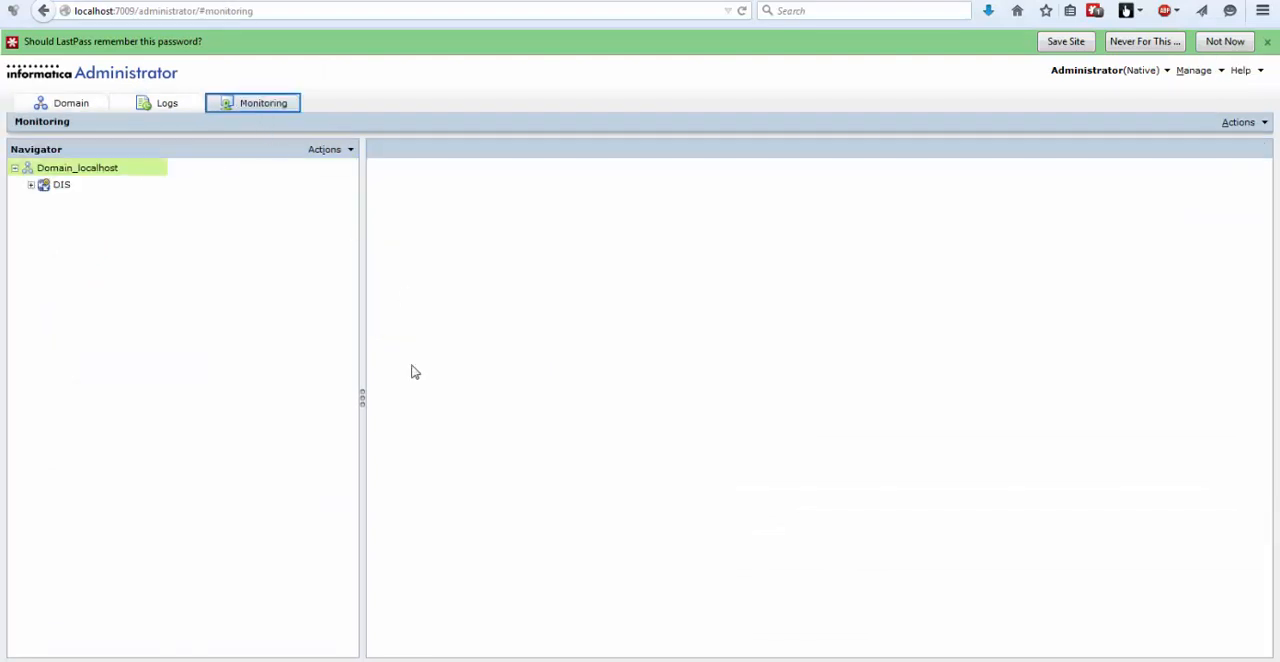
pyautogui.click(31, 185)
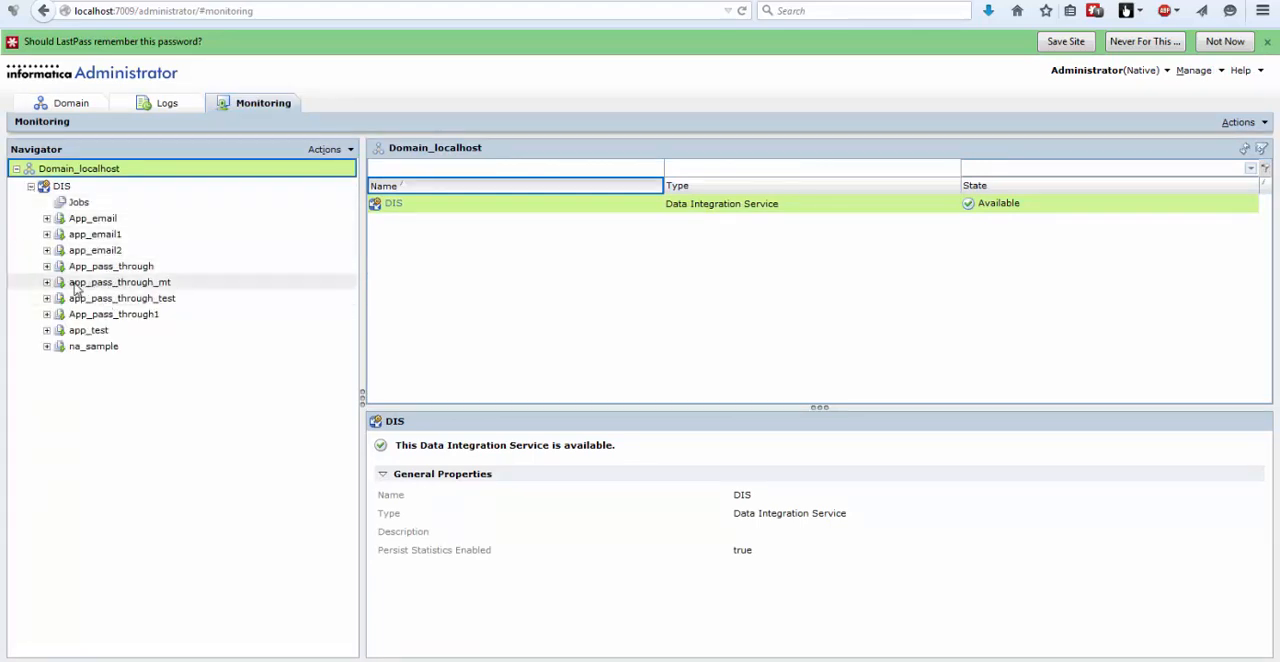
pyautogui.click(120, 281)
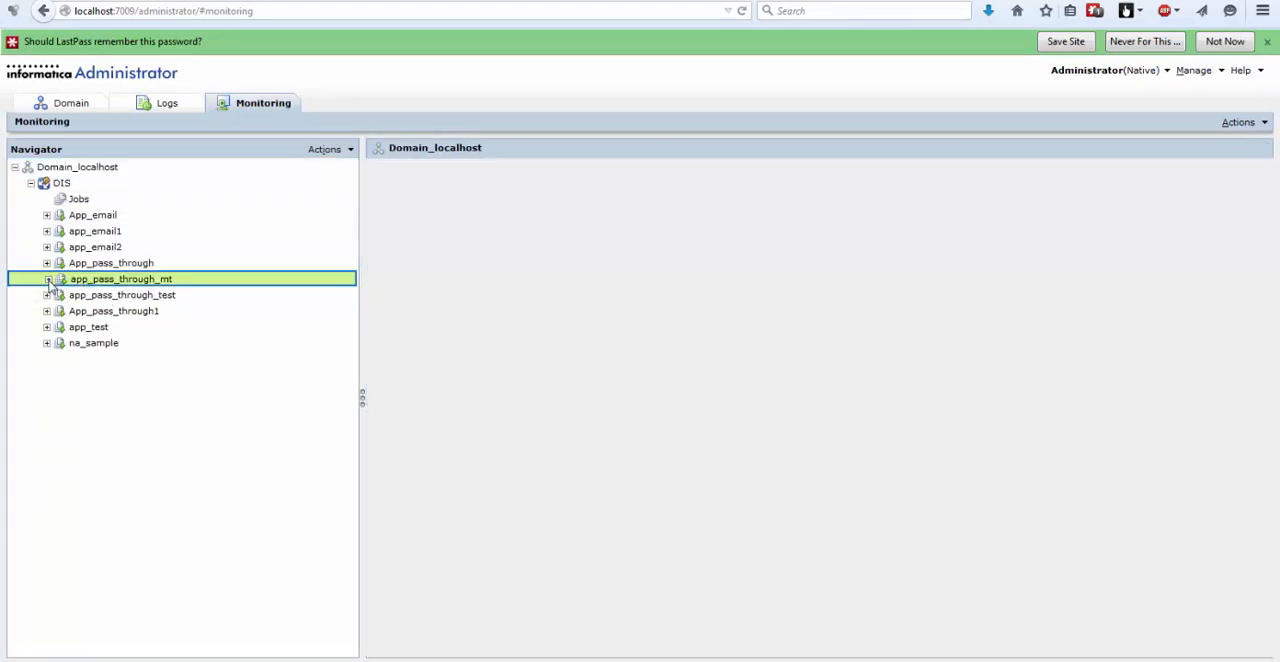
pyautogui.click(121, 279)
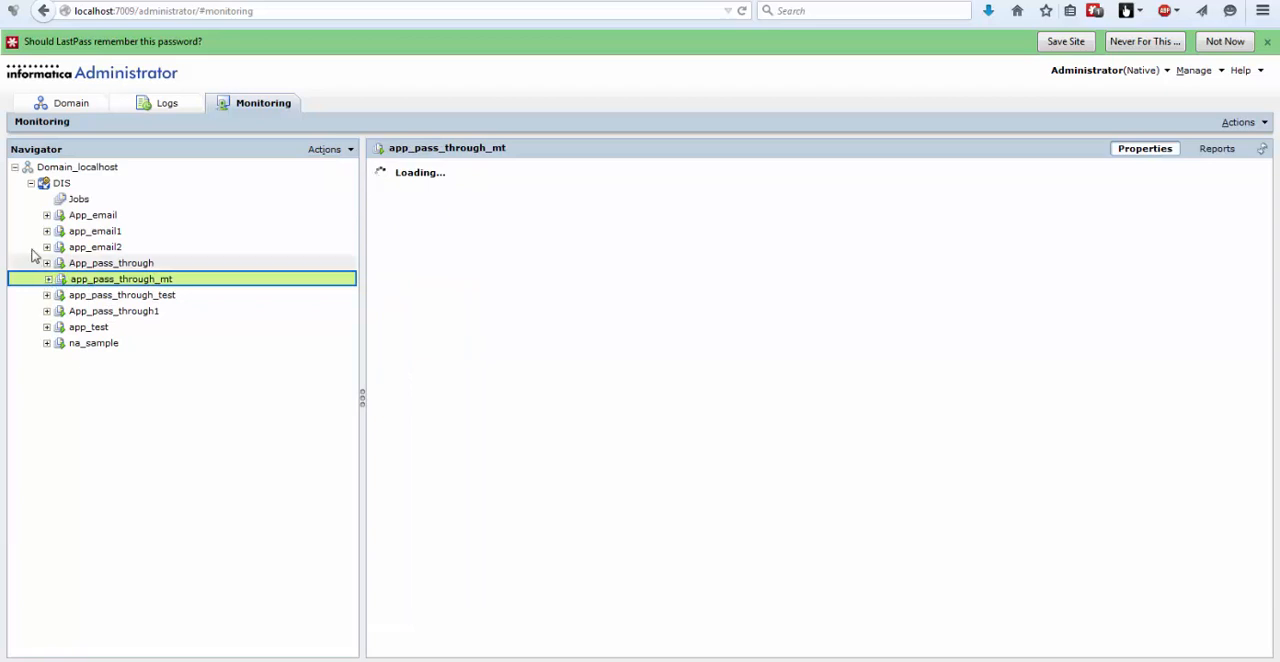
pyautogui.click(46, 279)
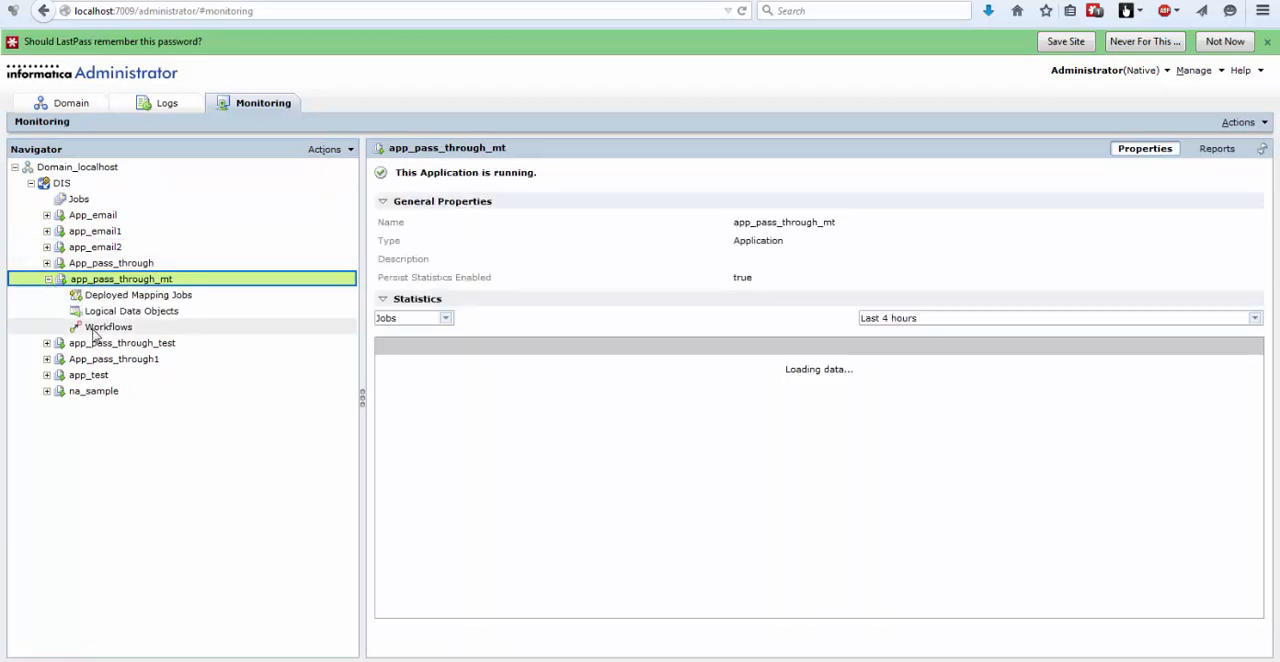
pyautogui.click(109, 328)
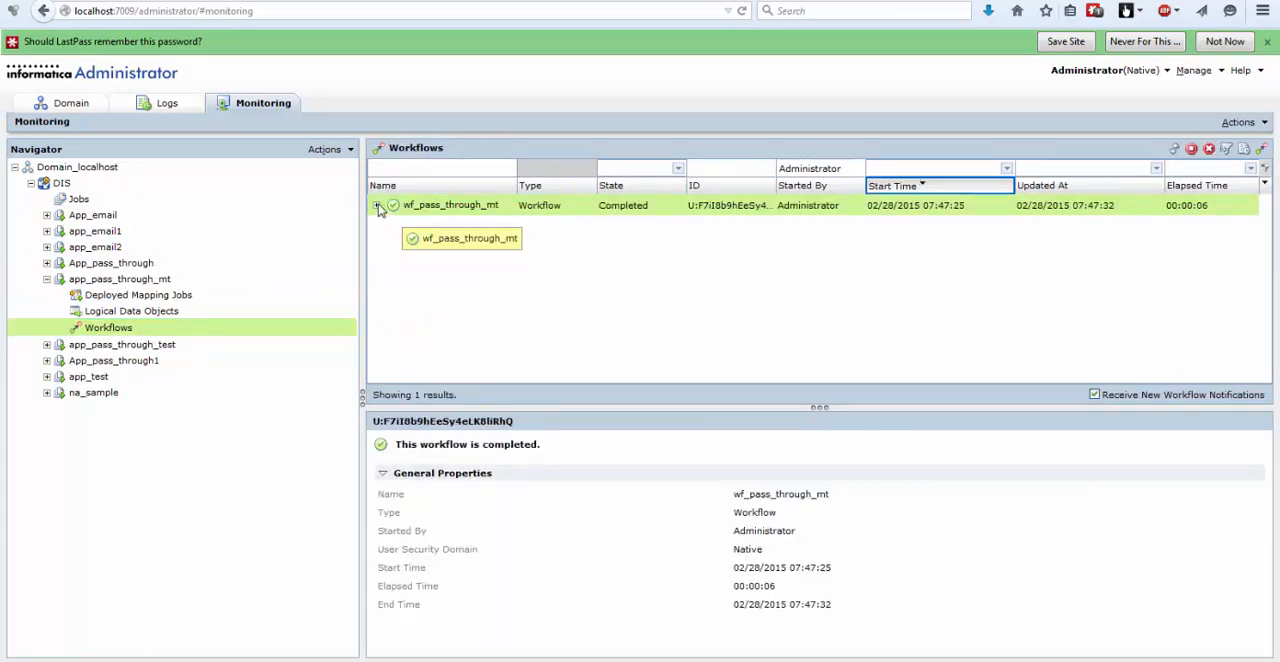
# - Expand the wf_pass_through_mt run to m_pass_through and open its log in Notepad++
pyautogui.click(378, 205)
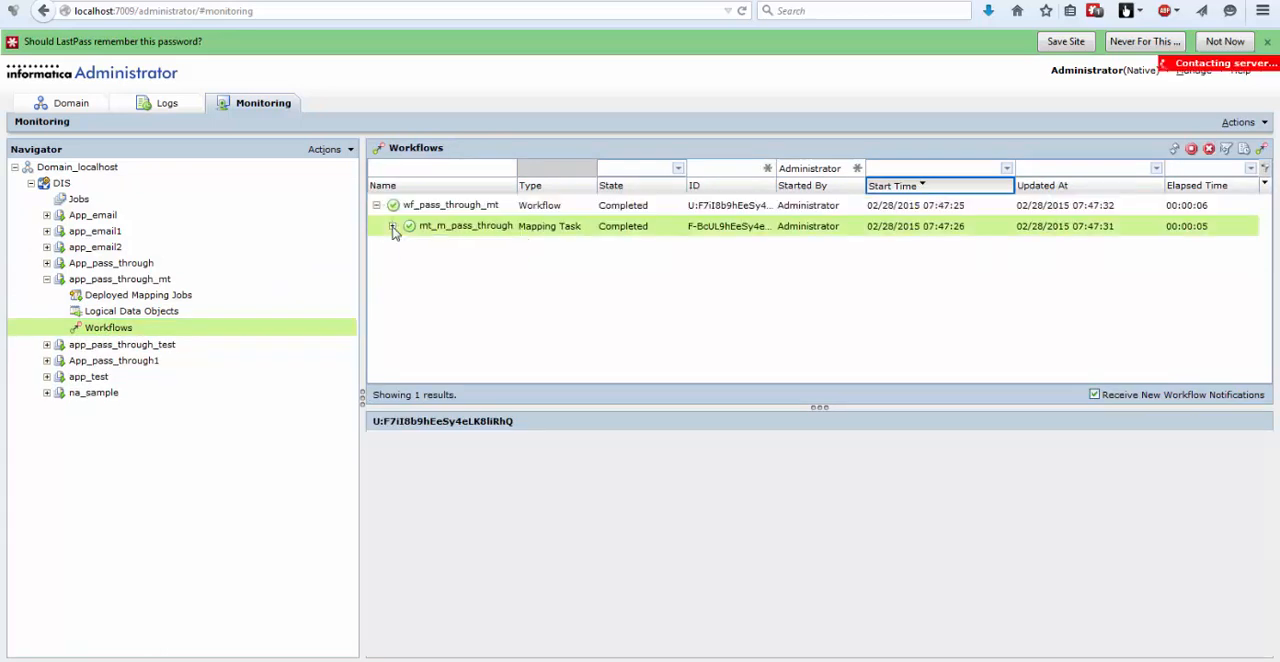
pyautogui.click(393, 225)
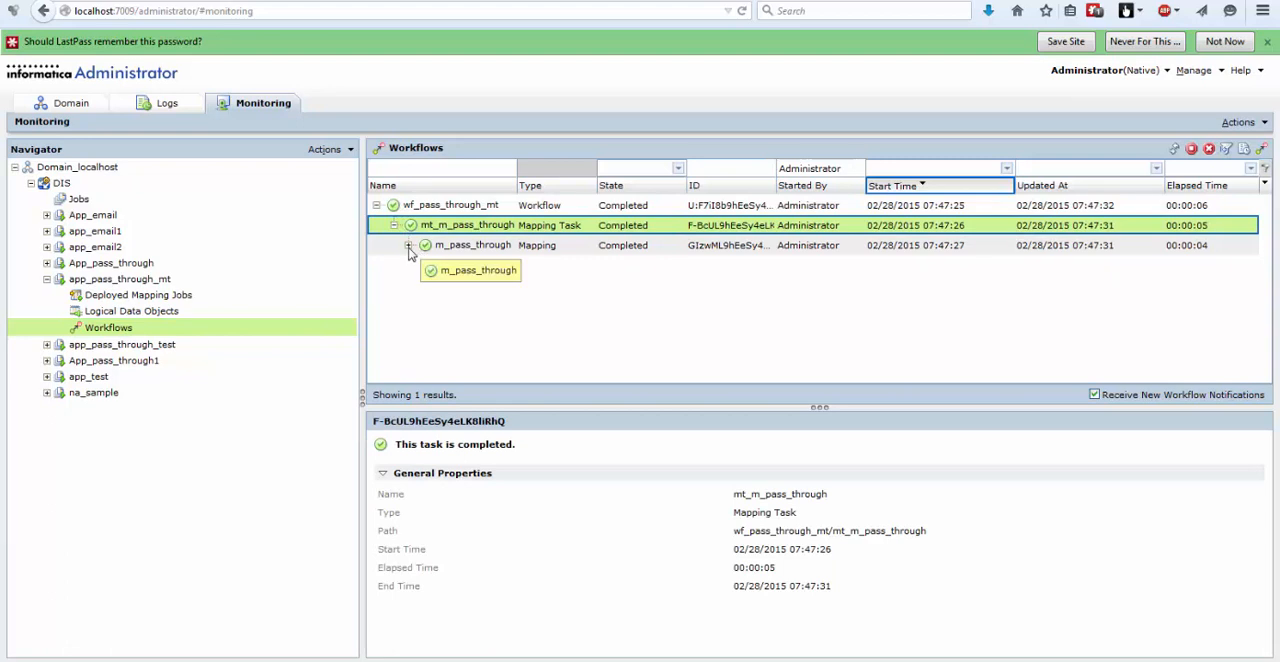
pyautogui.click(473, 245)
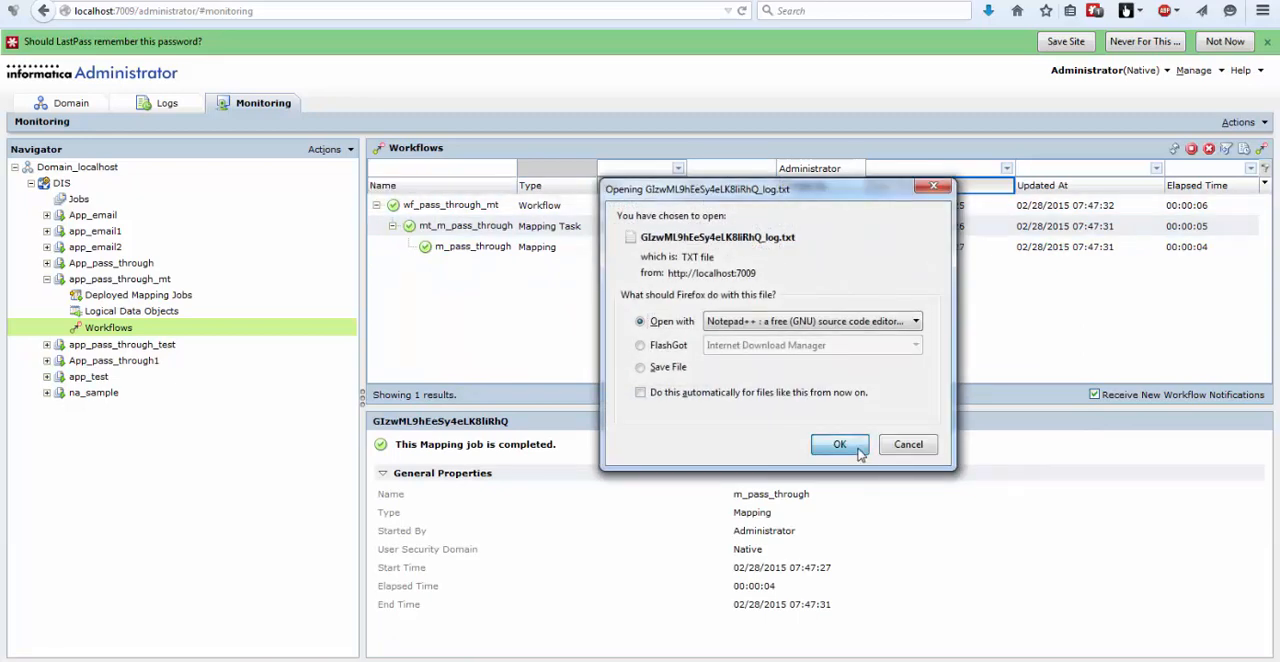
pyautogui.click(839, 444)
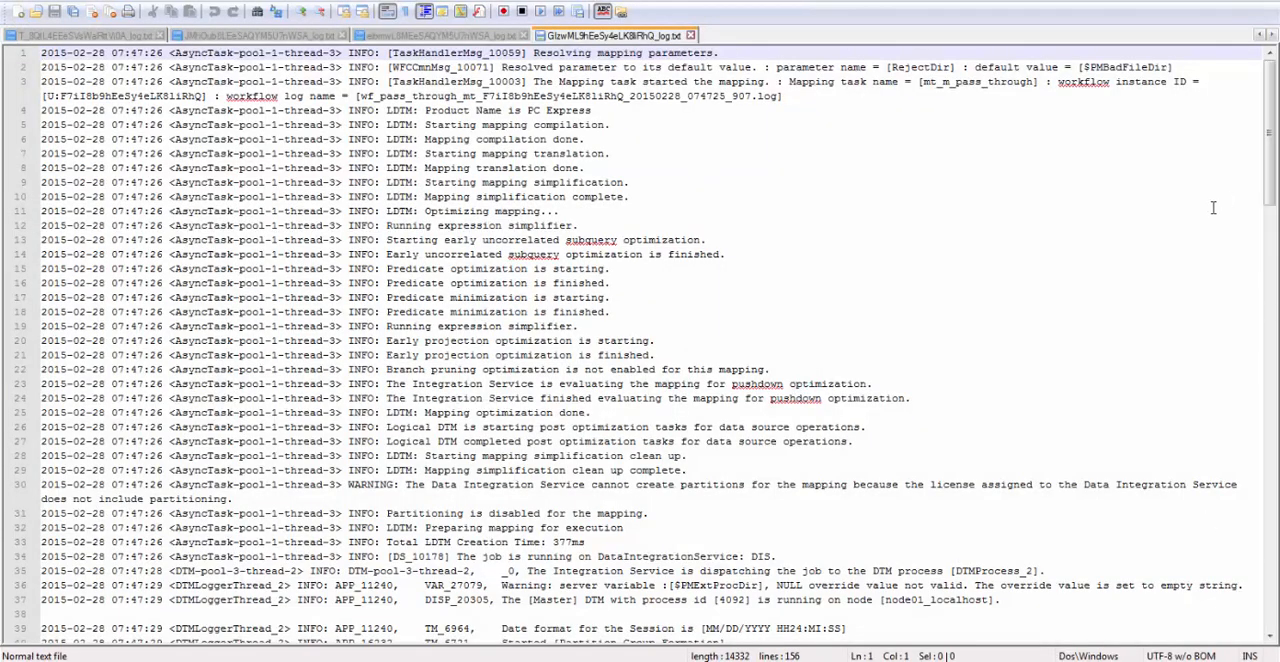
pyautogui.scroll(-3)
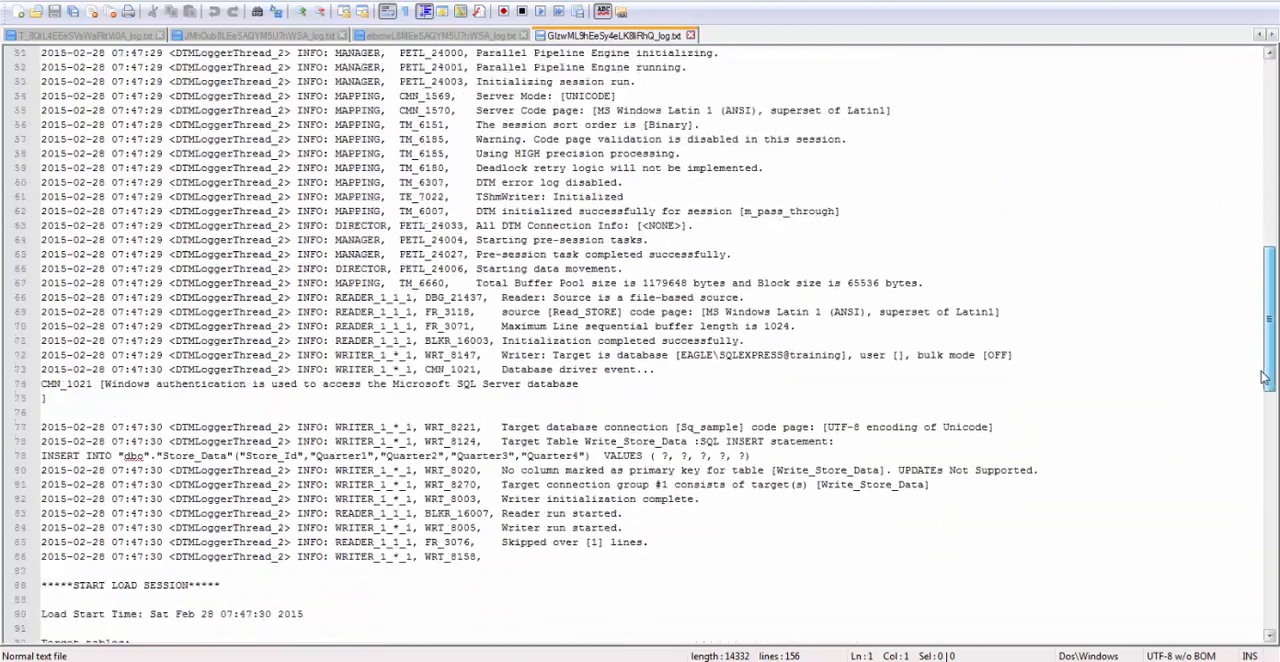
pyautogui.scroll(-3)
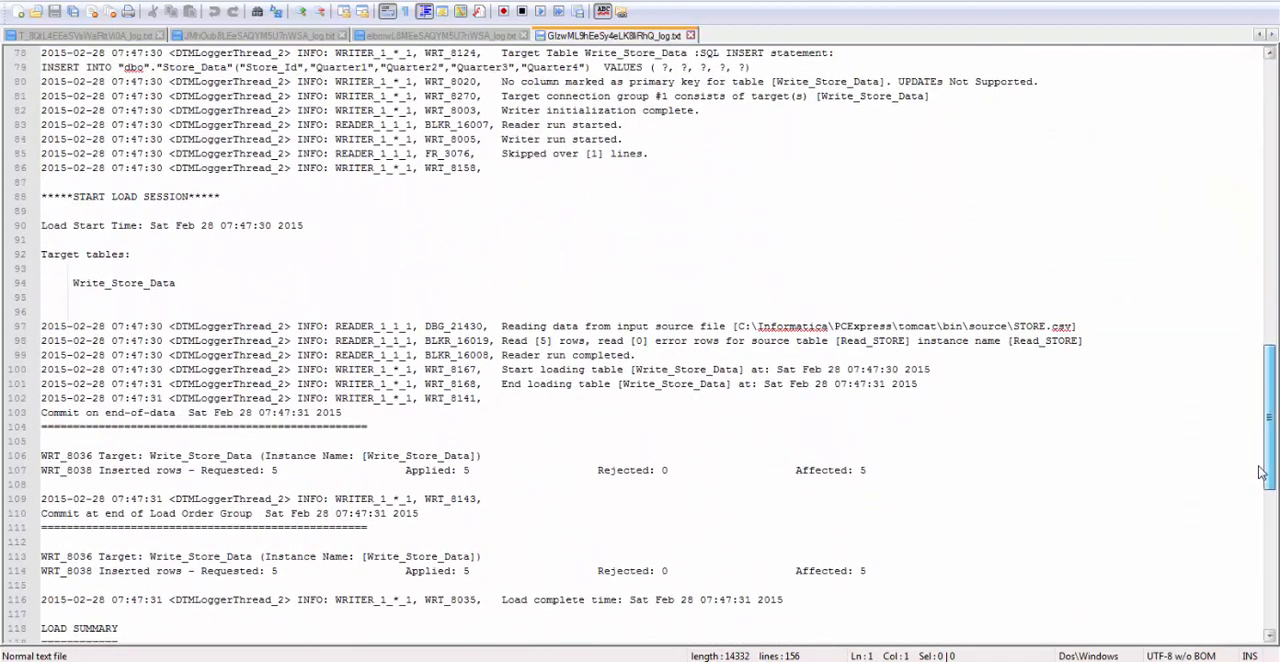
pyautogui.scroll(-3)
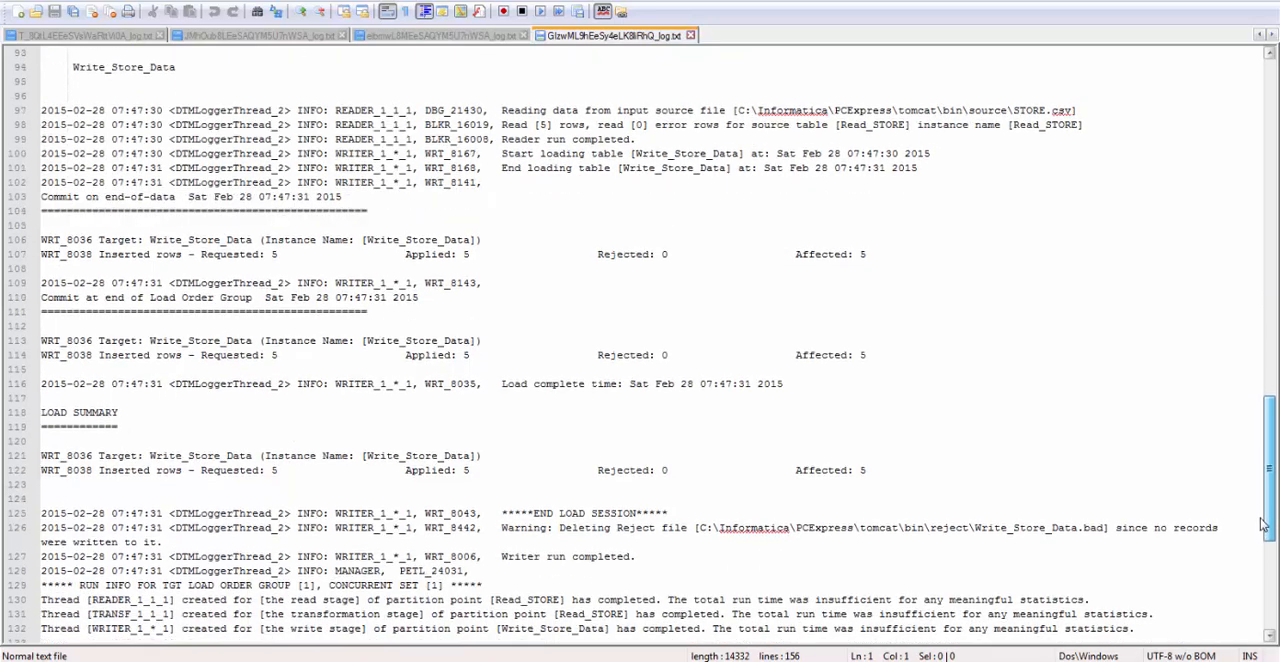
pyautogui.scroll(-3)
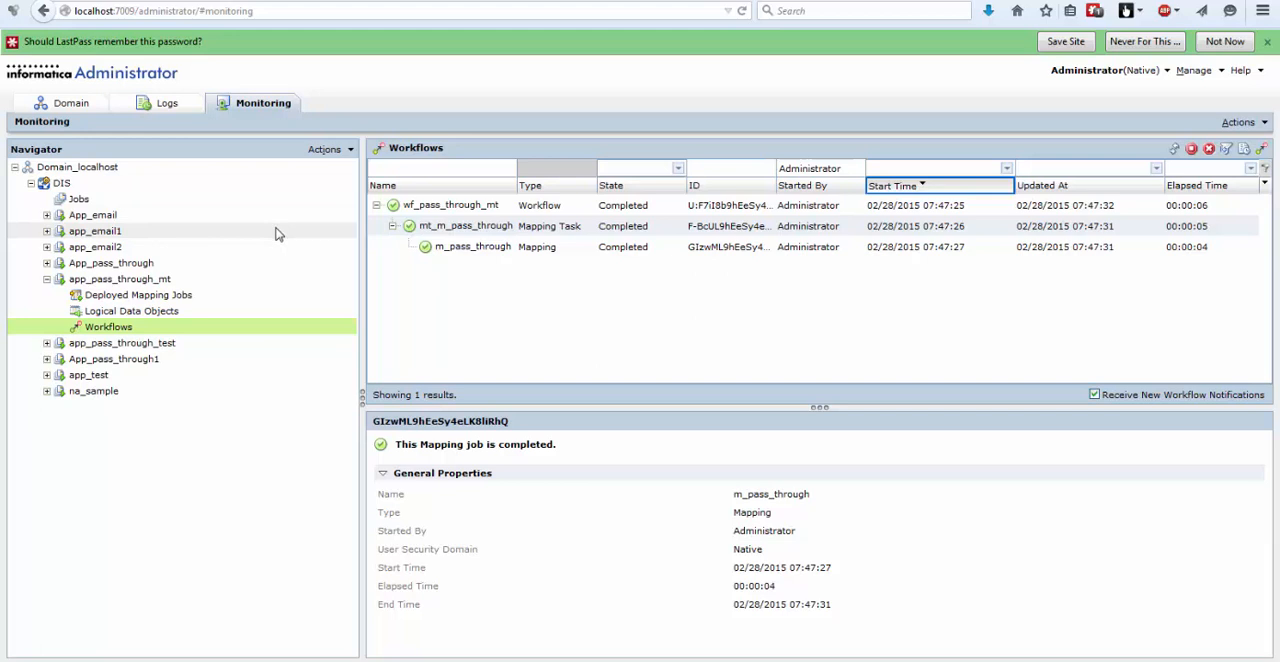
pyautogui.moveTo(297, 243)
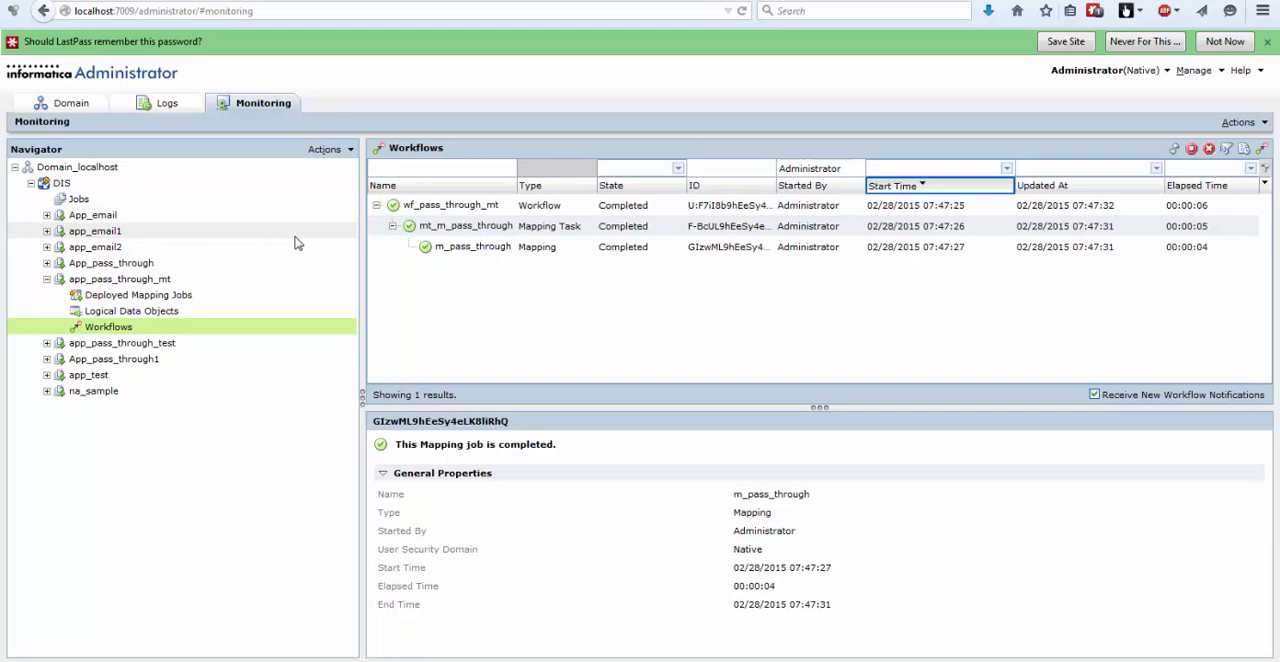
pyautogui.moveTo(287, 212)
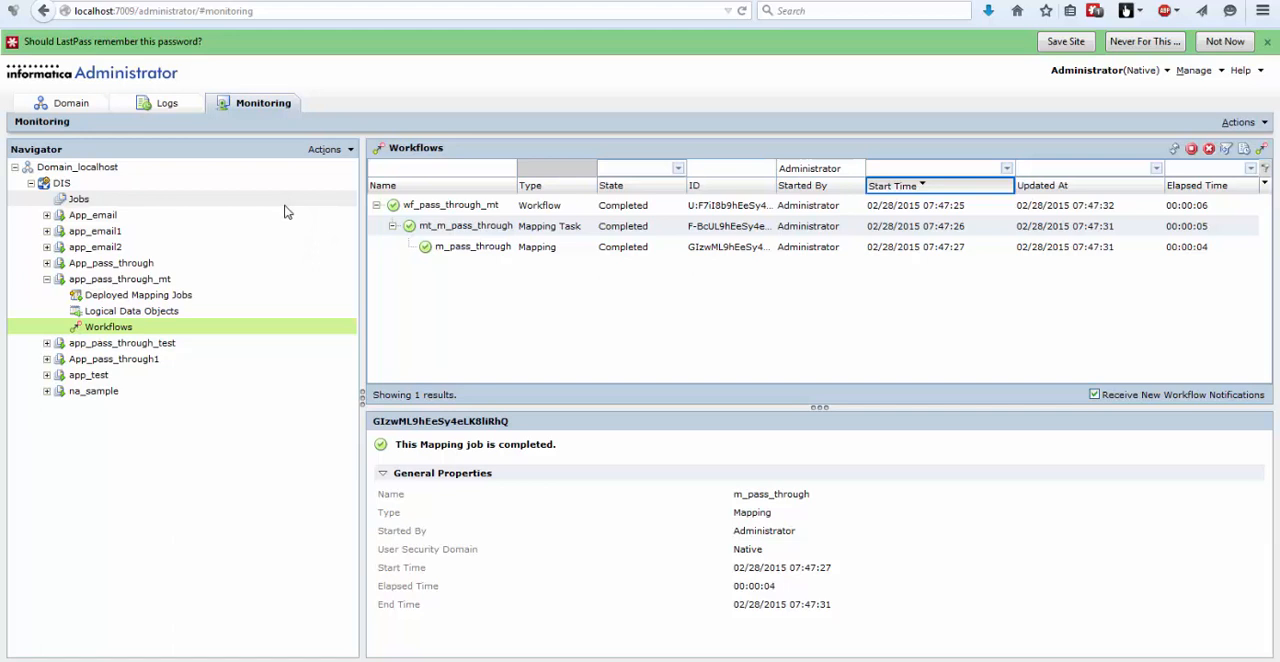
pyautogui.moveTo(686, 361)
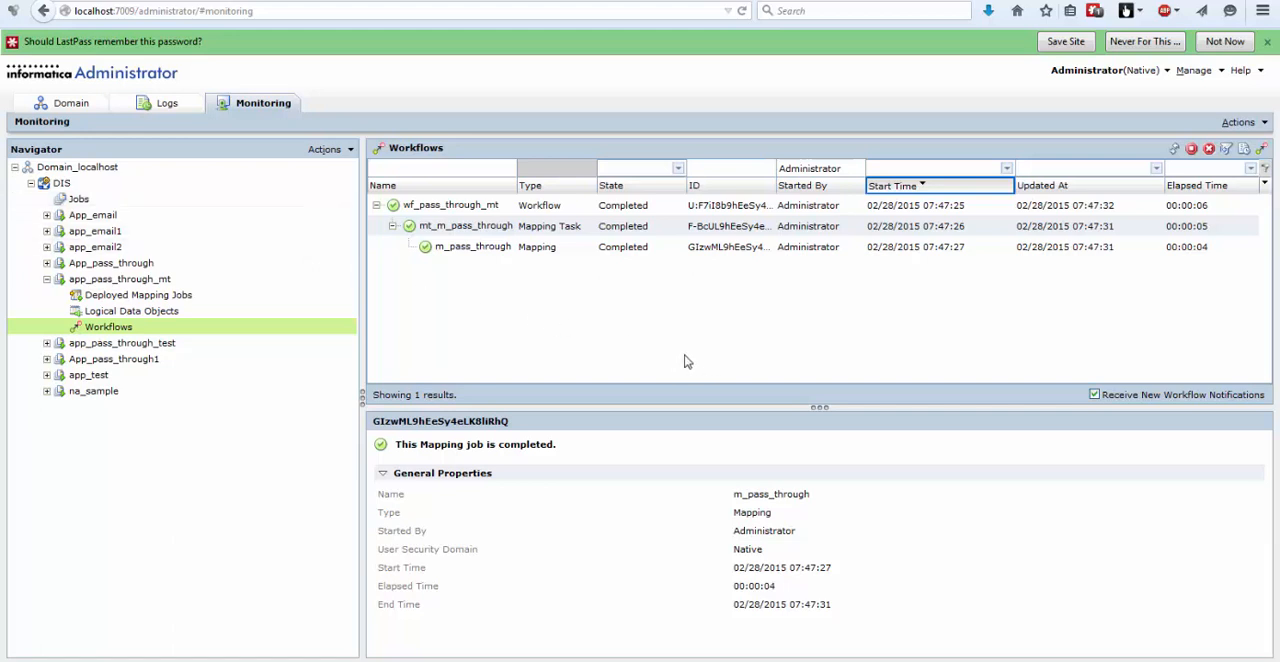
pyautogui.moveTo(668, 325)
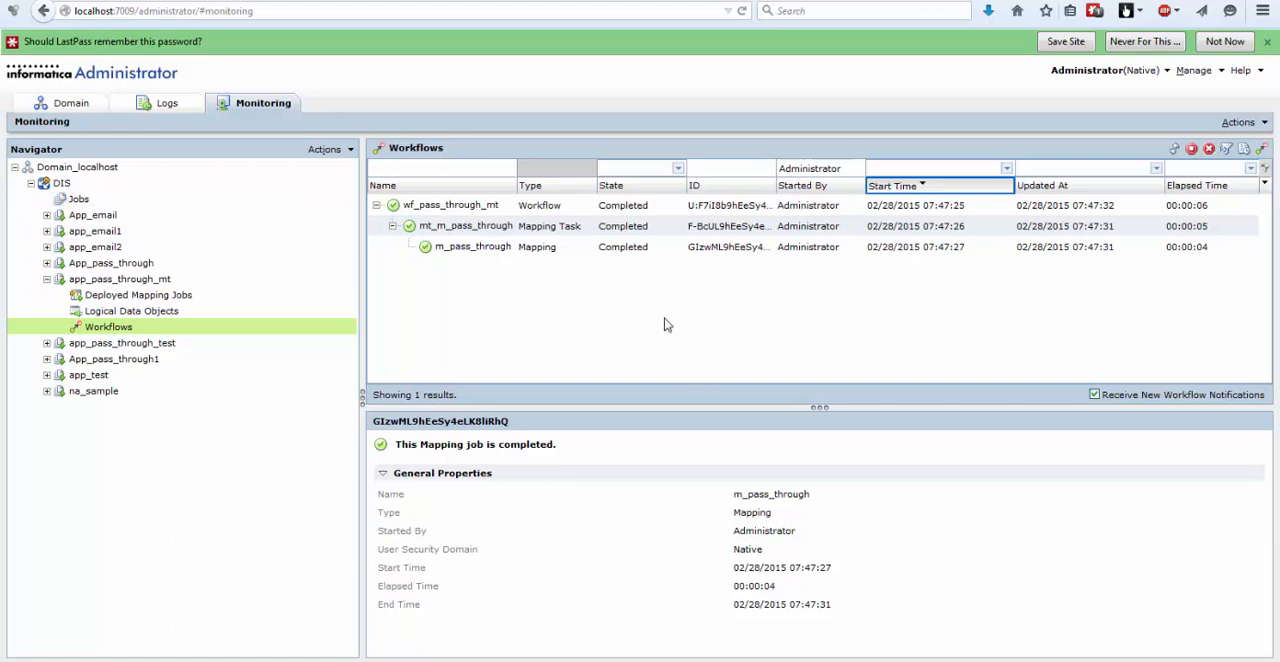
pyautogui.moveTo(535, 138)
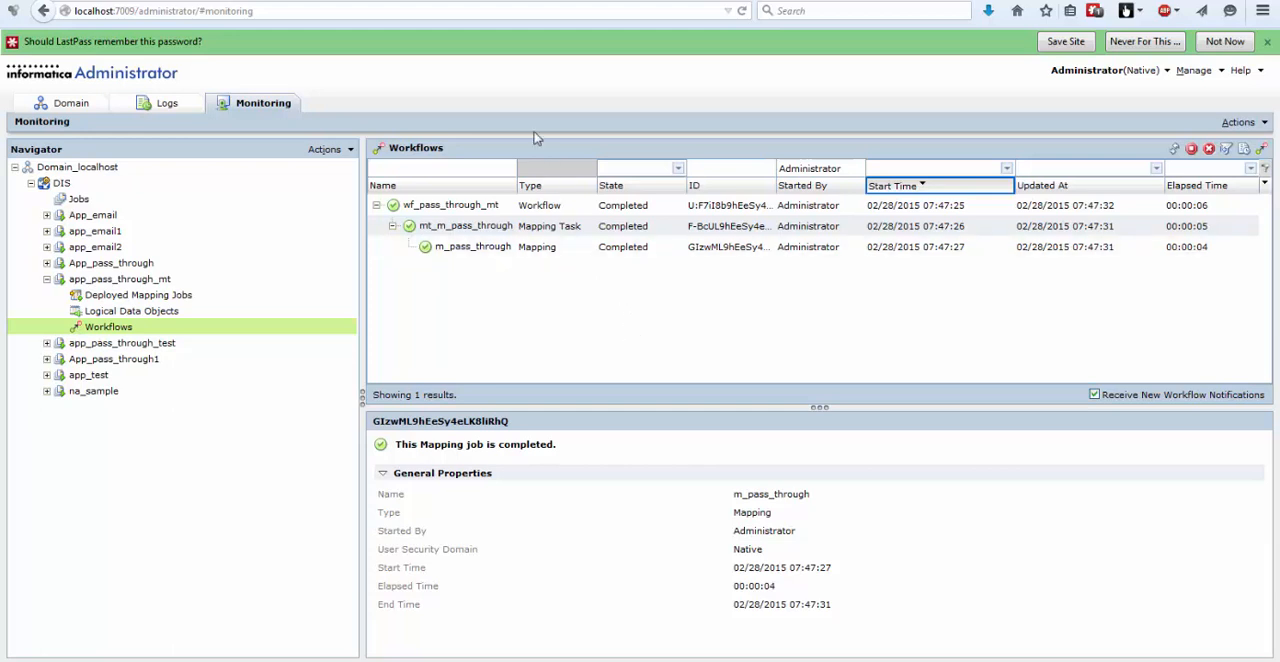
pyautogui.moveTo(172, 103)
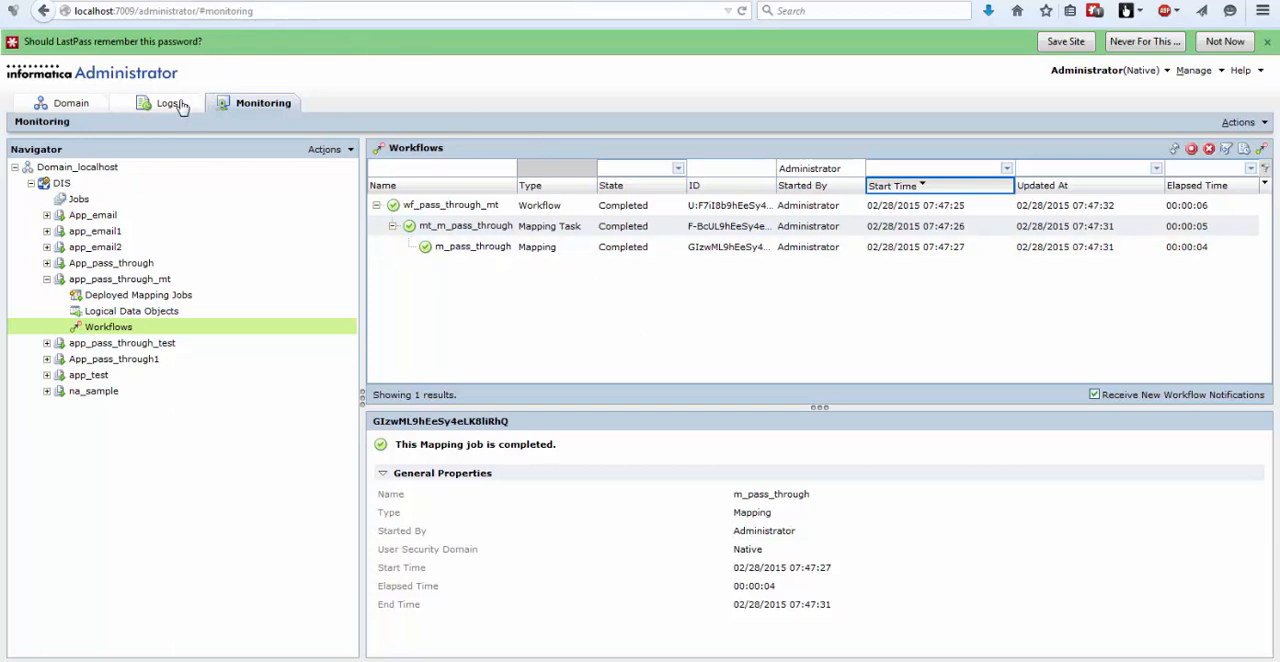
pyautogui.moveTo(327, 259)
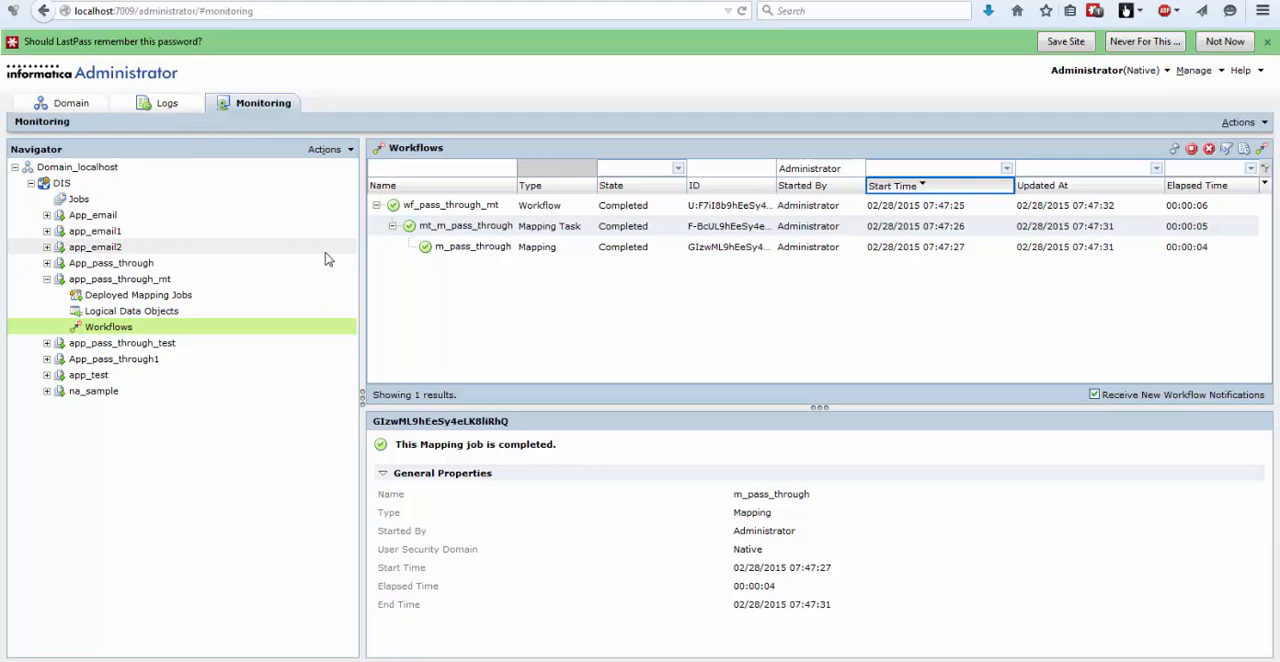
pyautogui.moveTo(390, 130)
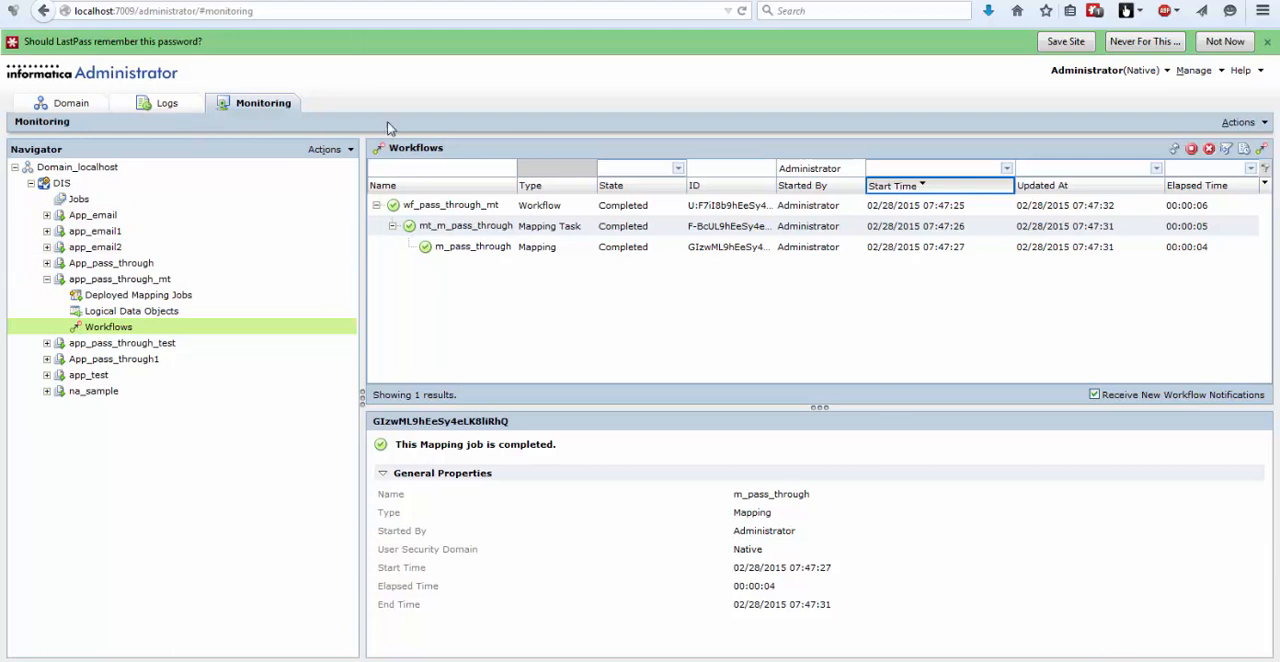
pyautogui.moveTo(114, 66)
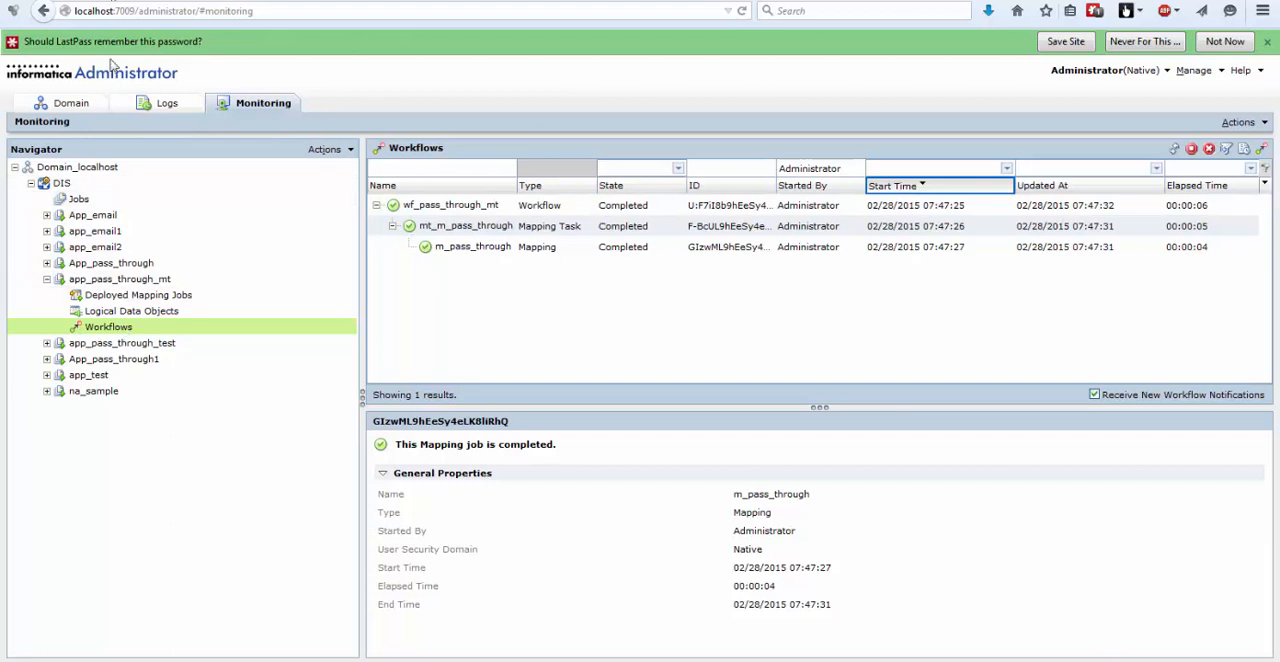
# - Select DIS, open its Applications view, and select wf_pass_through_mt under app_pass_through_mt
pyautogui.click(70, 102)
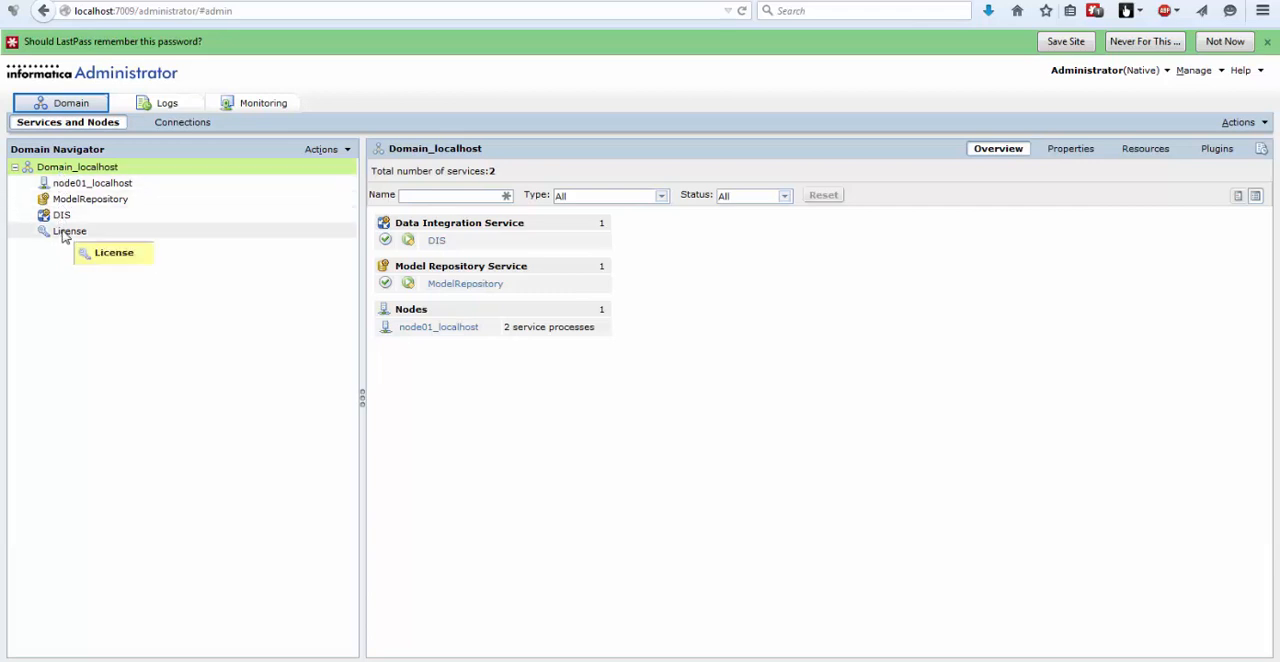
pyautogui.click(62, 216)
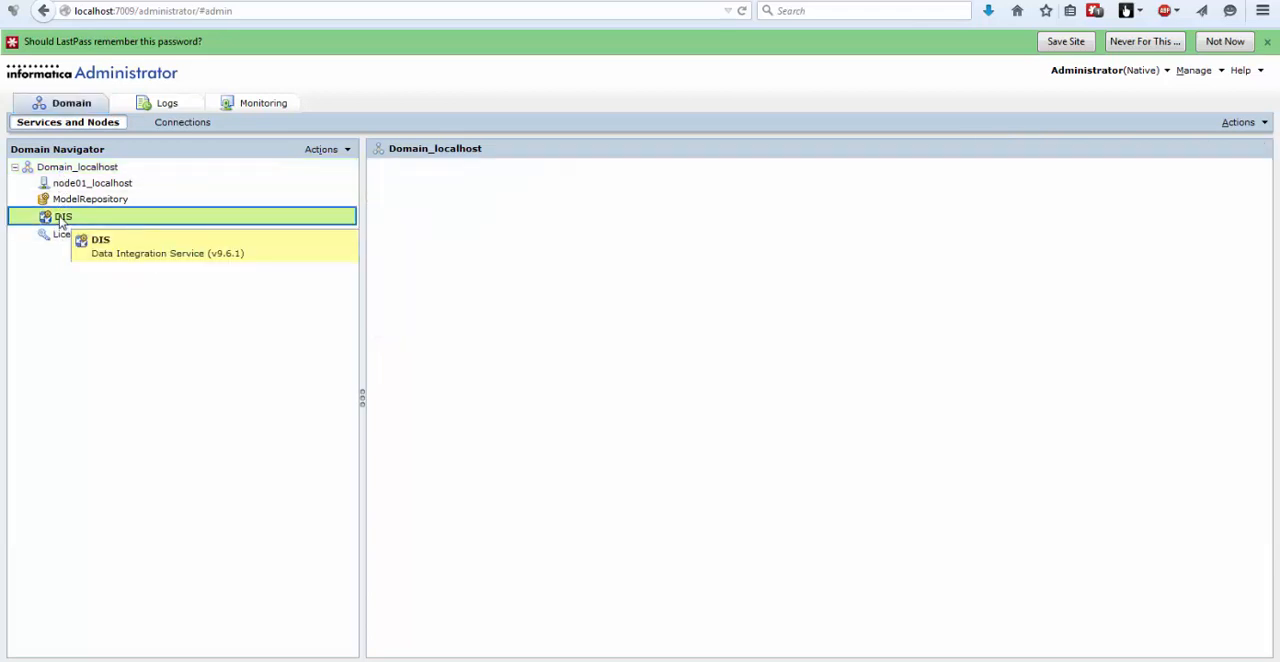
pyautogui.click(61, 216)
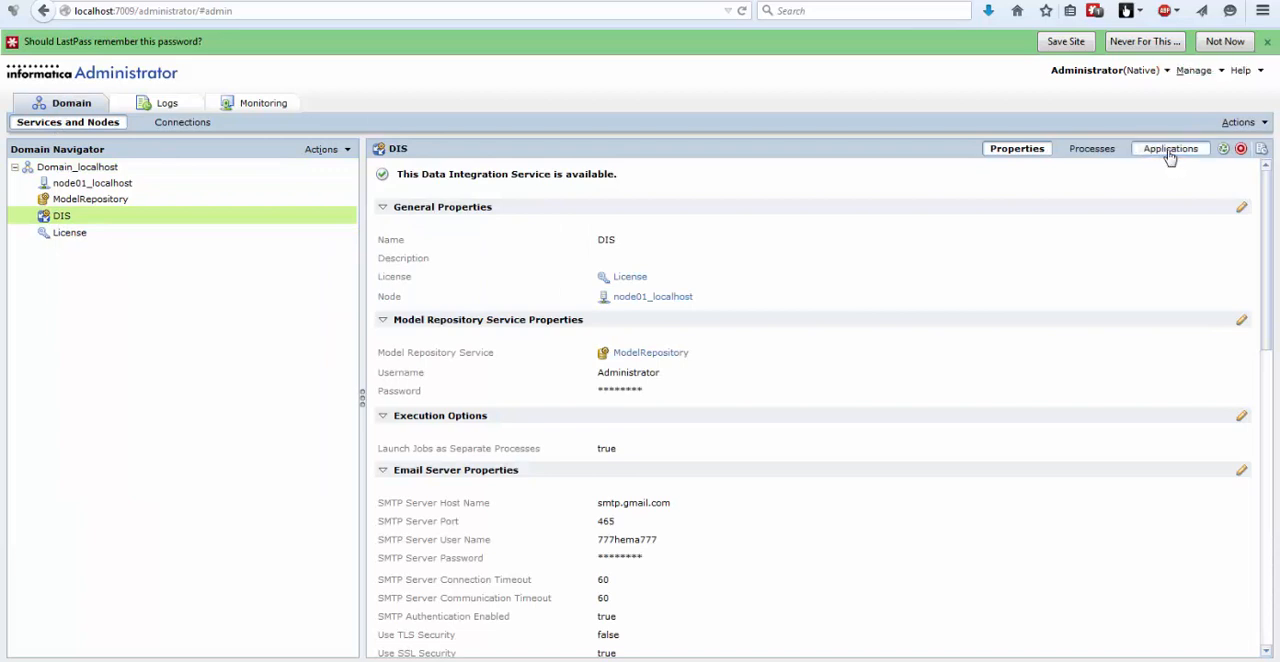
pyautogui.click(1170, 148)
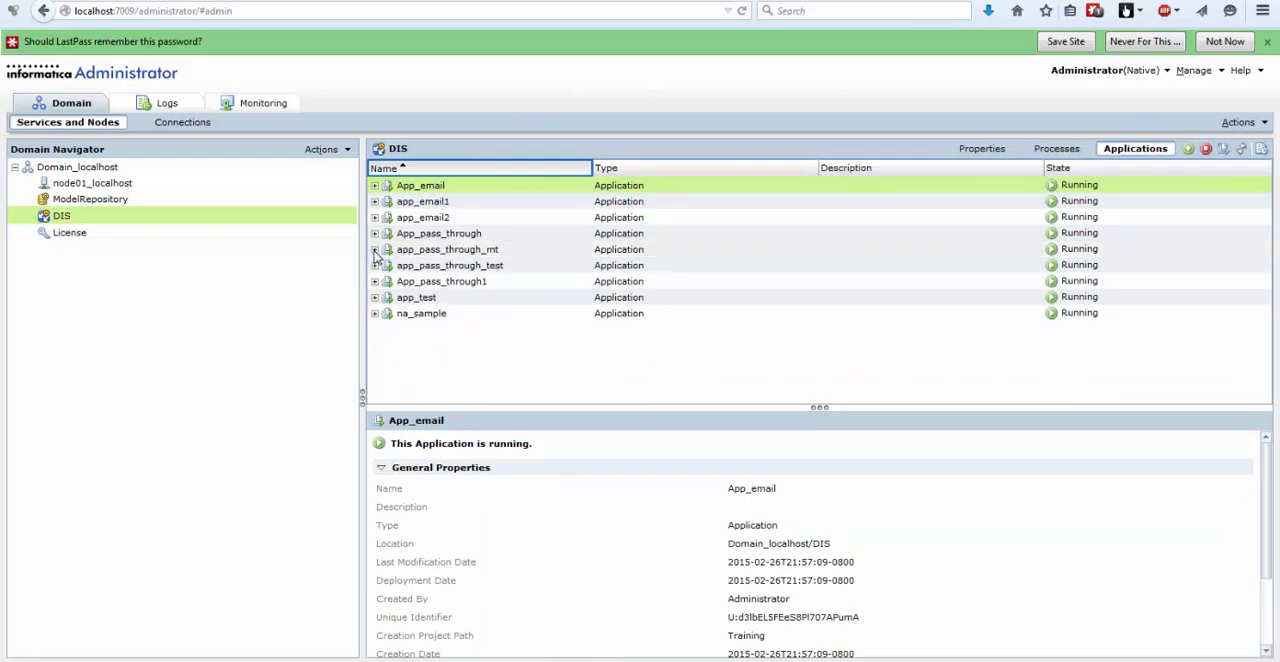
pyautogui.click(375, 250)
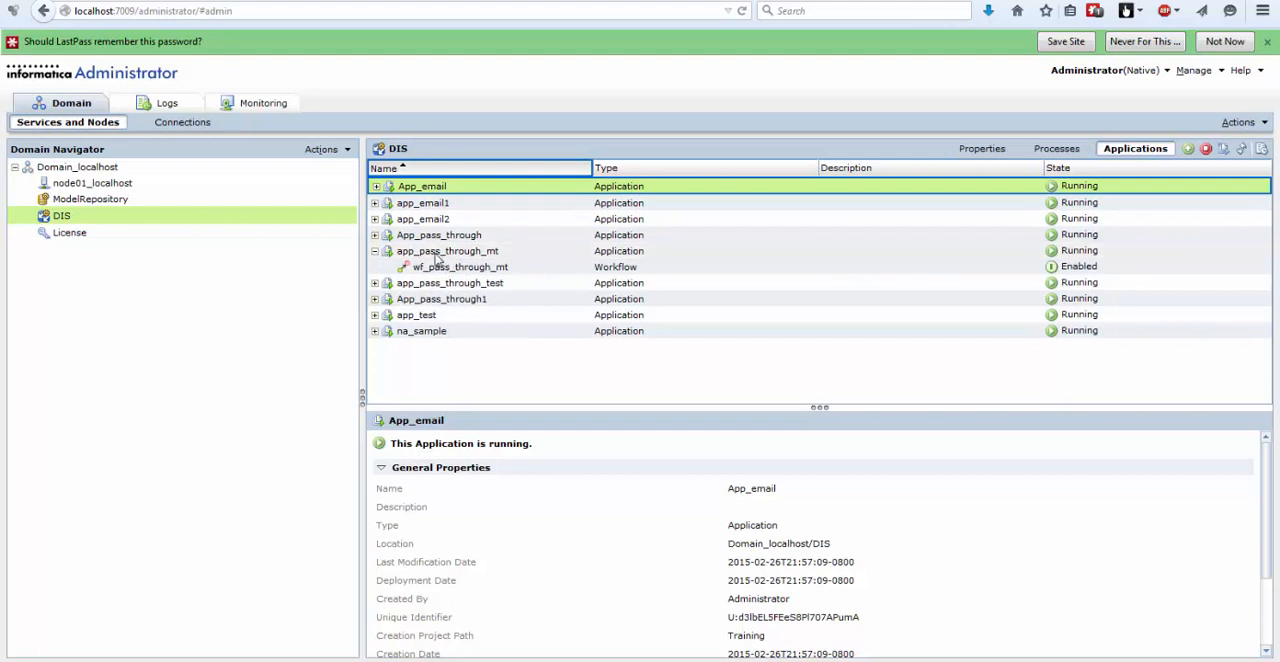
pyautogui.click(461, 266)
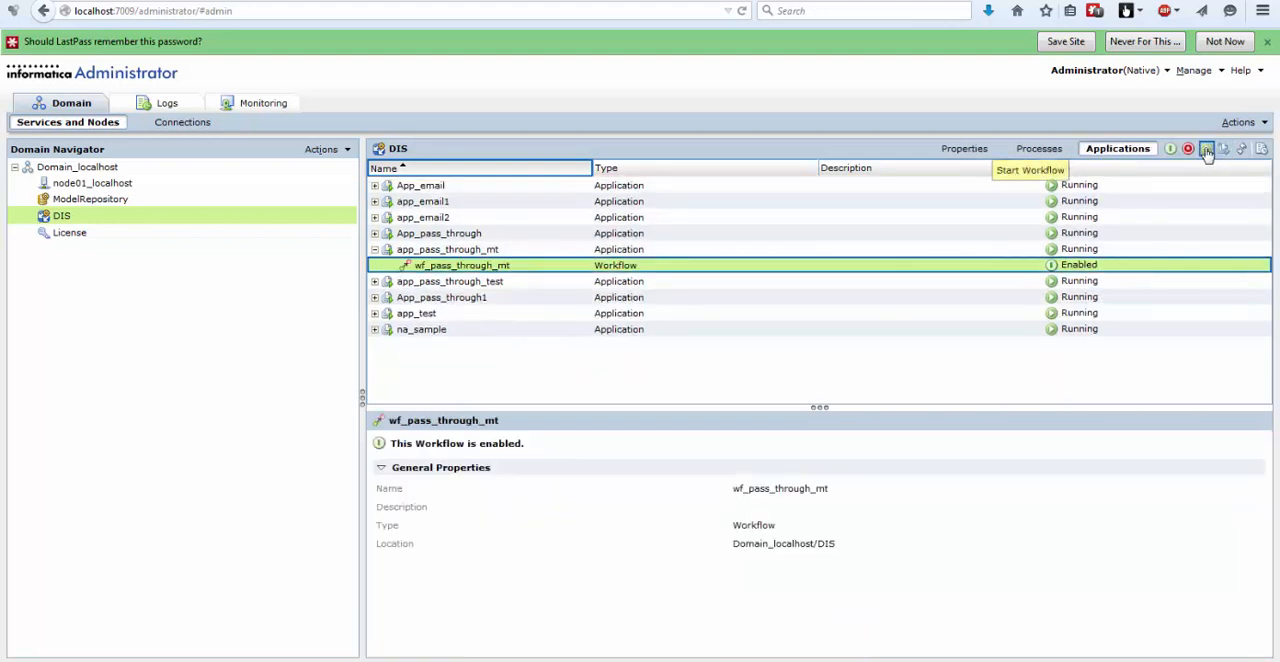
# - Open the newest wf_pass_through_mt run and expand it to mt_m_pass_through and m_pass_through
pyautogui.click(1206, 148)
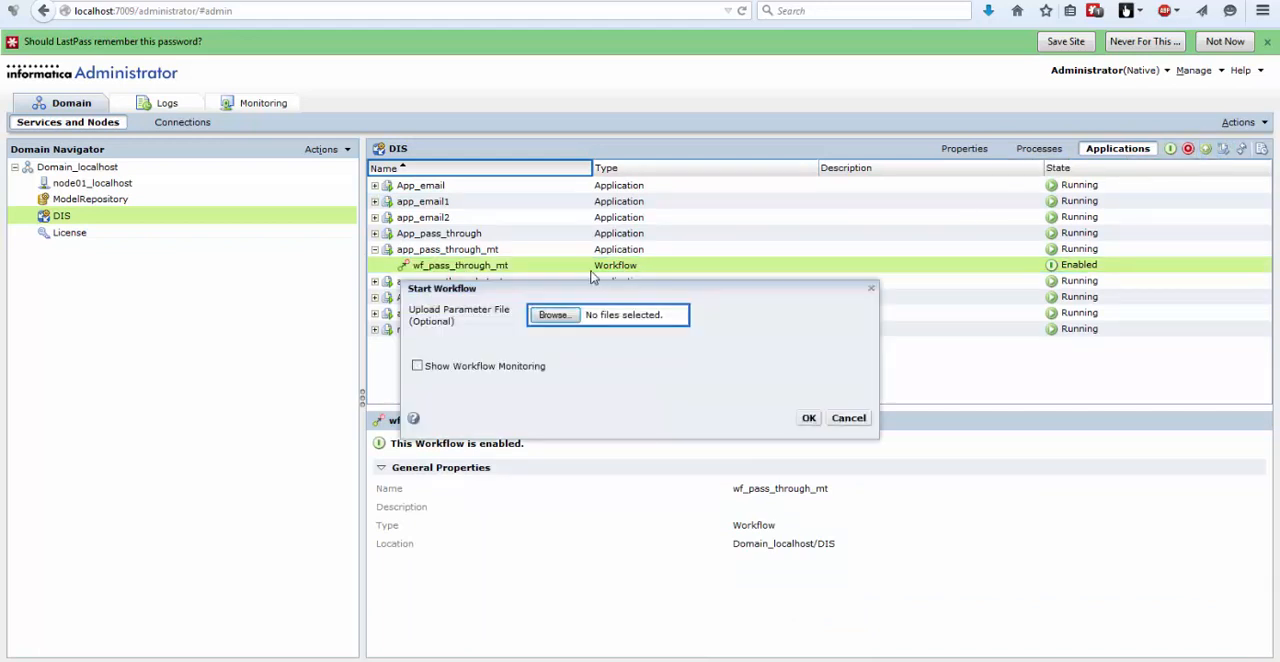
pyautogui.moveTo(417, 366)
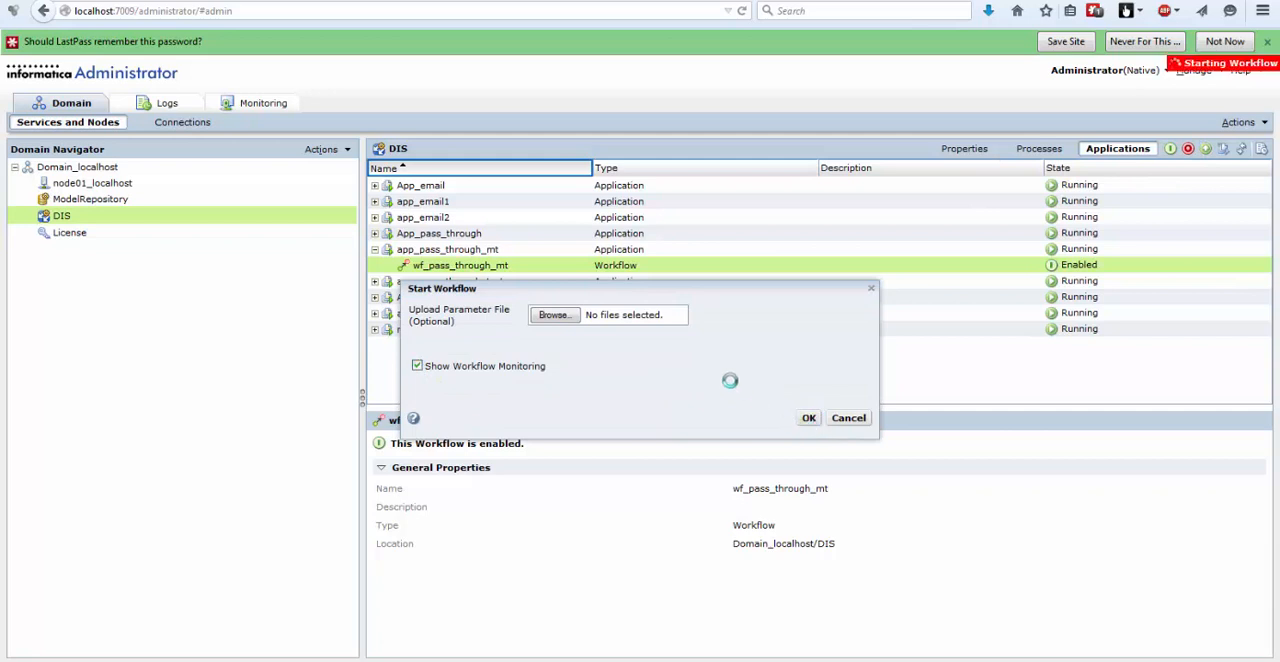
pyautogui.click(809, 417)
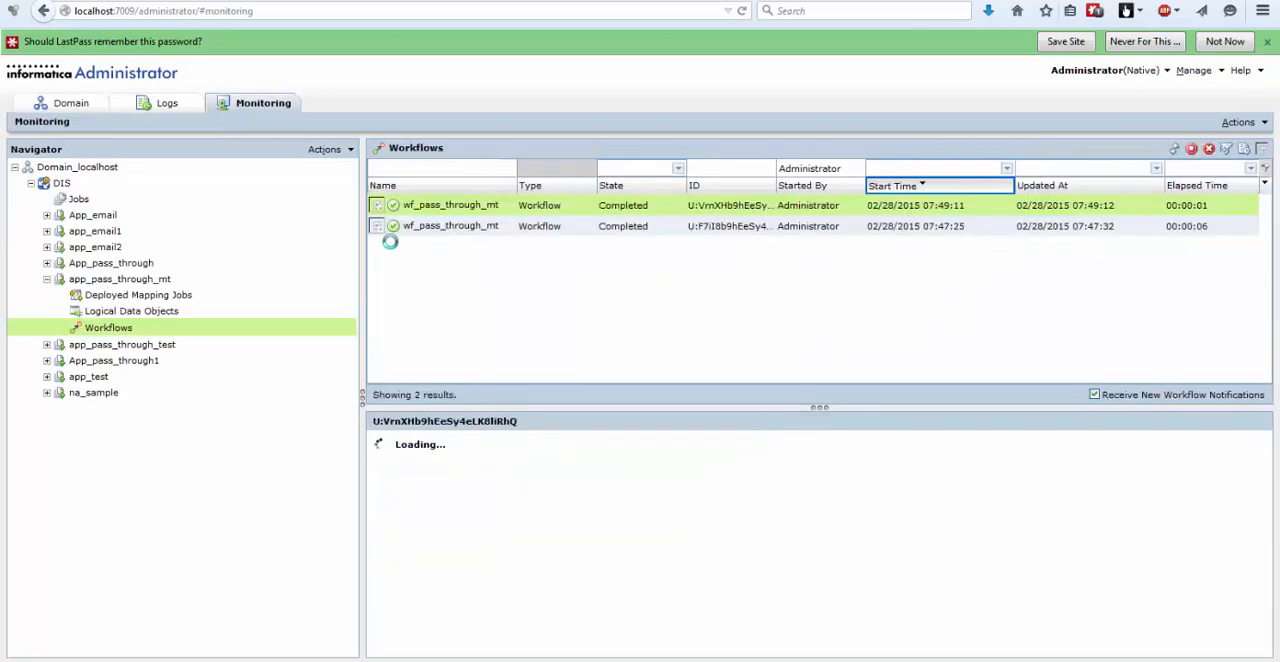
pyautogui.click(450, 205)
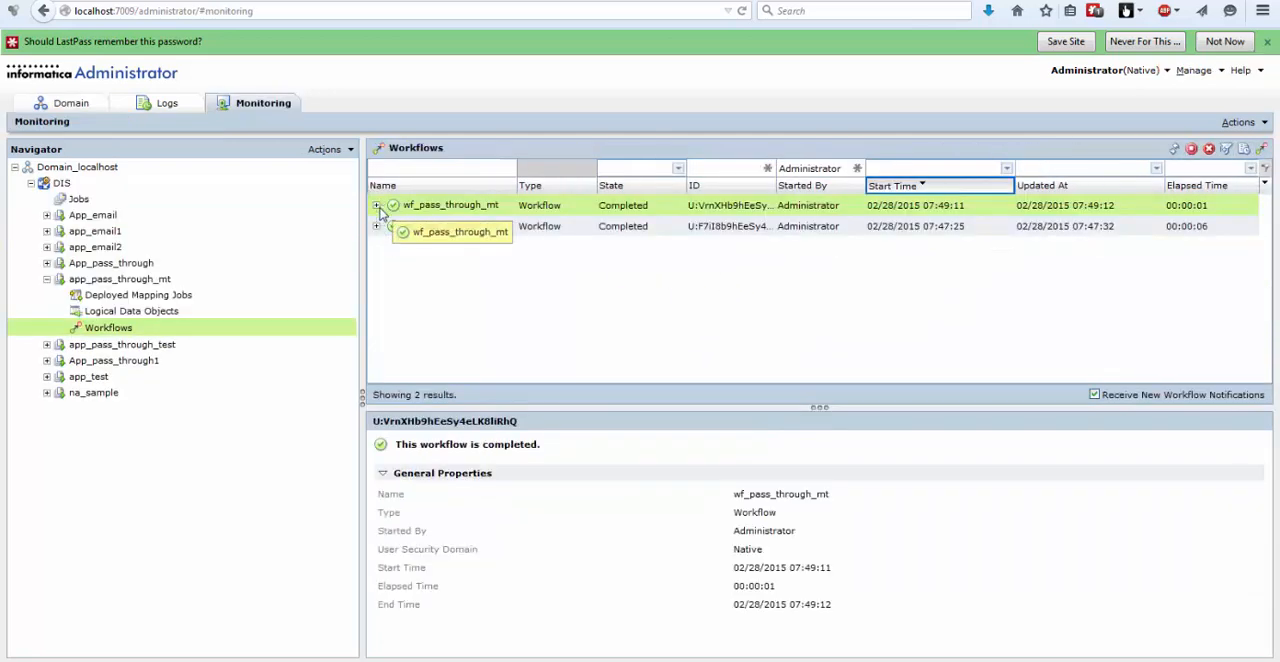
pyautogui.click(377, 205)
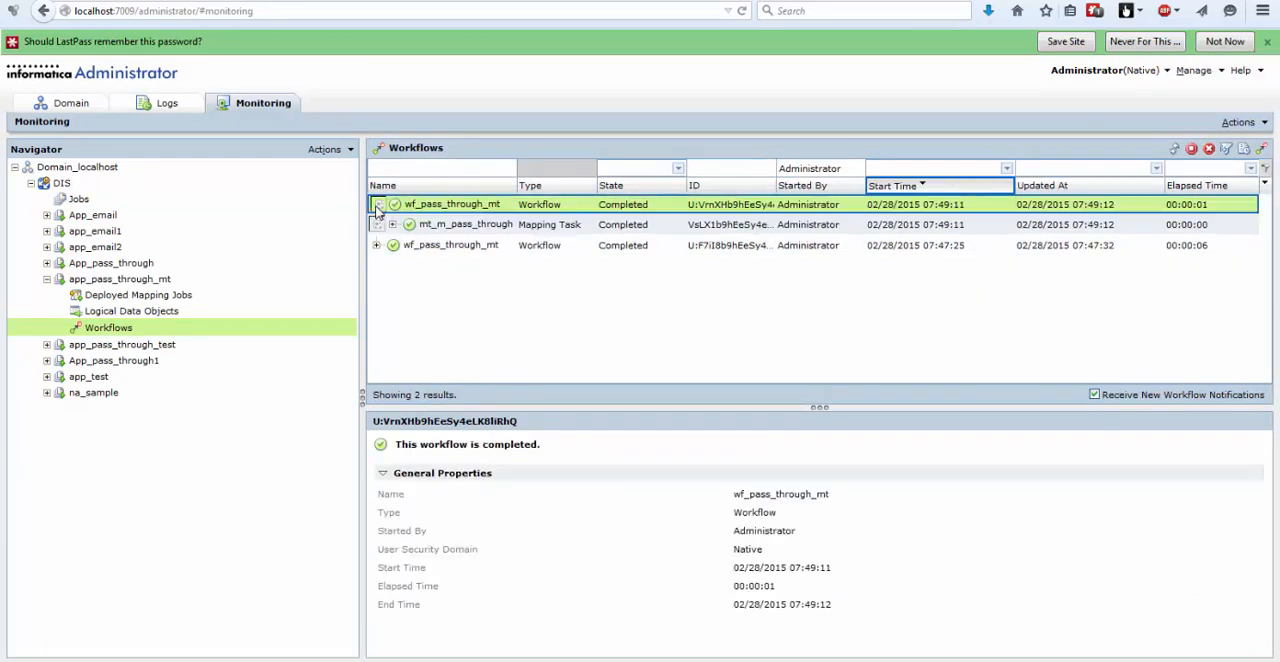
pyautogui.click(378, 204)
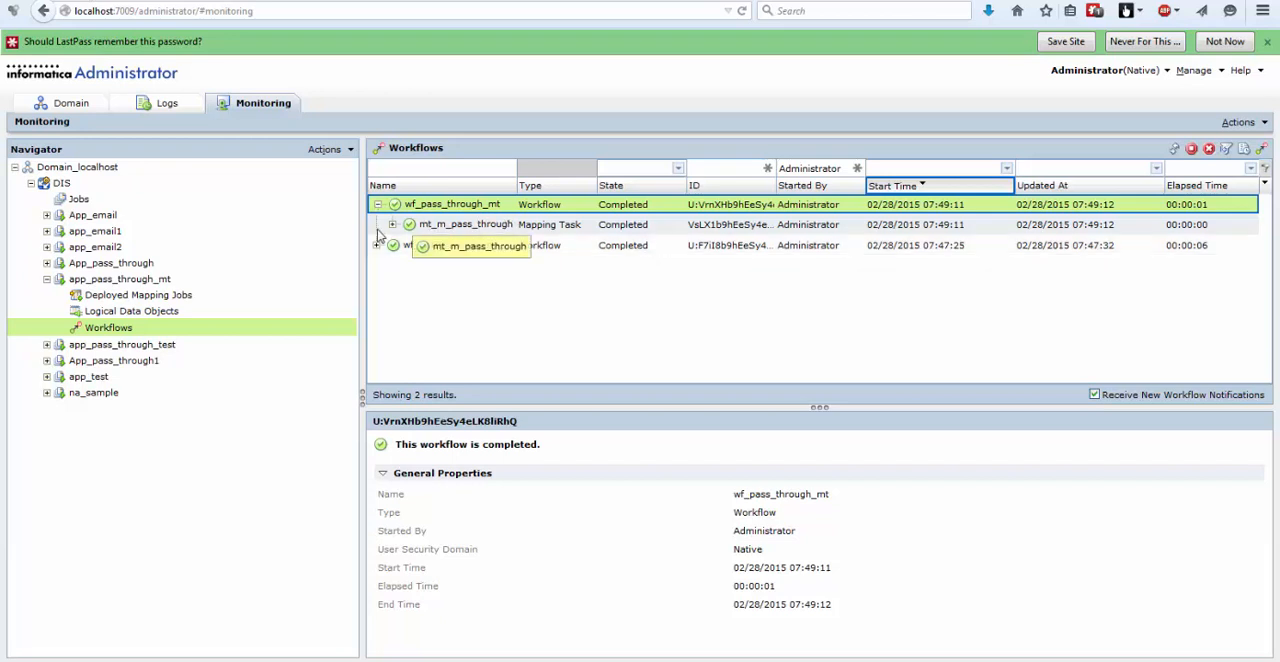
pyautogui.click(465, 224)
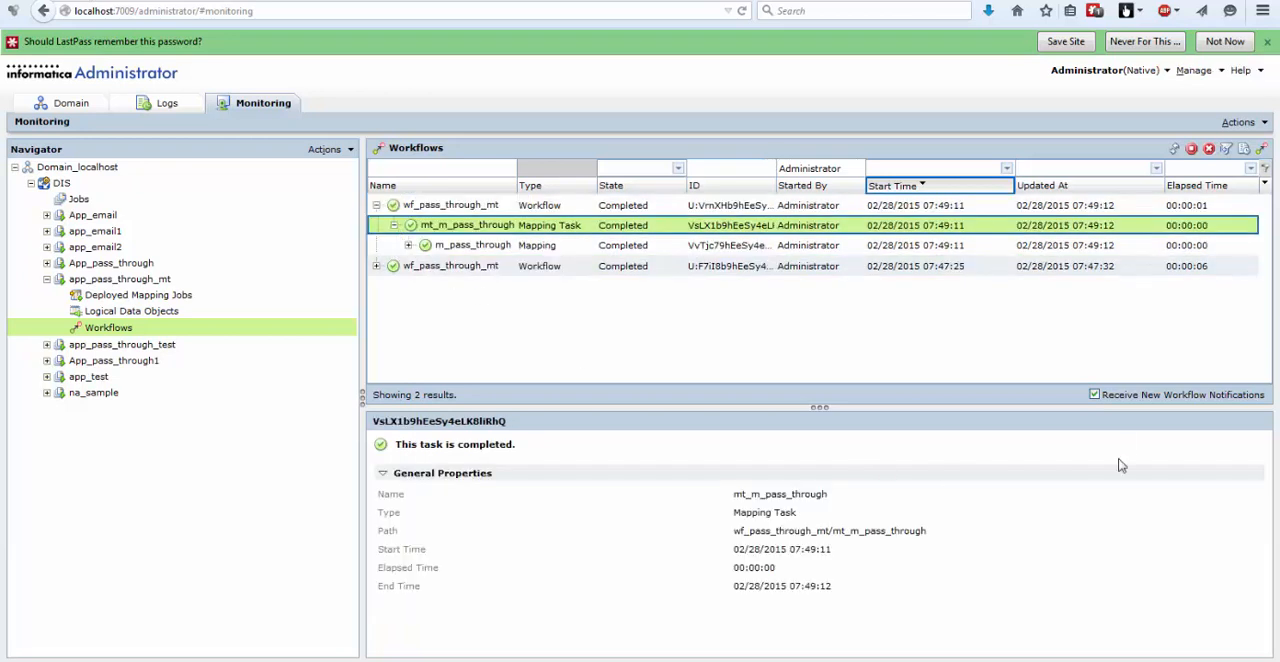
pyautogui.moveTo(839, 603)
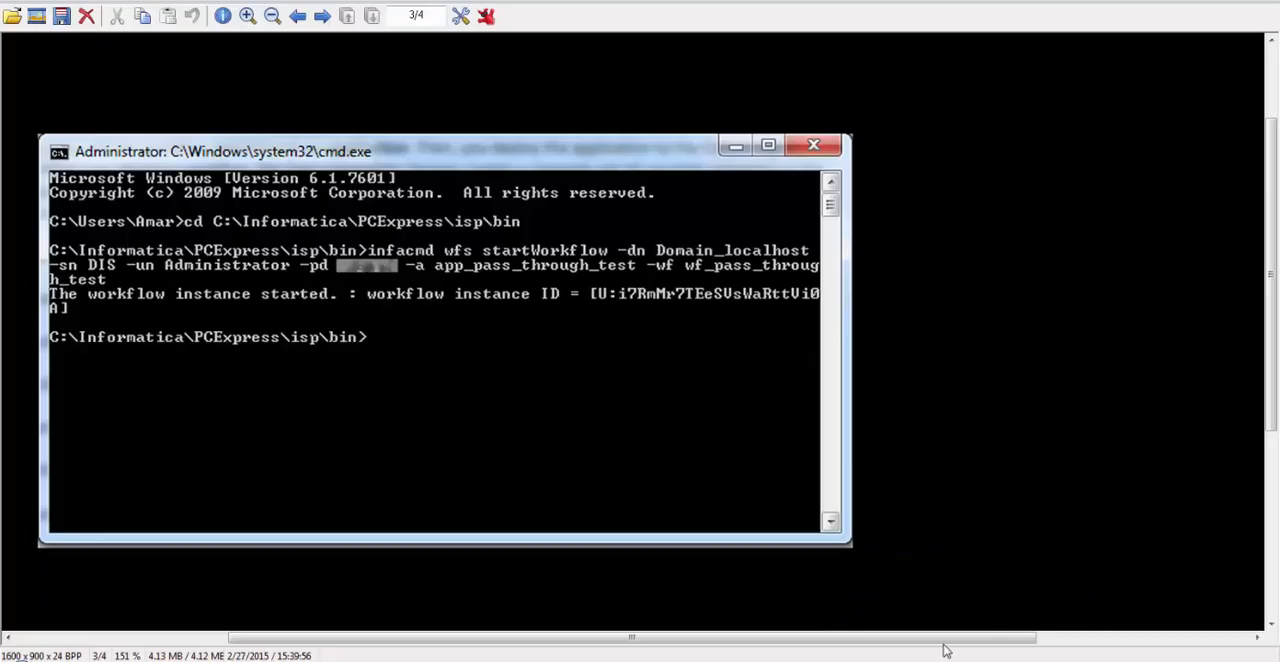
pyautogui.moveTo(124, 210)
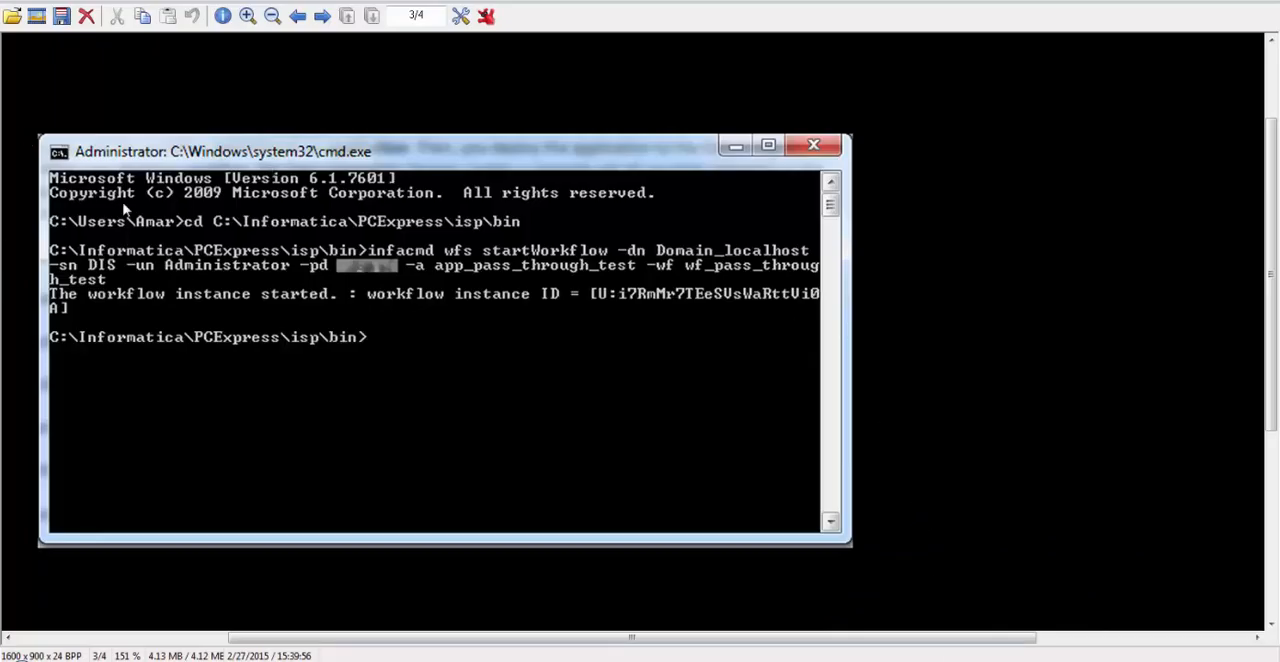
pyautogui.moveTo(158, 158)
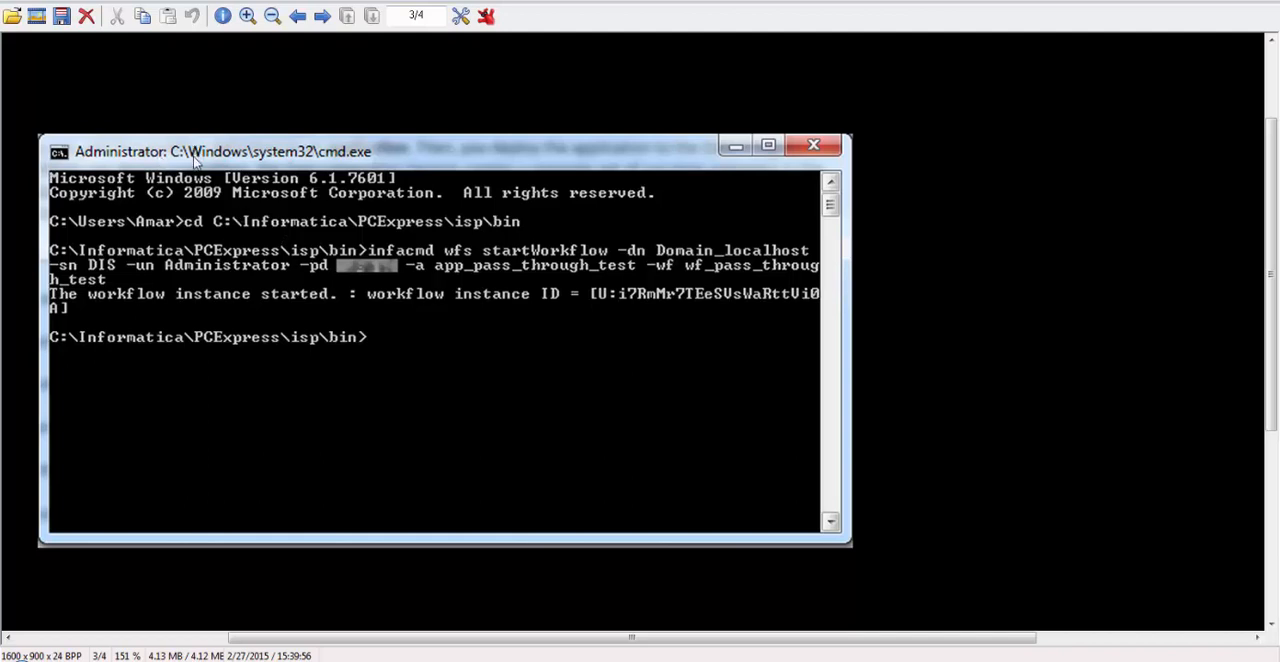
pyautogui.moveTo(128, 233)
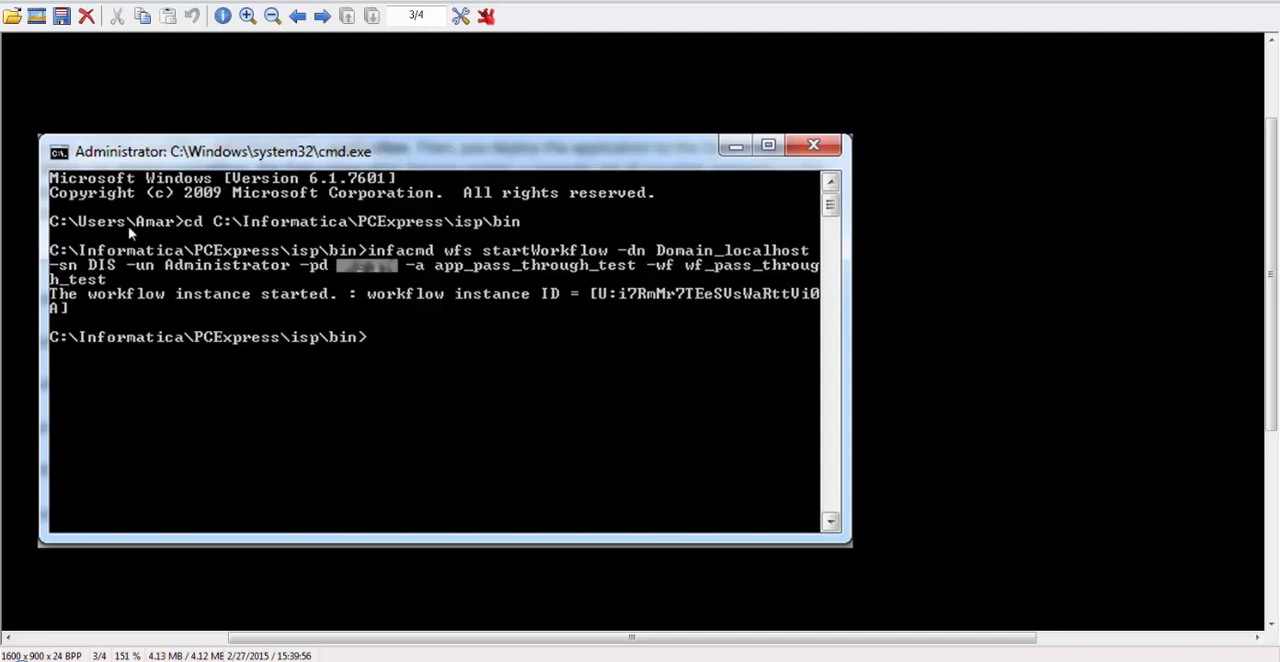
pyautogui.moveTo(211, 232)
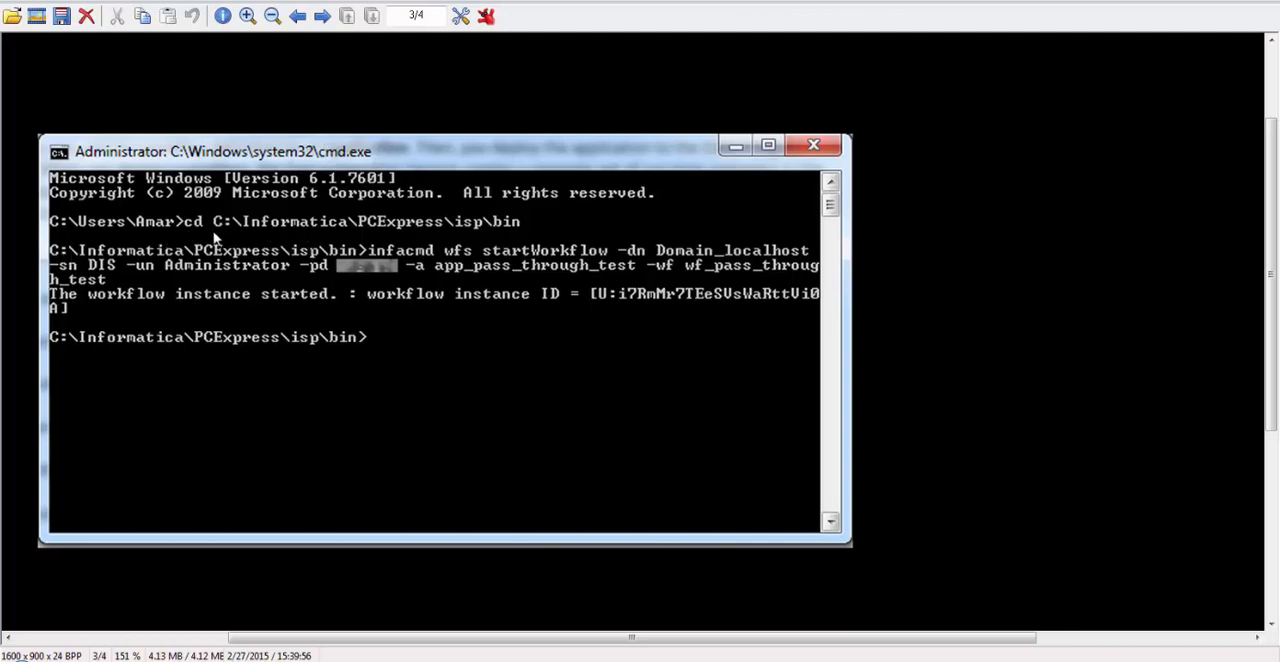
pyautogui.moveTo(508, 237)
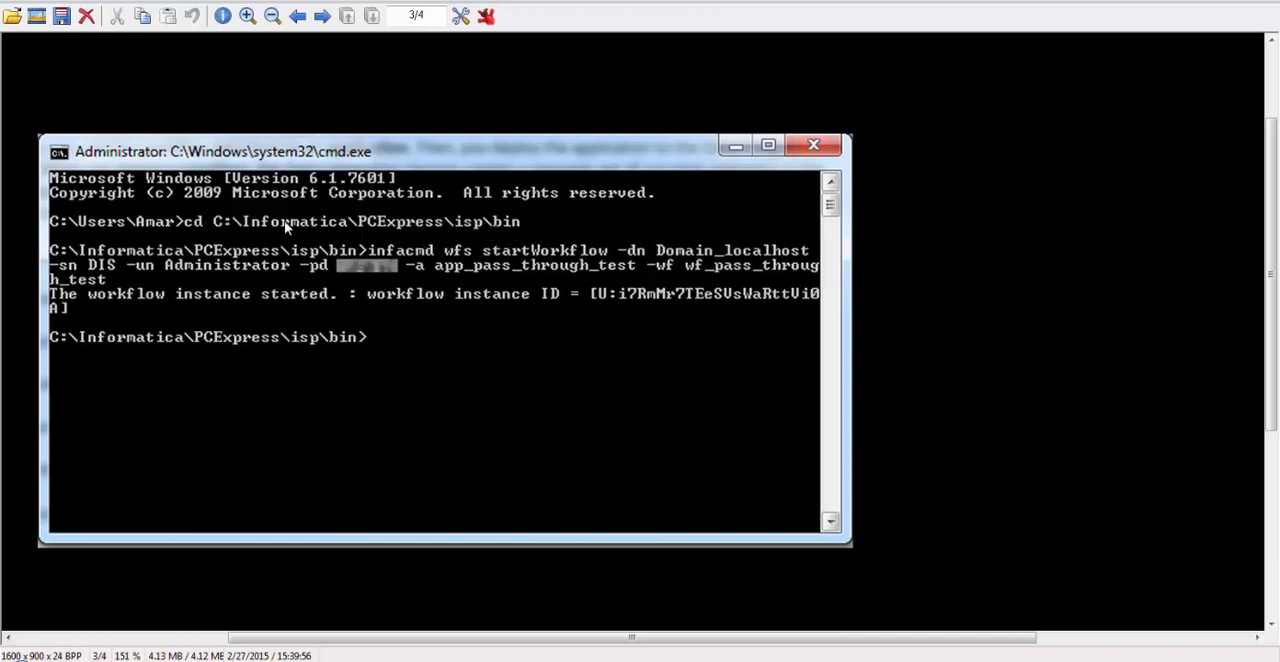
pyautogui.moveTo(403, 230)
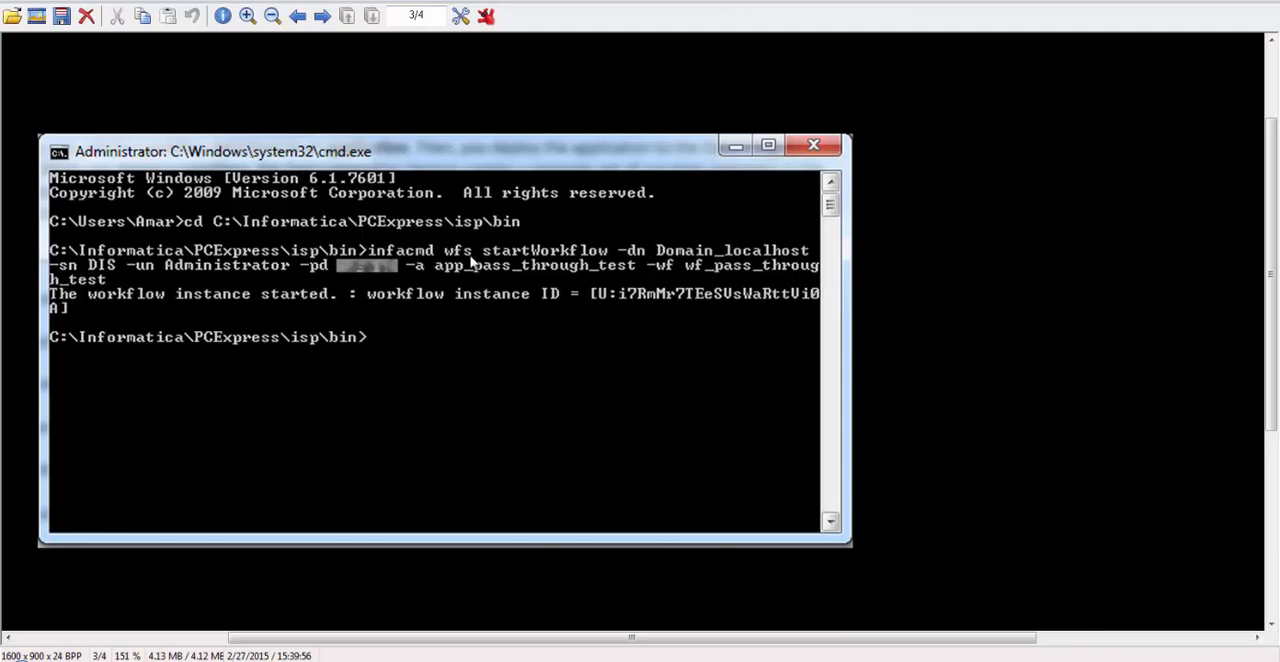
pyautogui.moveTo(658, 260)
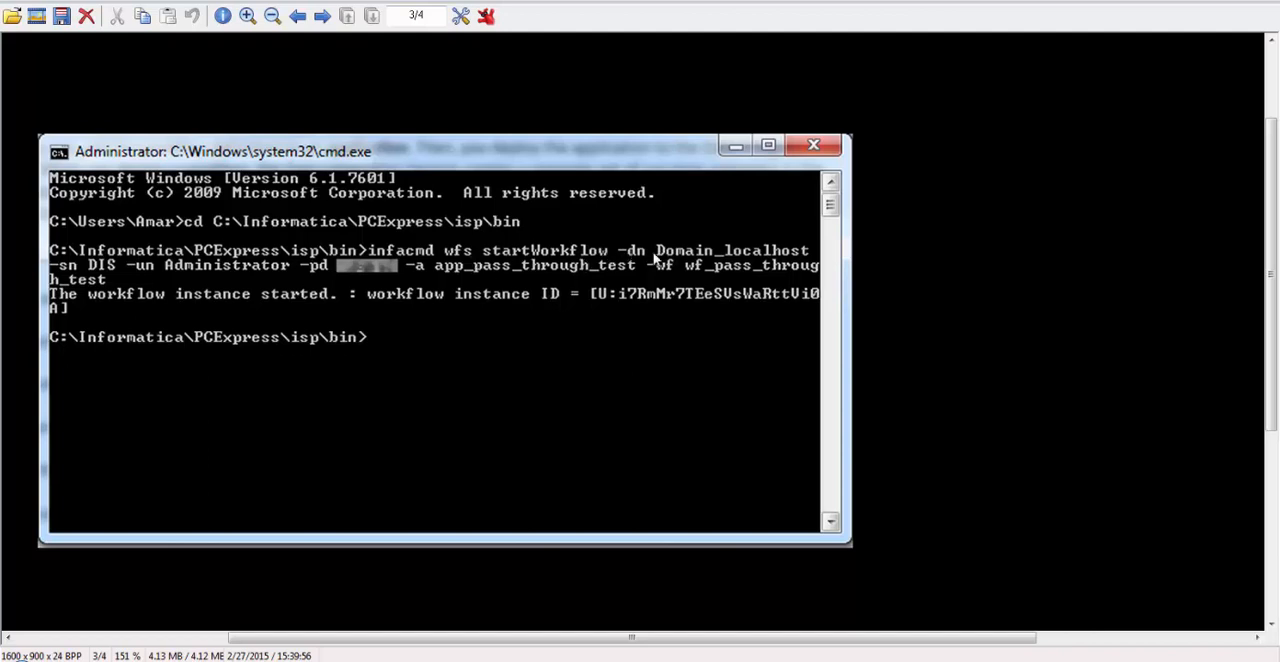
pyautogui.moveTo(483, 263)
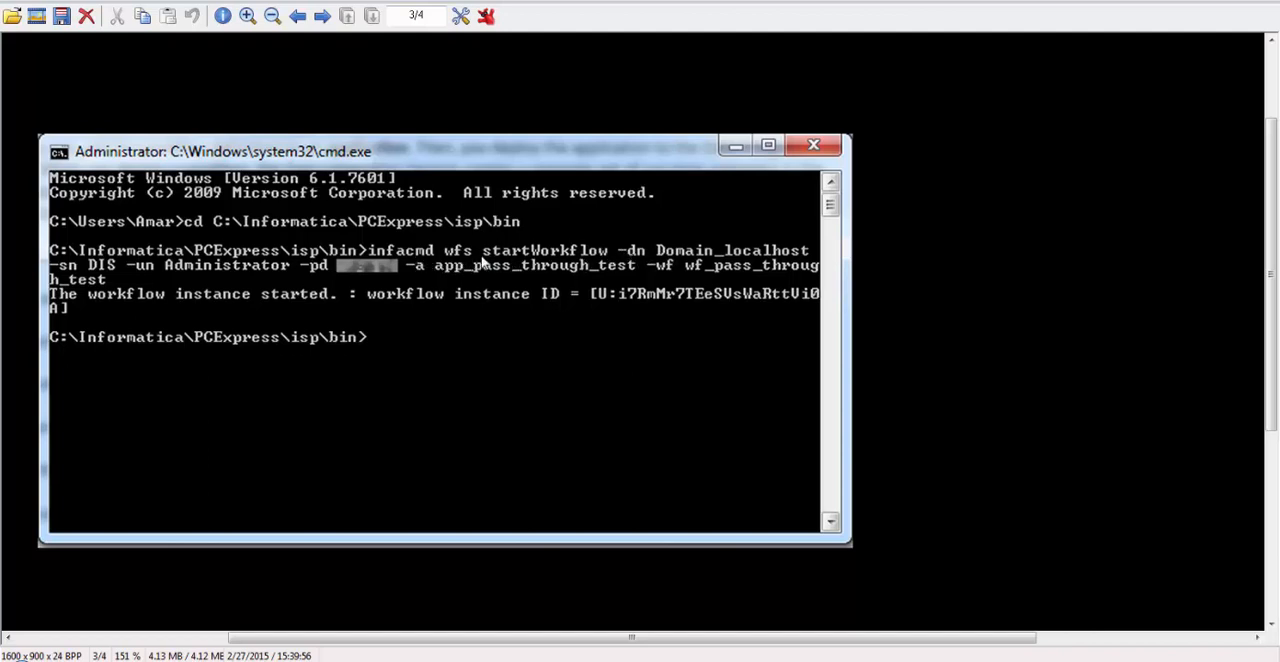
pyautogui.moveTo(738, 250)
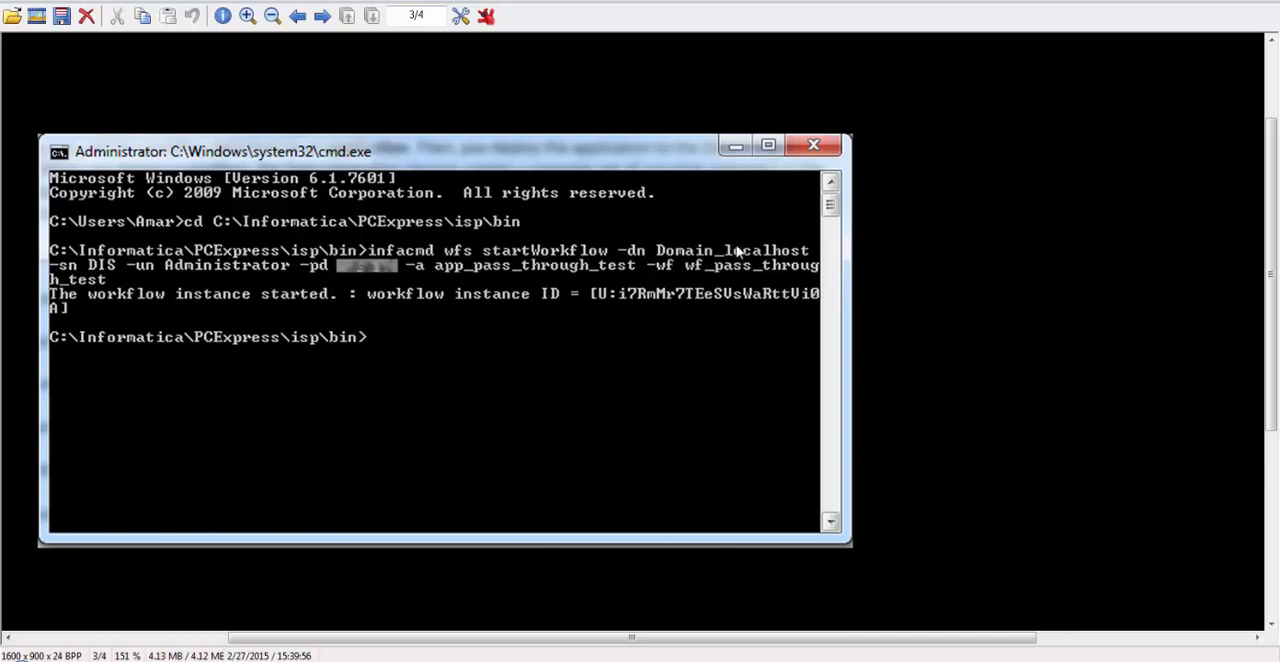
pyautogui.moveTo(68, 277)
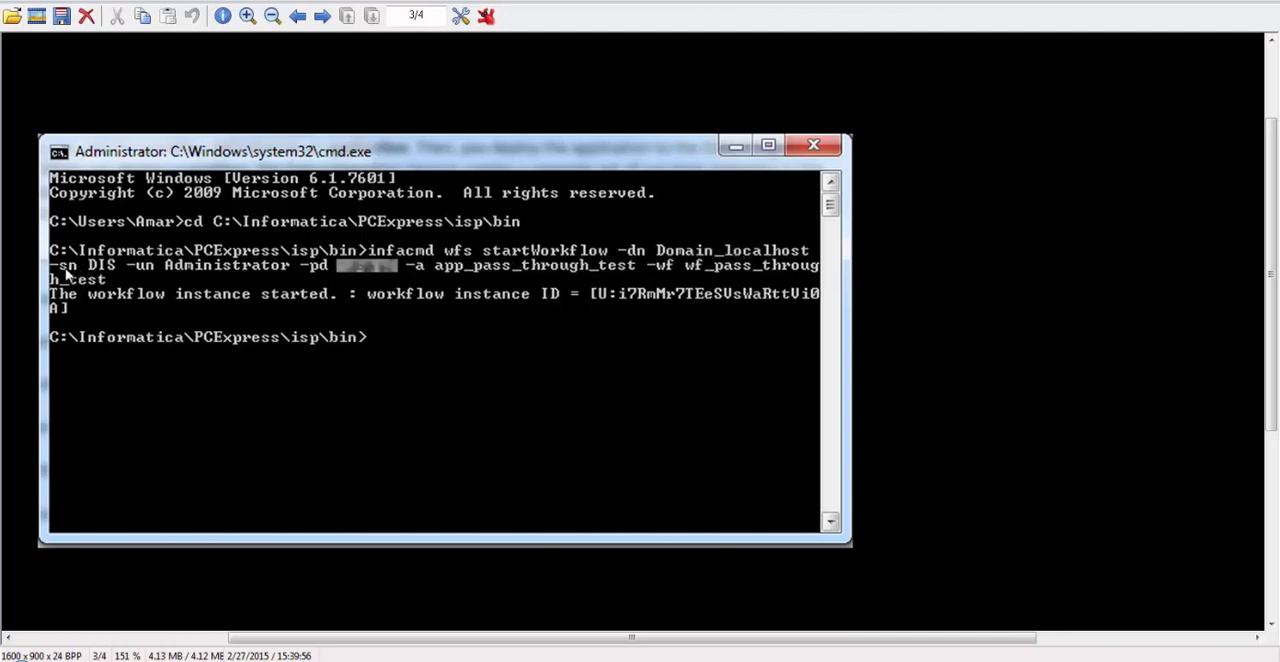
pyautogui.moveTo(110, 271)
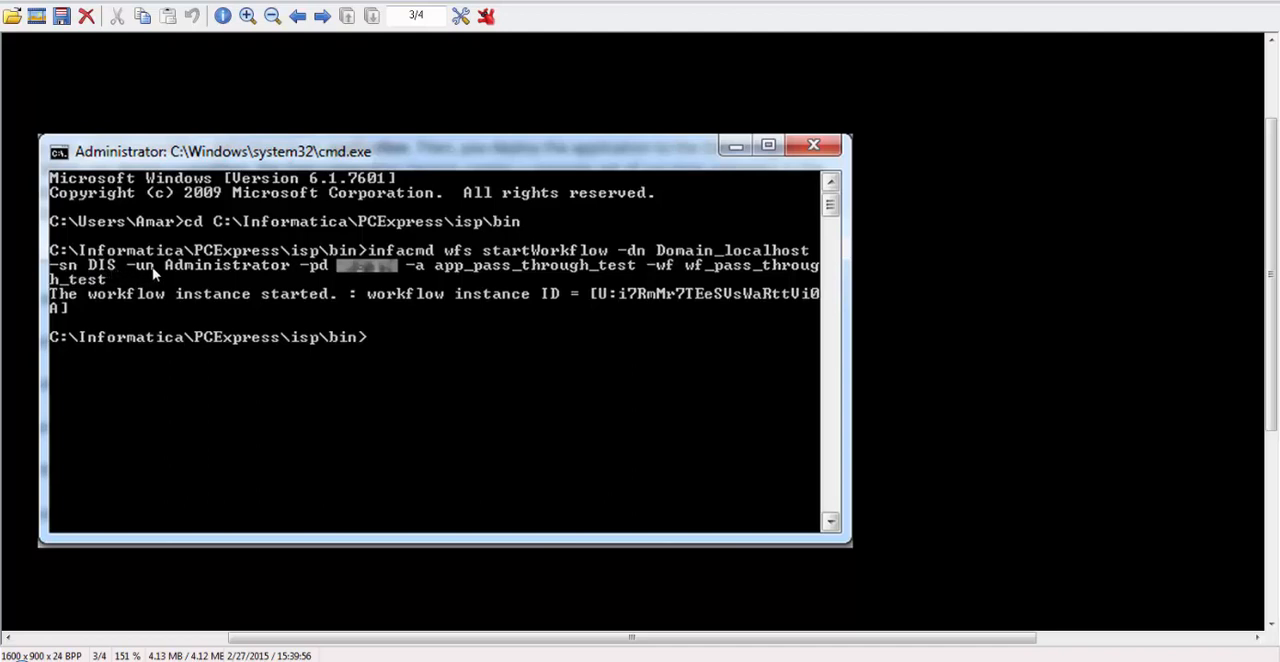
pyautogui.moveTo(371, 275)
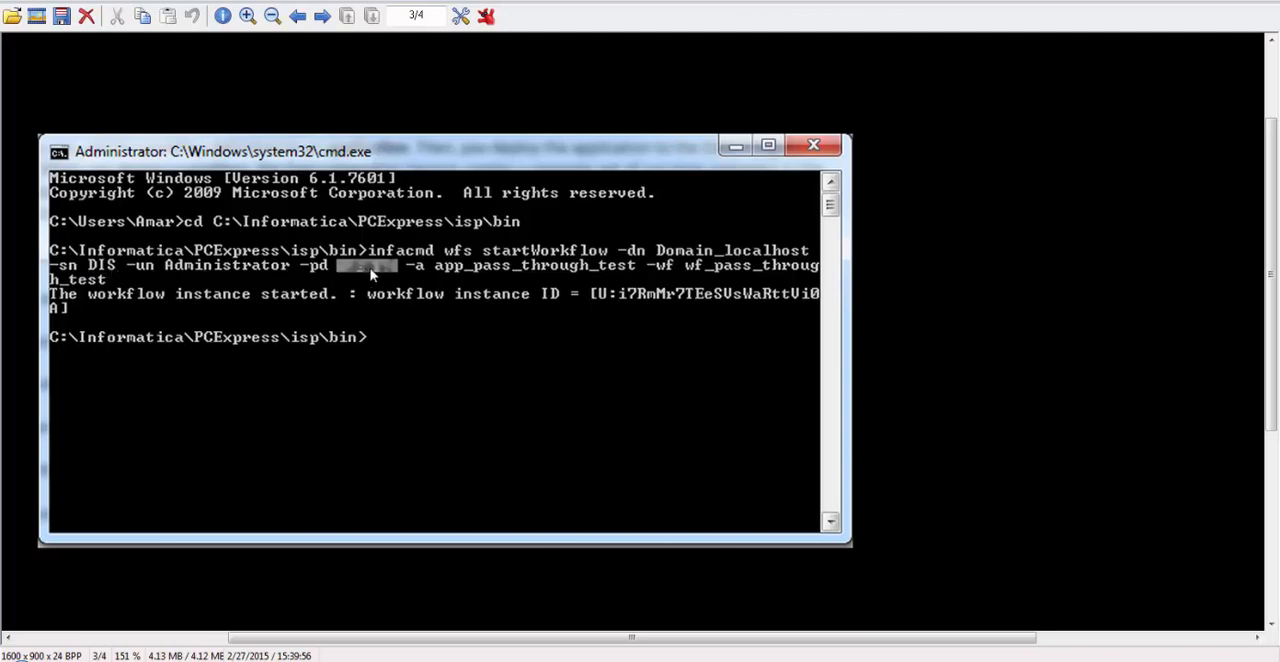
pyautogui.moveTo(687, 276)
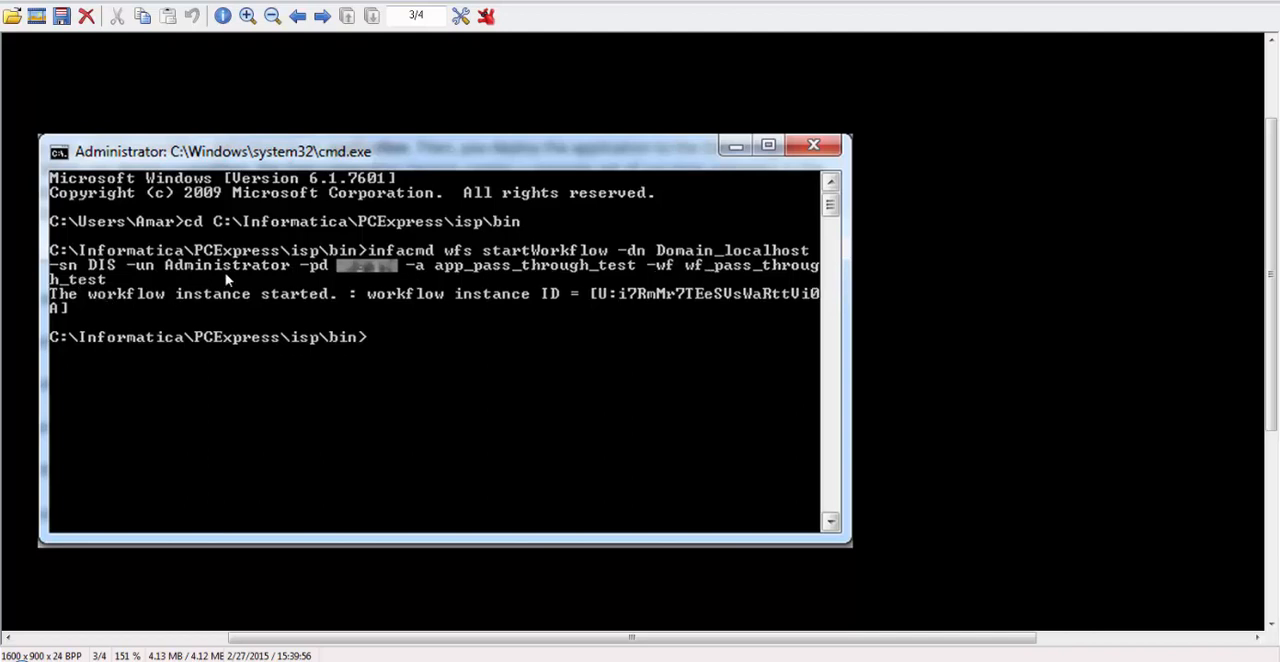
pyautogui.moveTo(108, 288)
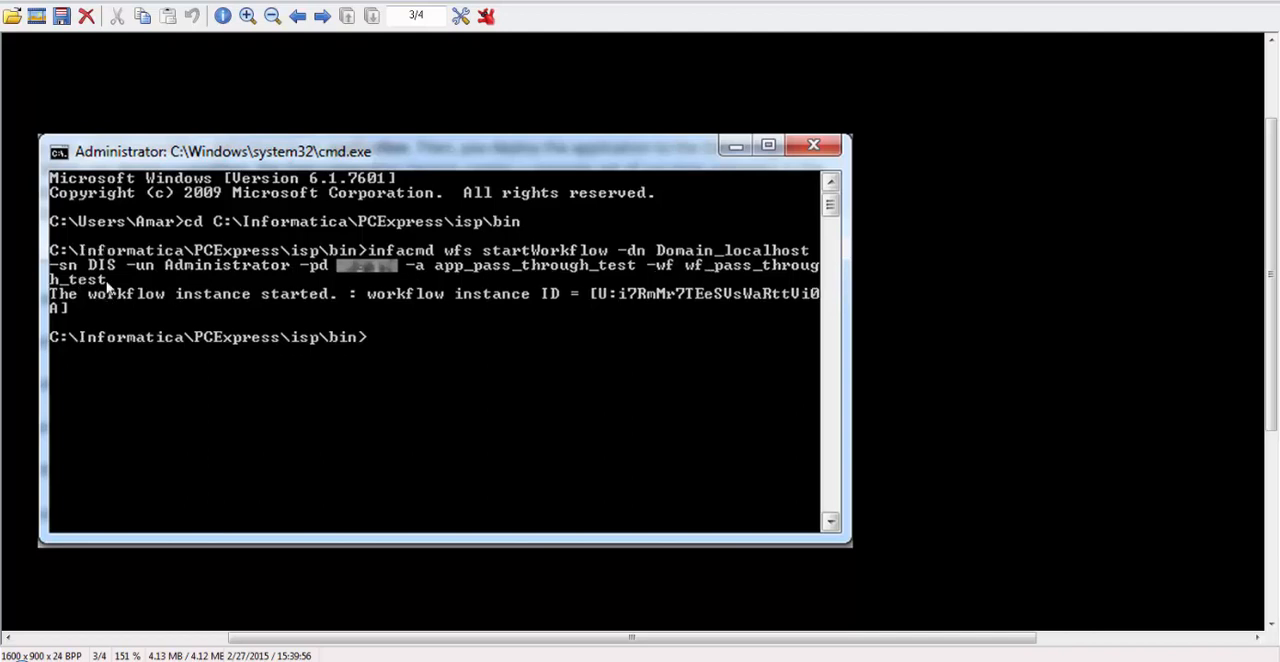
pyautogui.moveTo(307, 318)
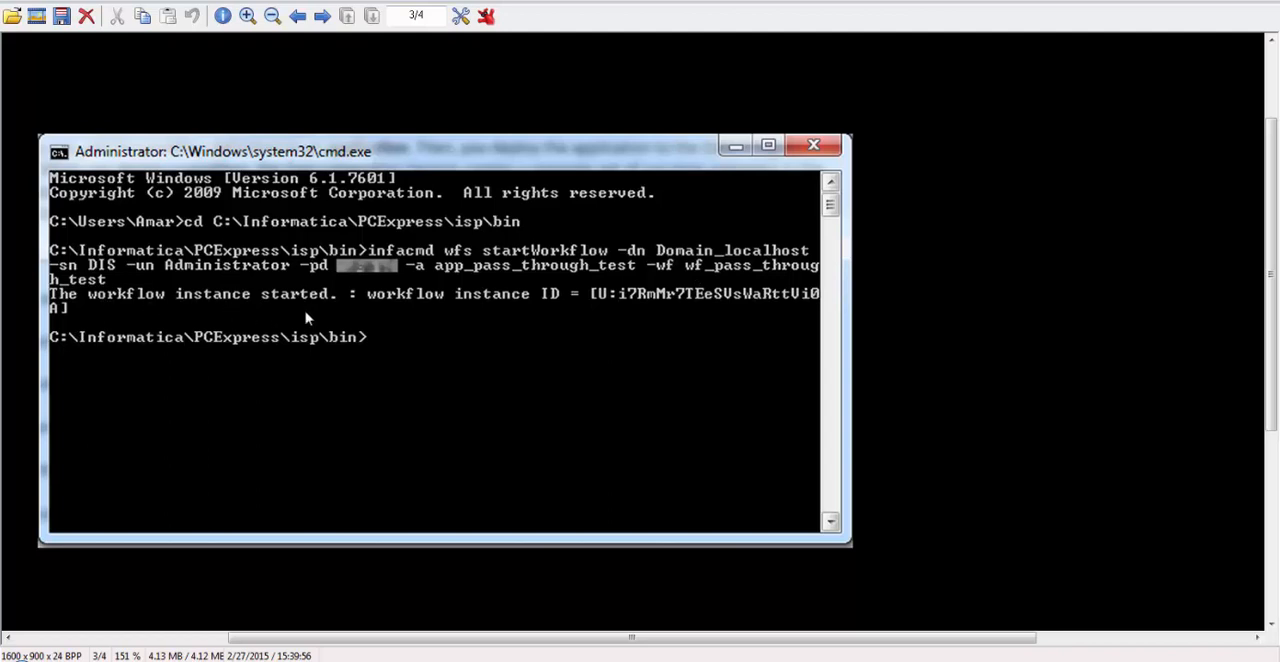
pyautogui.moveTo(268, 293)
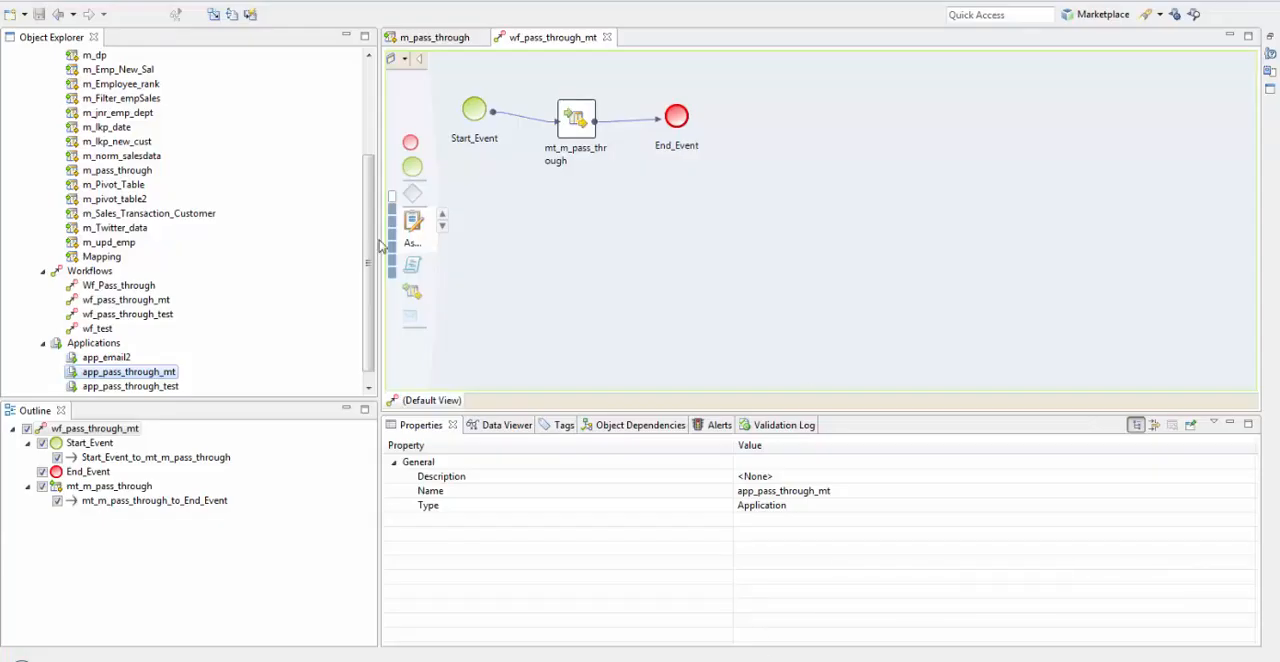
pyautogui.moveTo(462, 361)
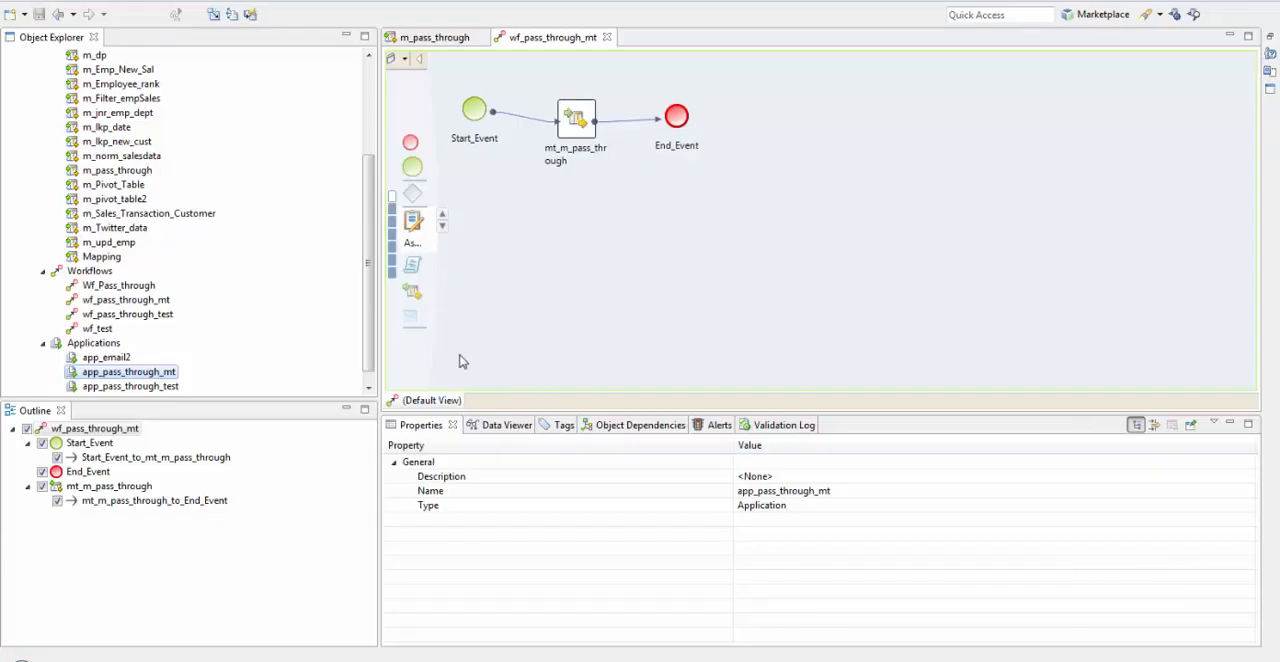
pyautogui.moveTo(478, 358)
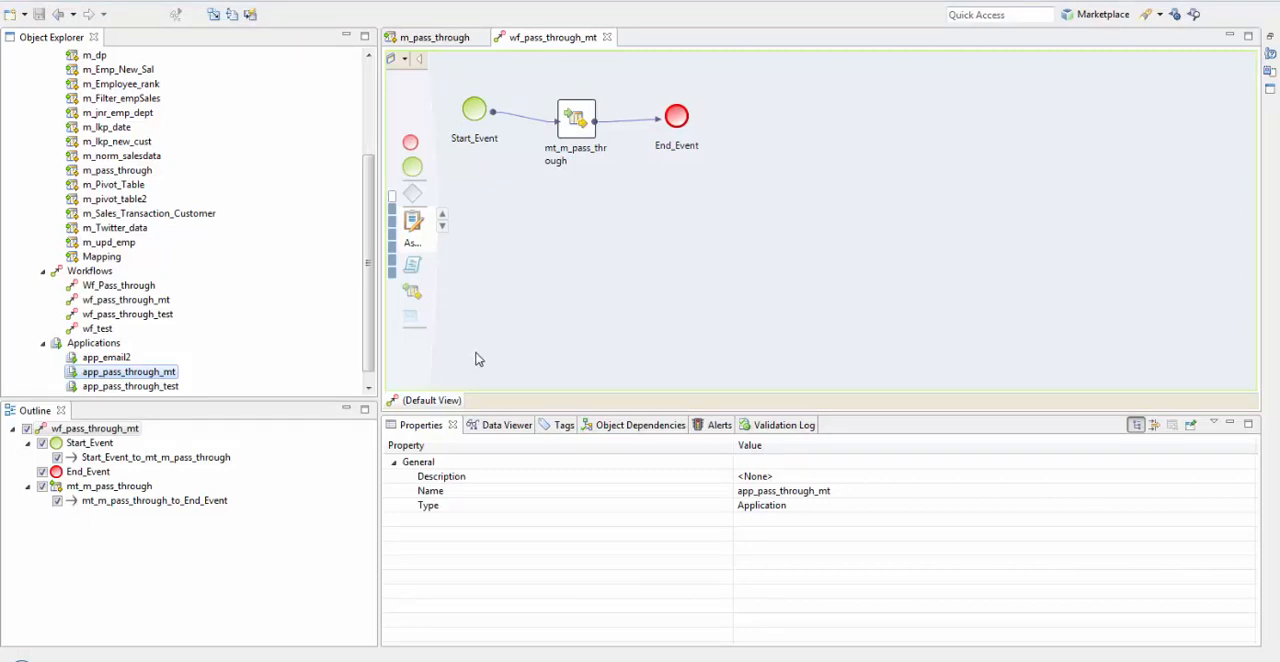
pyautogui.moveTo(485, 357)
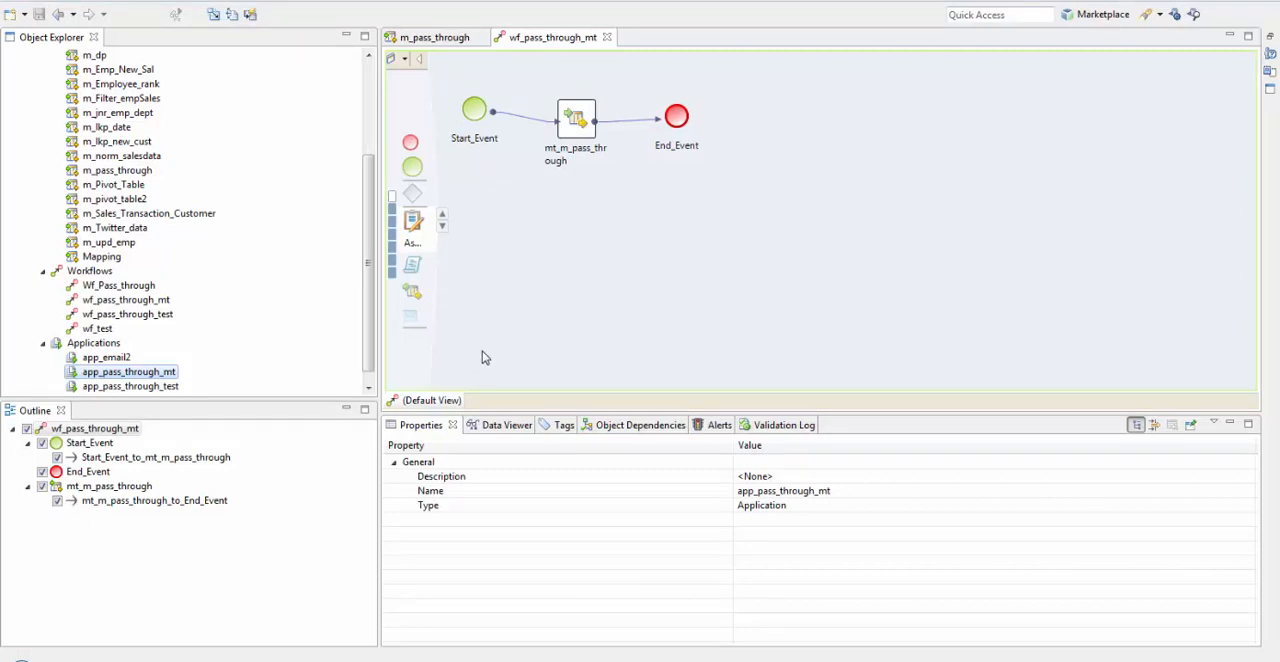